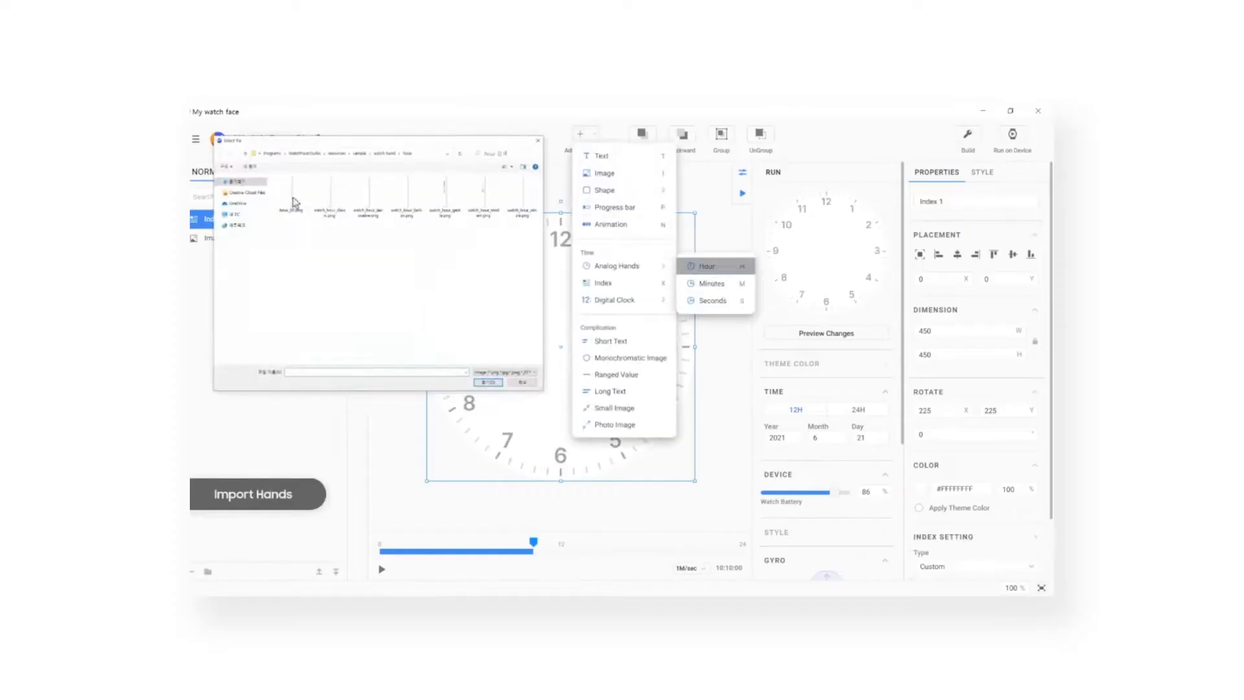
Add a Ranged Value and a Short Text complication reading 5500 to the watch face.
{"action": "left_click", "coordinate": [617, 373]}
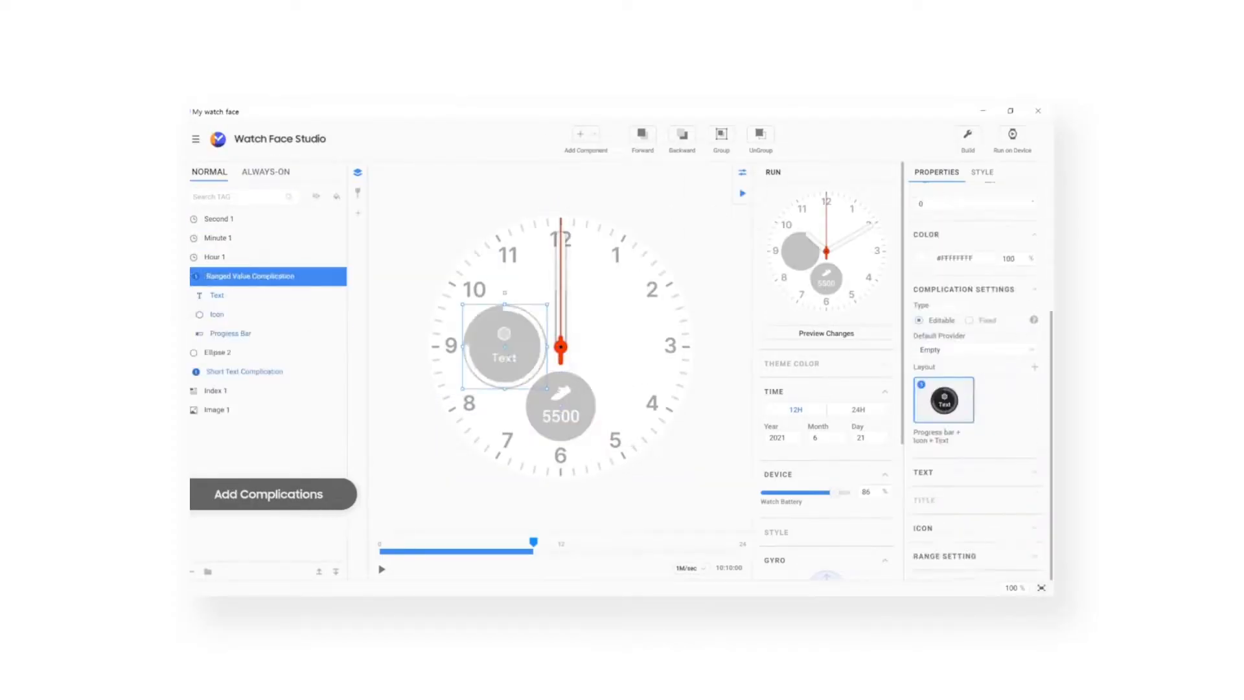
{"action": "left_click", "coordinate": [980, 173]}
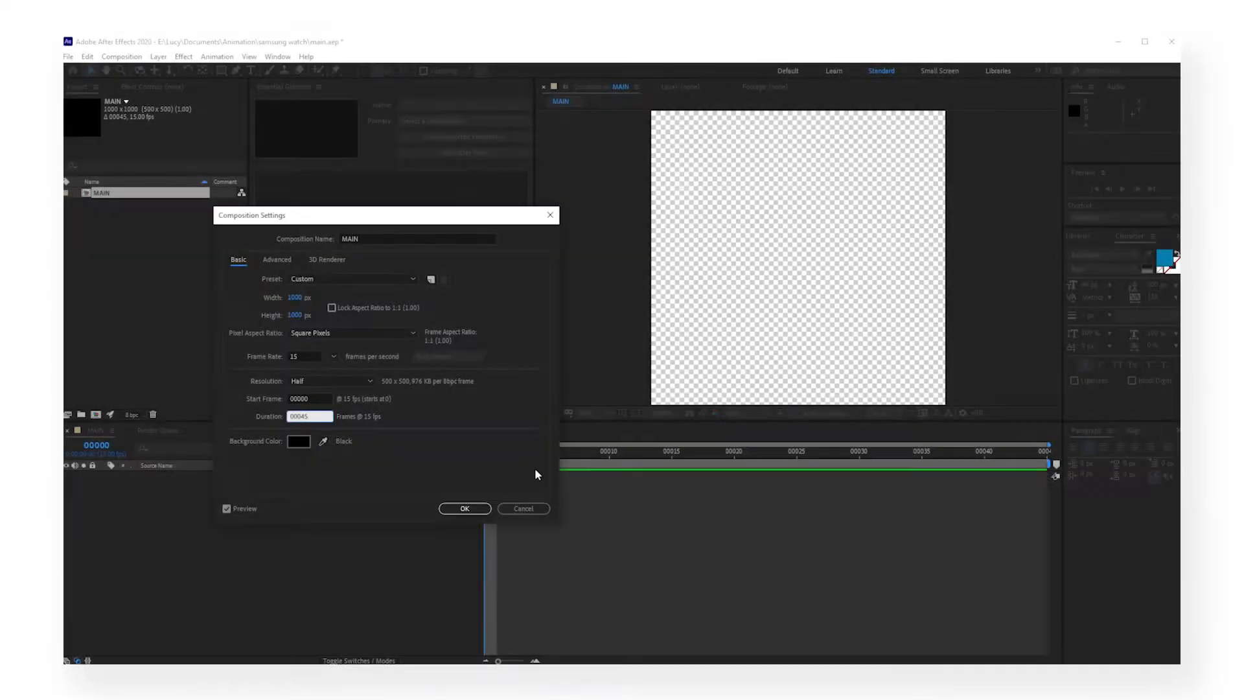
Keyframe the koi_1 puppet pin positions across the timeline so the fish sways on playback.
{"action": "left_click", "coordinate": [463, 508]}
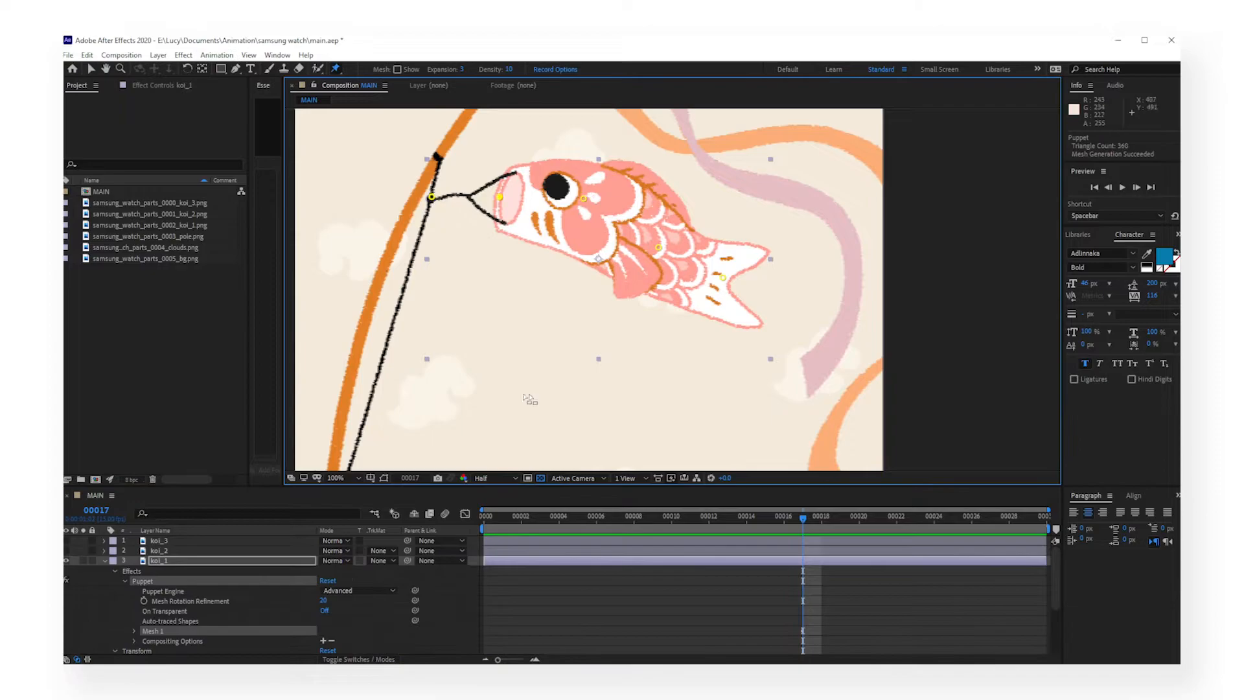
{"action": "left_click", "coordinate": [616, 517]}
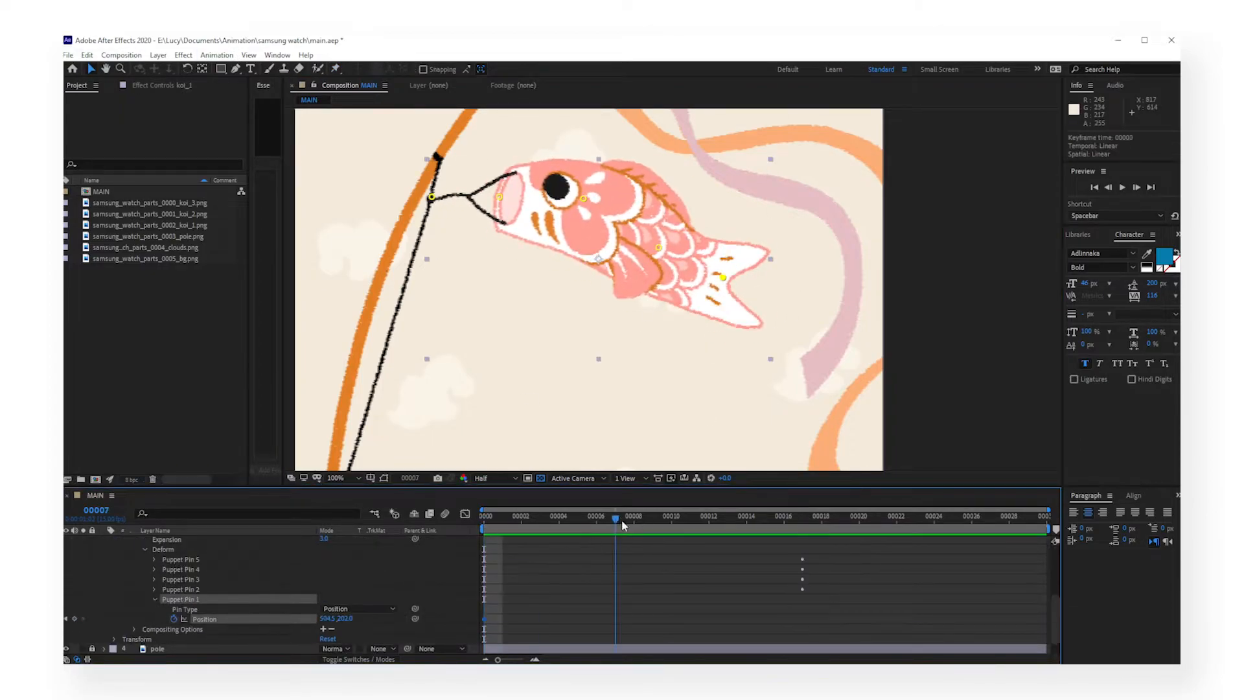
{"action": "left_click", "coordinate": [483, 515]}
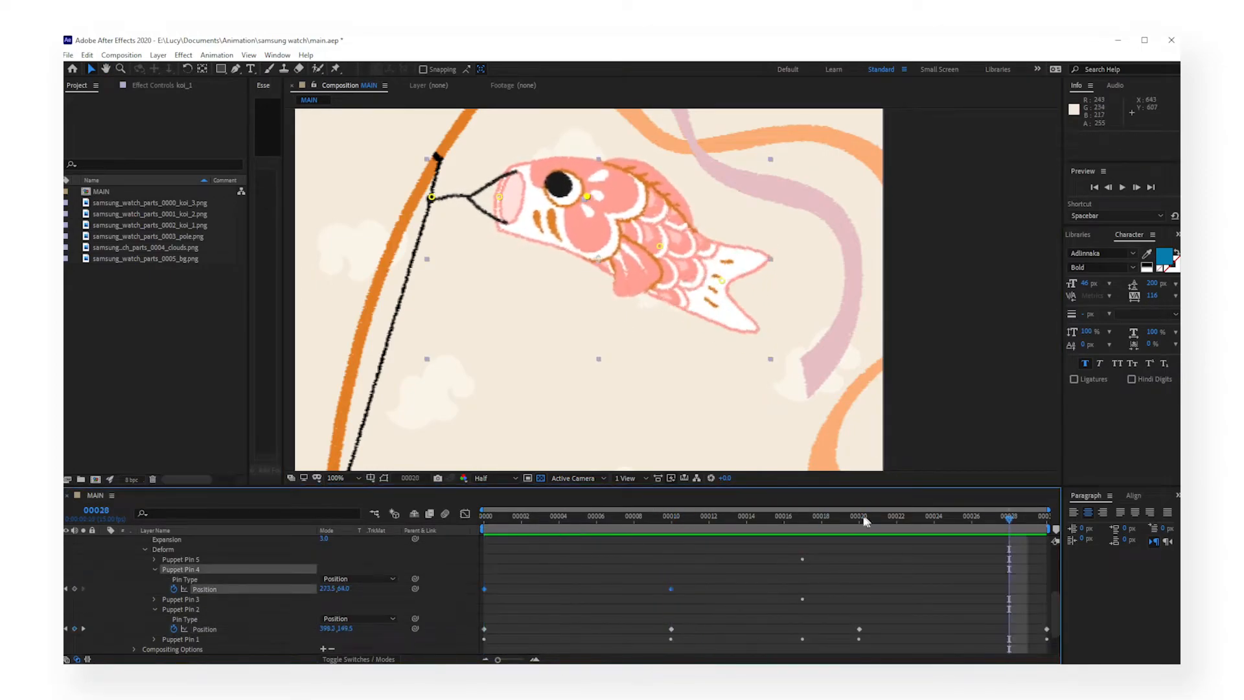
{"action": "left_click", "coordinate": [464, 514]}
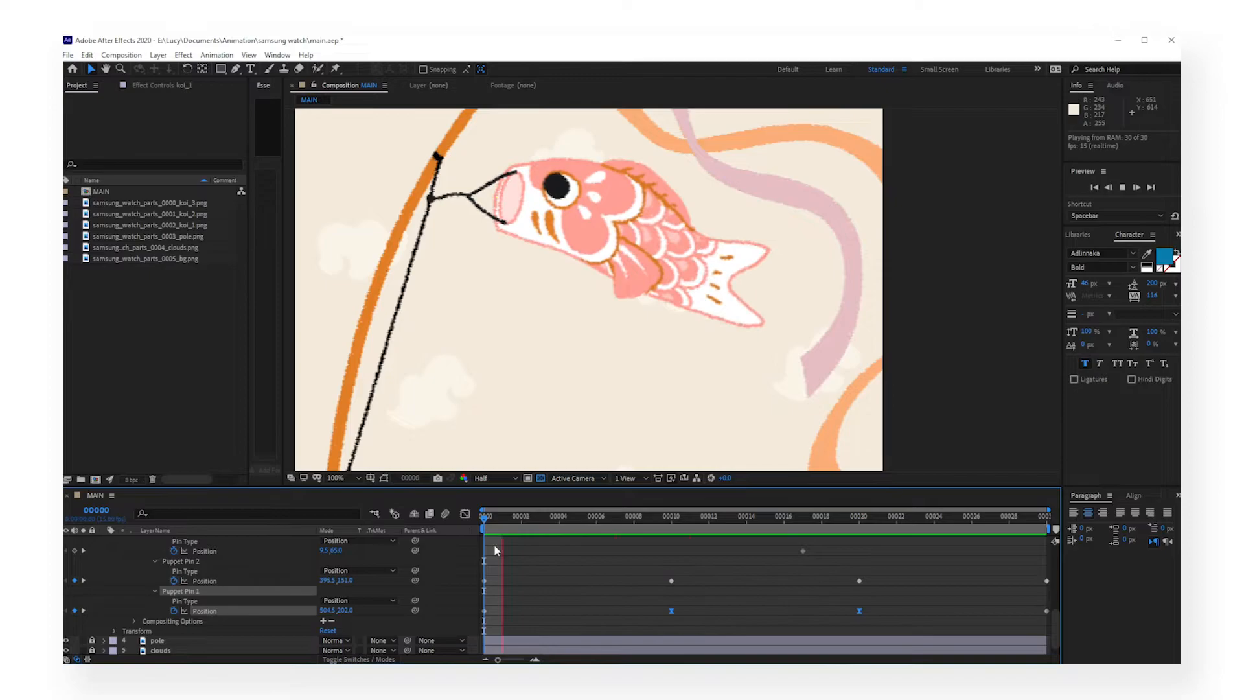
{"action": "left_click", "coordinate": [746, 516]}
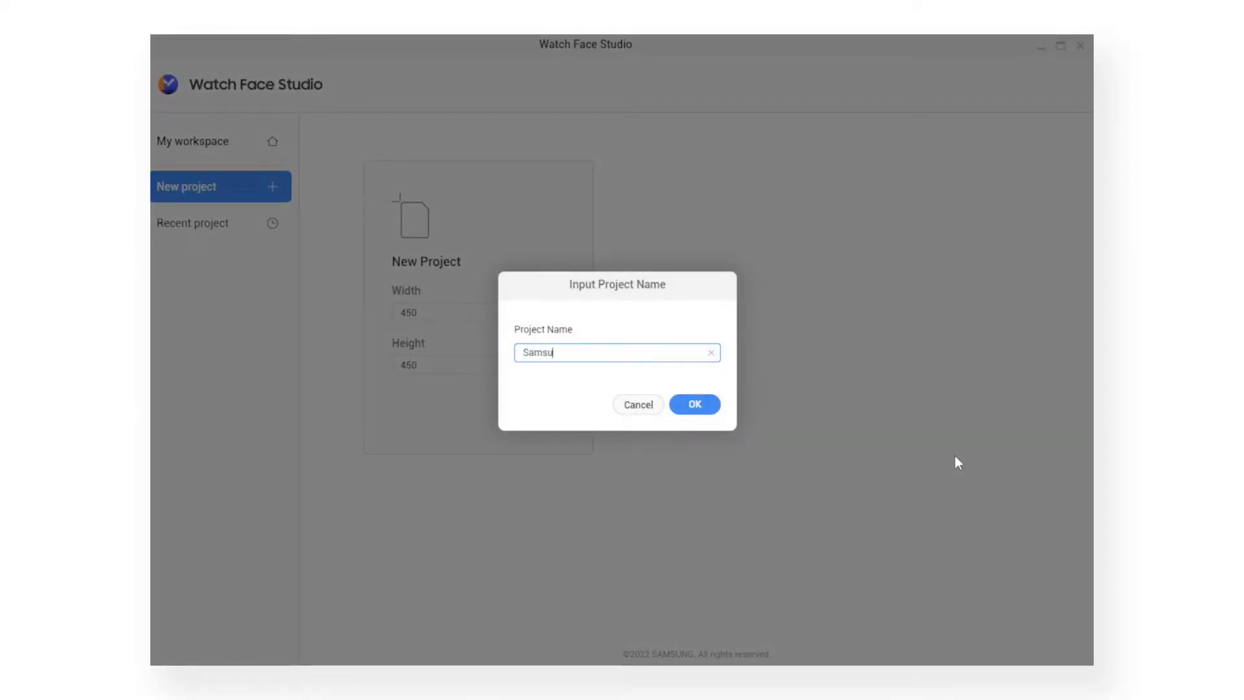
Create the project 'Samsung Watch Design' and add an Image component for the background.
{"action": "type", "text": "ng Watch Design"}
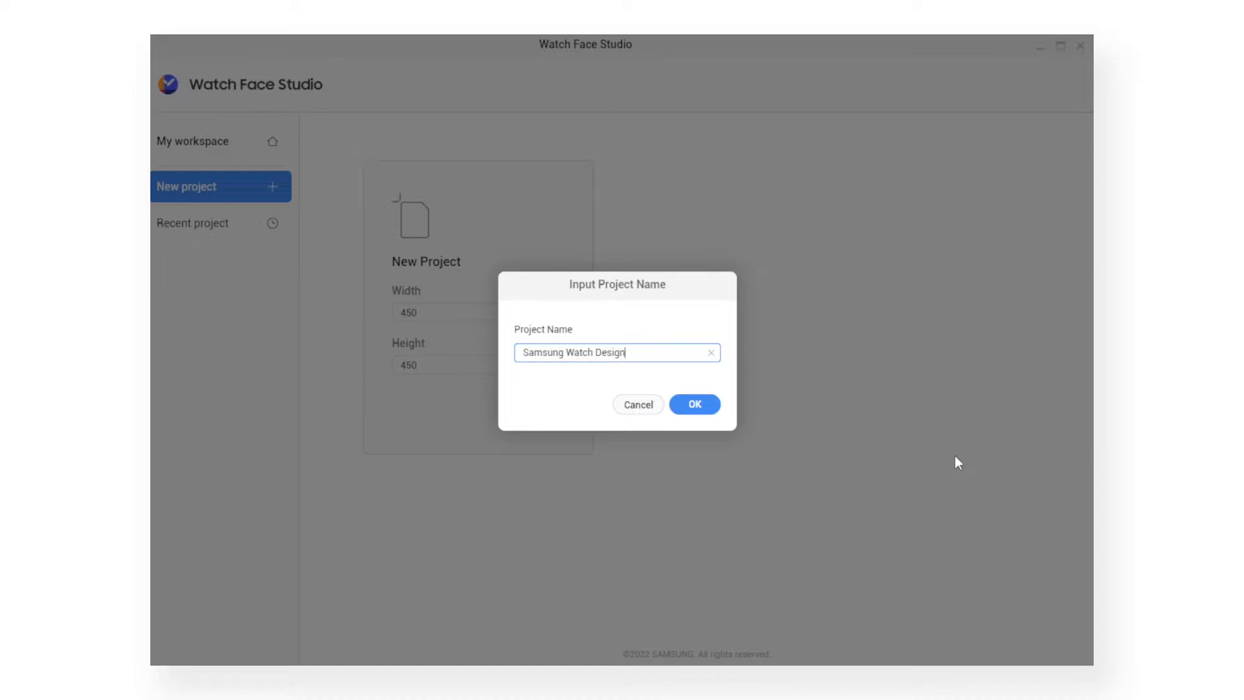
{"action": "left_click", "coordinate": [693, 404]}
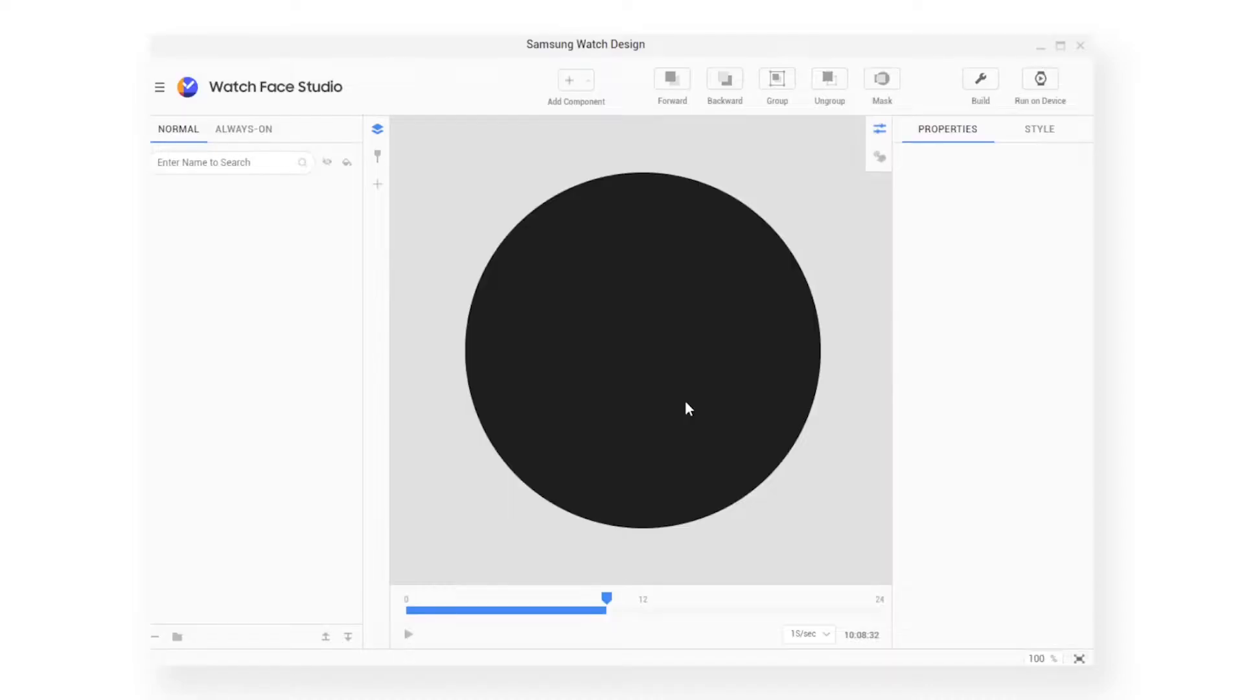
{"action": "left_click", "coordinate": [567, 80]}
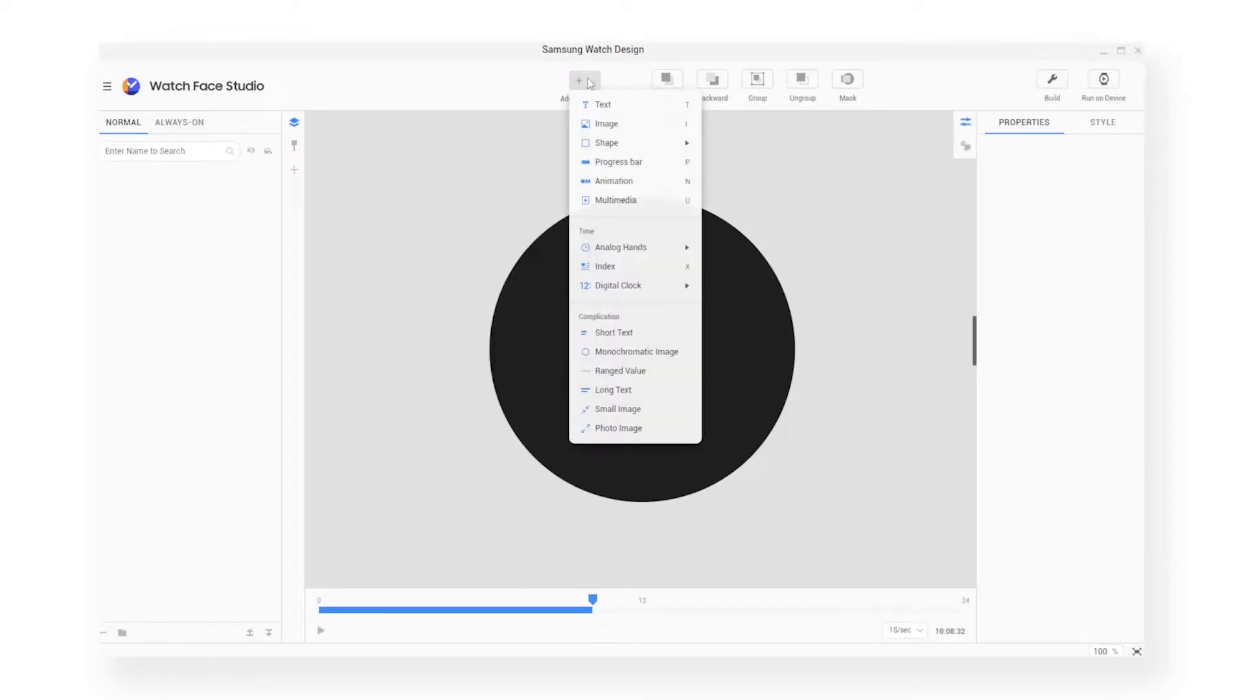
{"action": "left_click", "coordinate": [606, 123]}
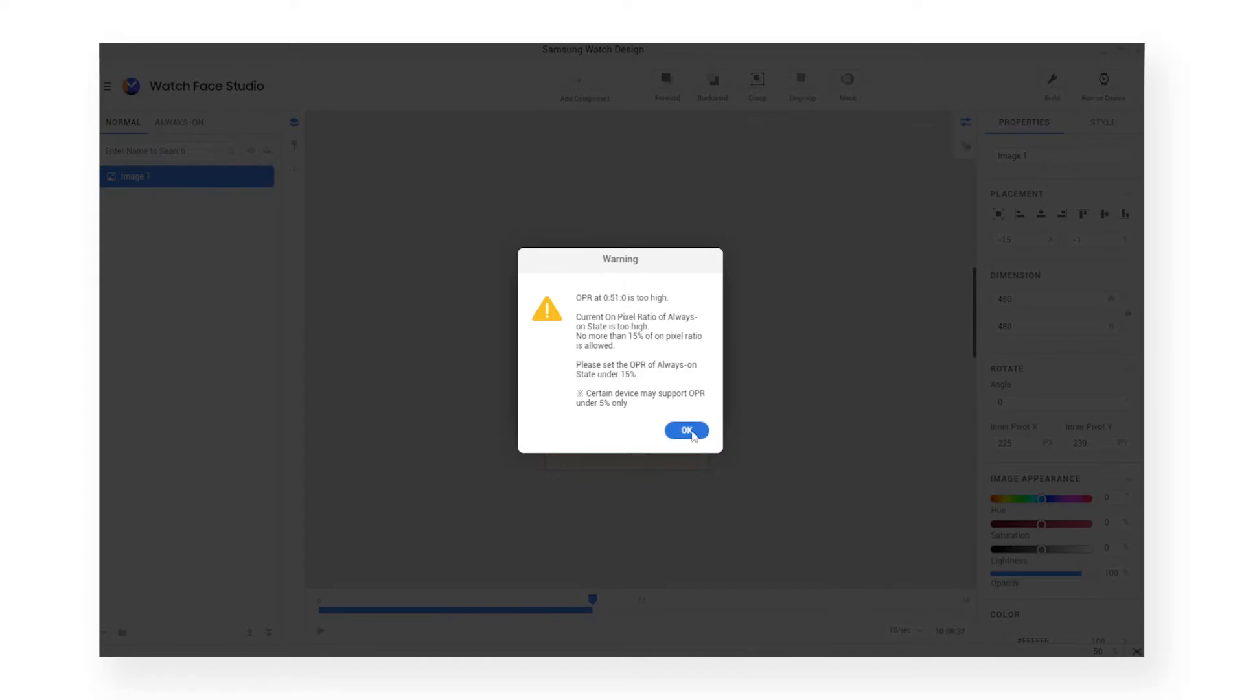
Dismiss the always-on pixel ratio warning and bring up the main application menu.
{"action": "left_click", "coordinate": [687, 429]}
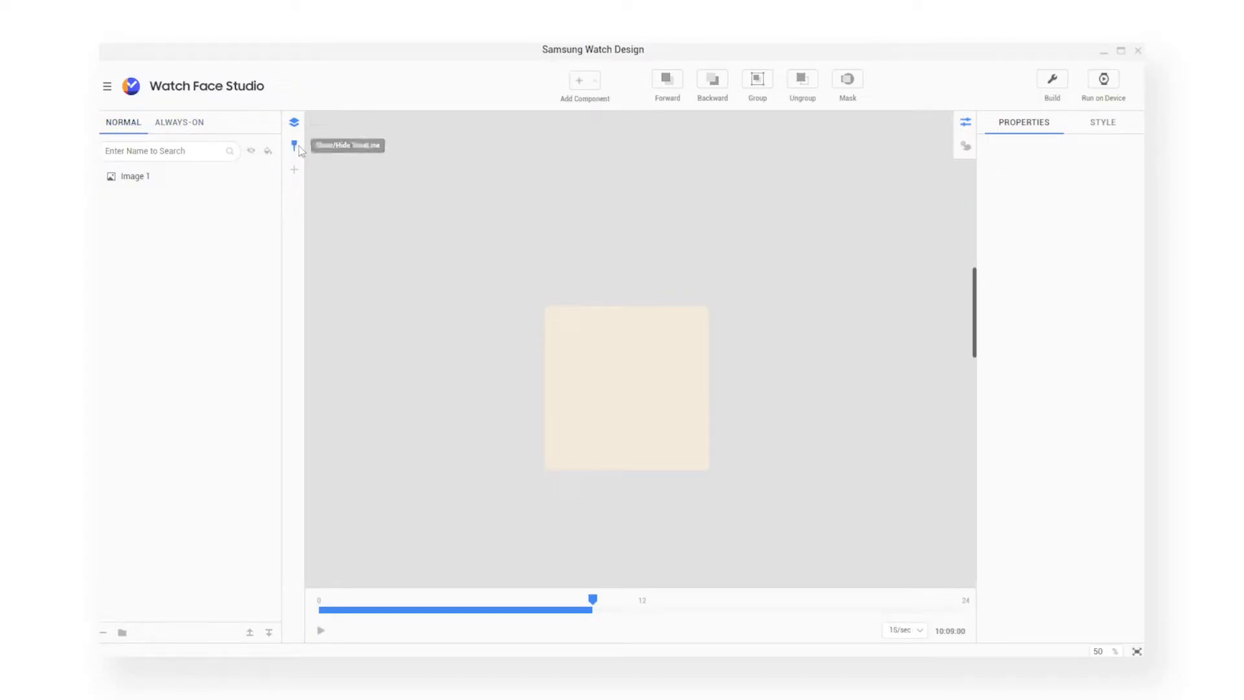
{"action": "mouse_move", "coordinate": [1062, 650]}
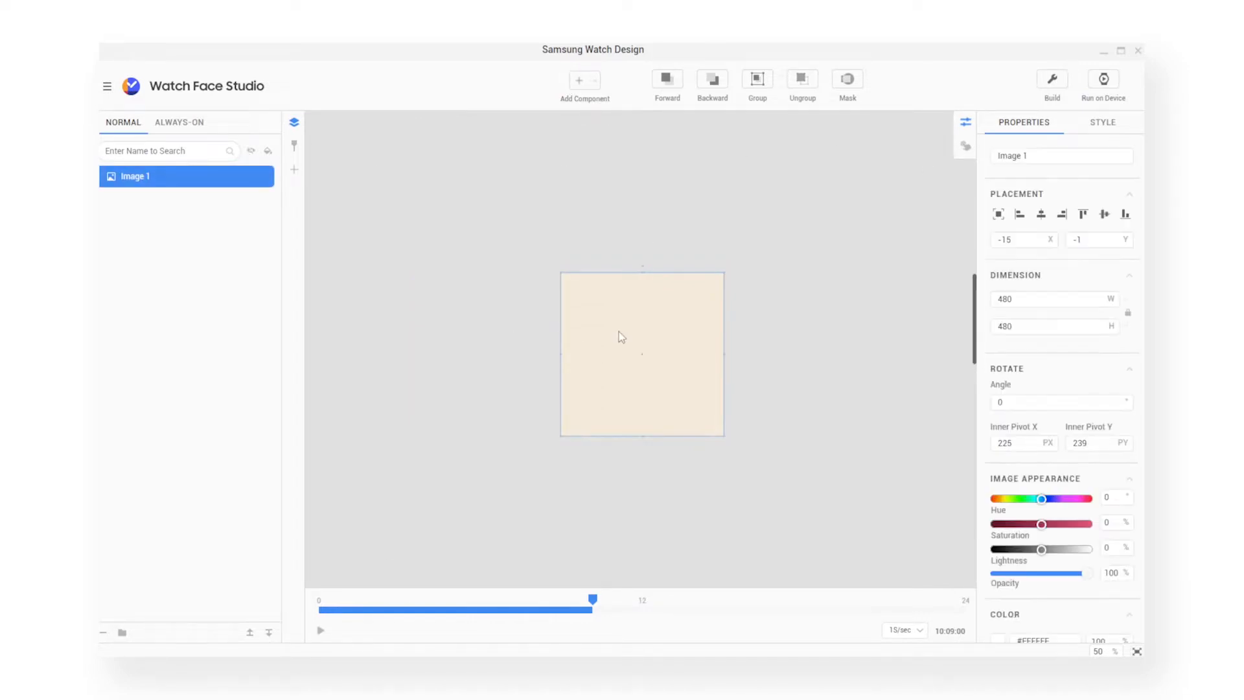
{"action": "left_click", "coordinate": [579, 80]}
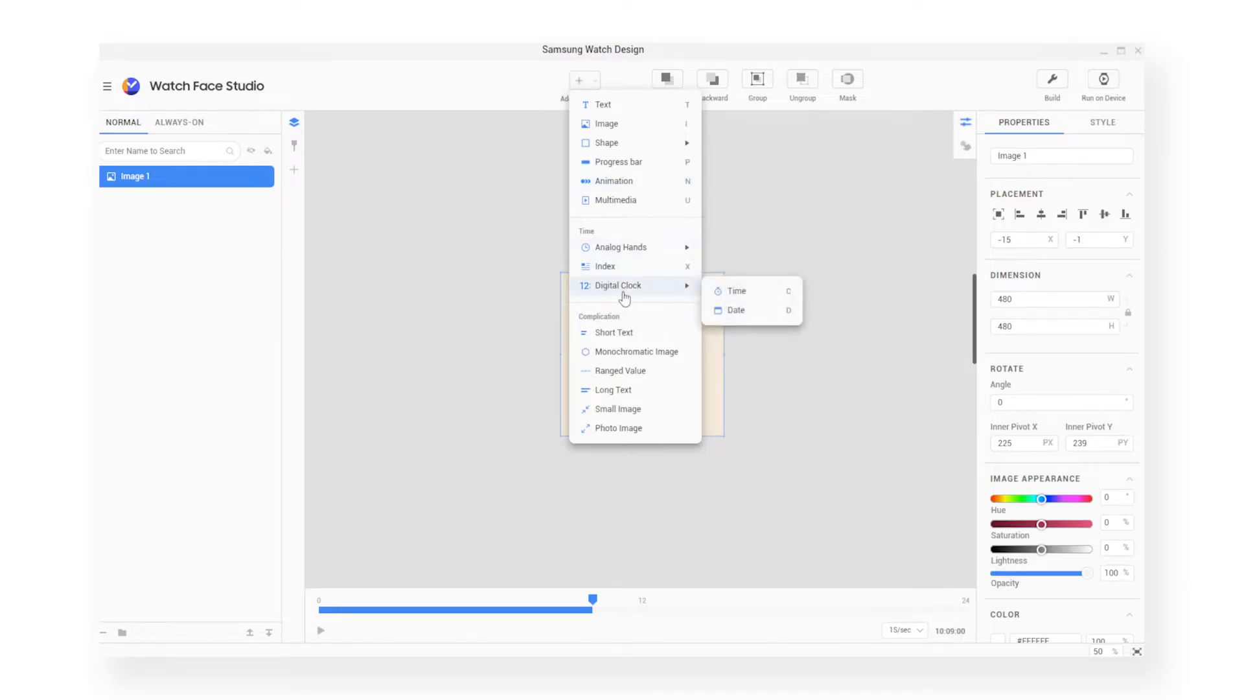
{"action": "mouse_move", "coordinate": [614, 182]}
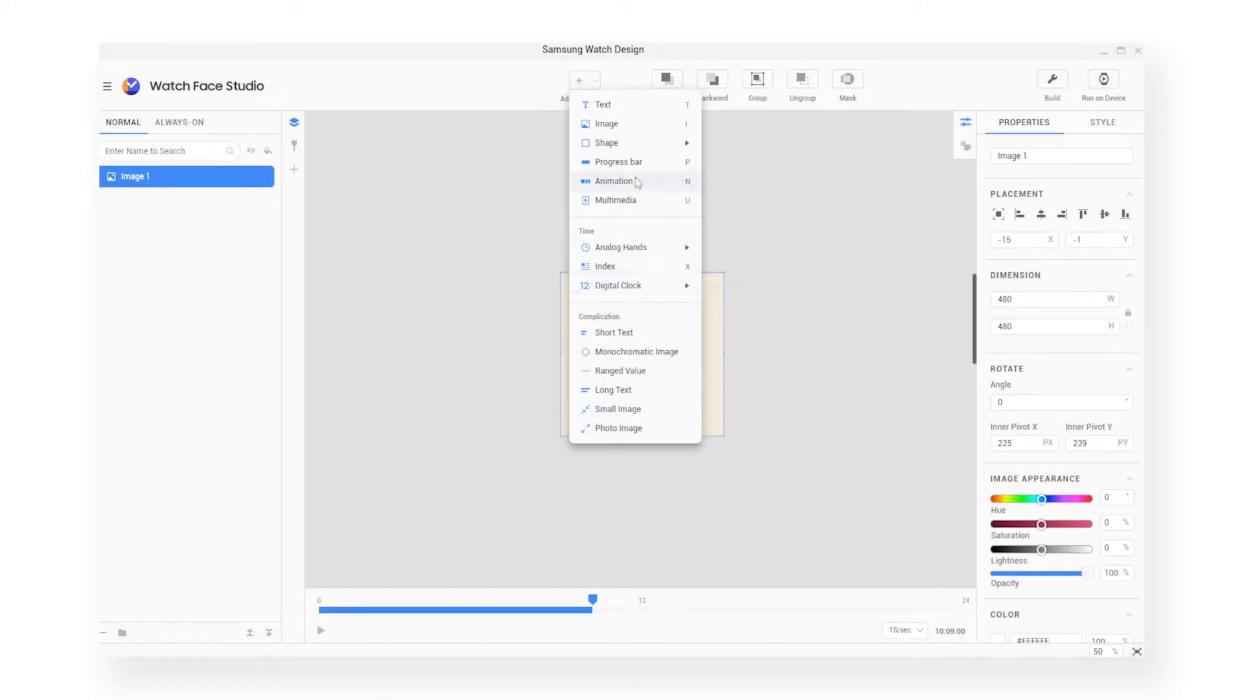
{"action": "left_click", "coordinate": [107, 85]}
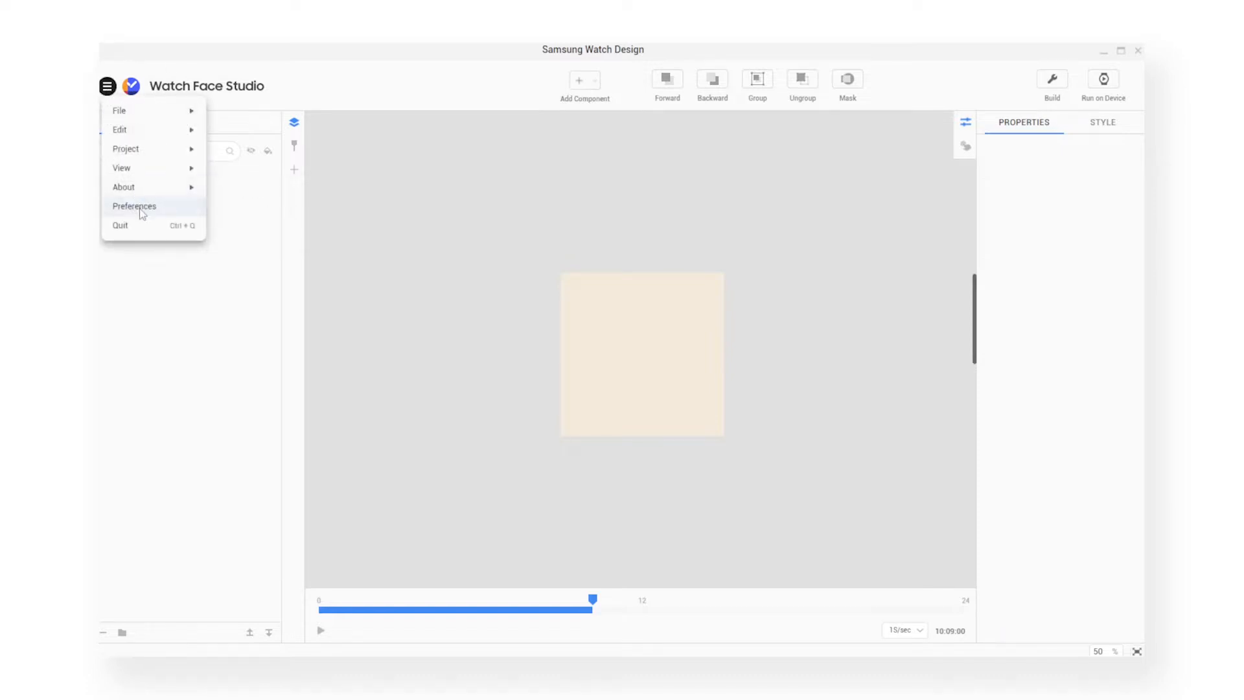
In Preferences > View, turn off canvas rulers and apply the view settings.
{"action": "left_click", "coordinate": [134, 206]}
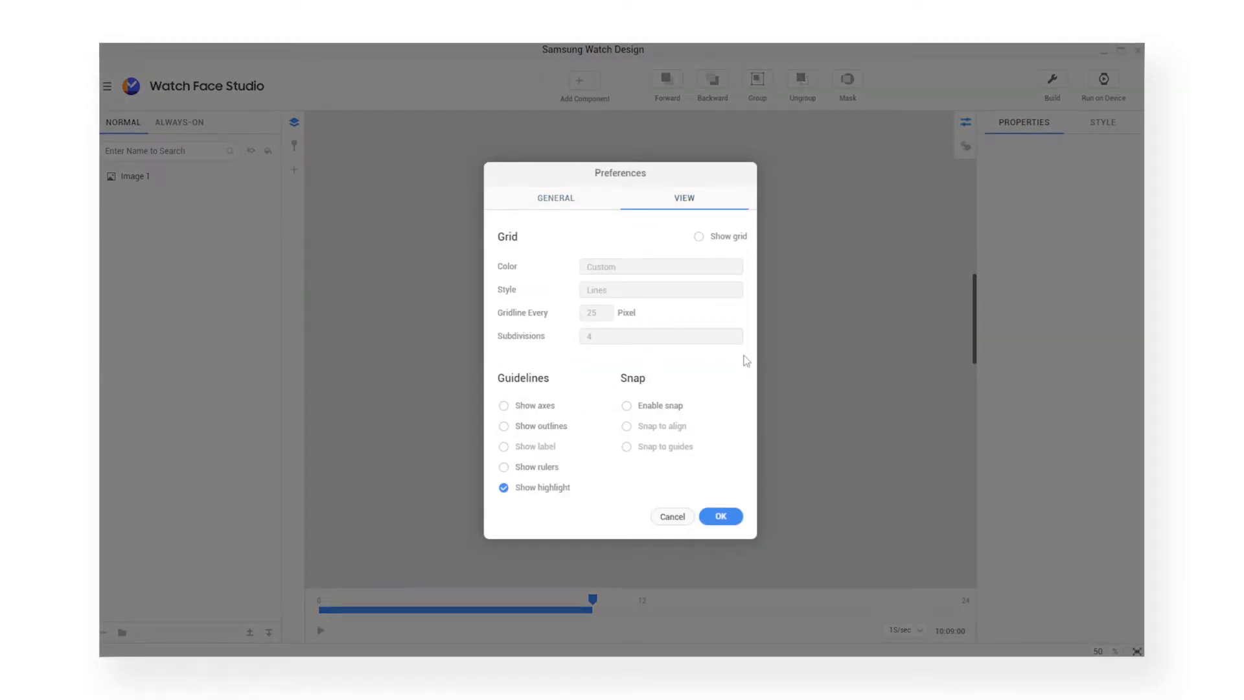
{"action": "left_click", "coordinate": [698, 236]}
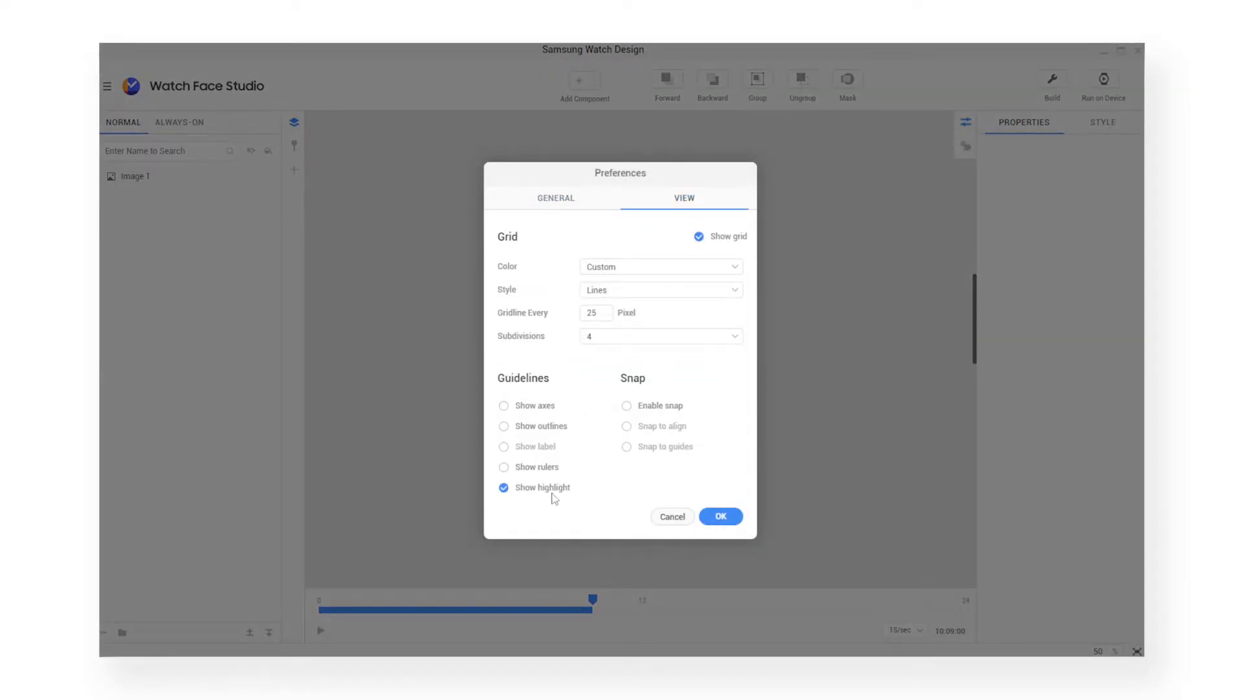
{"action": "left_click", "coordinate": [719, 517]}
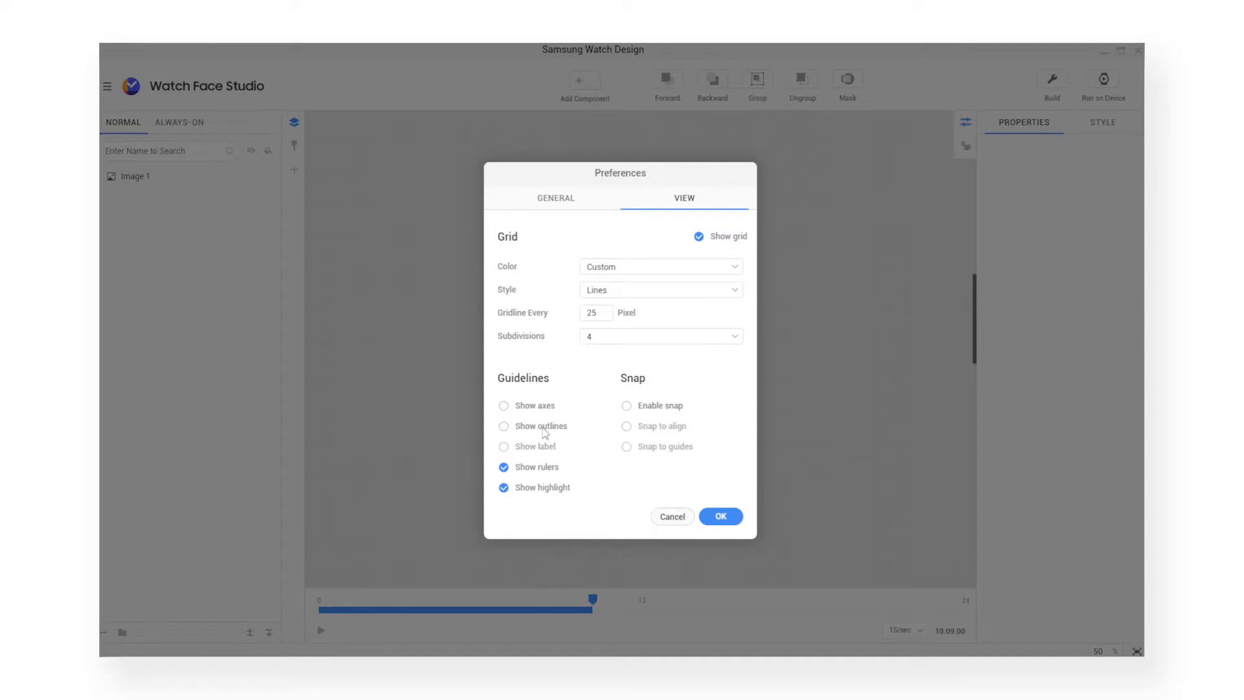
{"action": "left_click", "coordinate": [556, 197]}
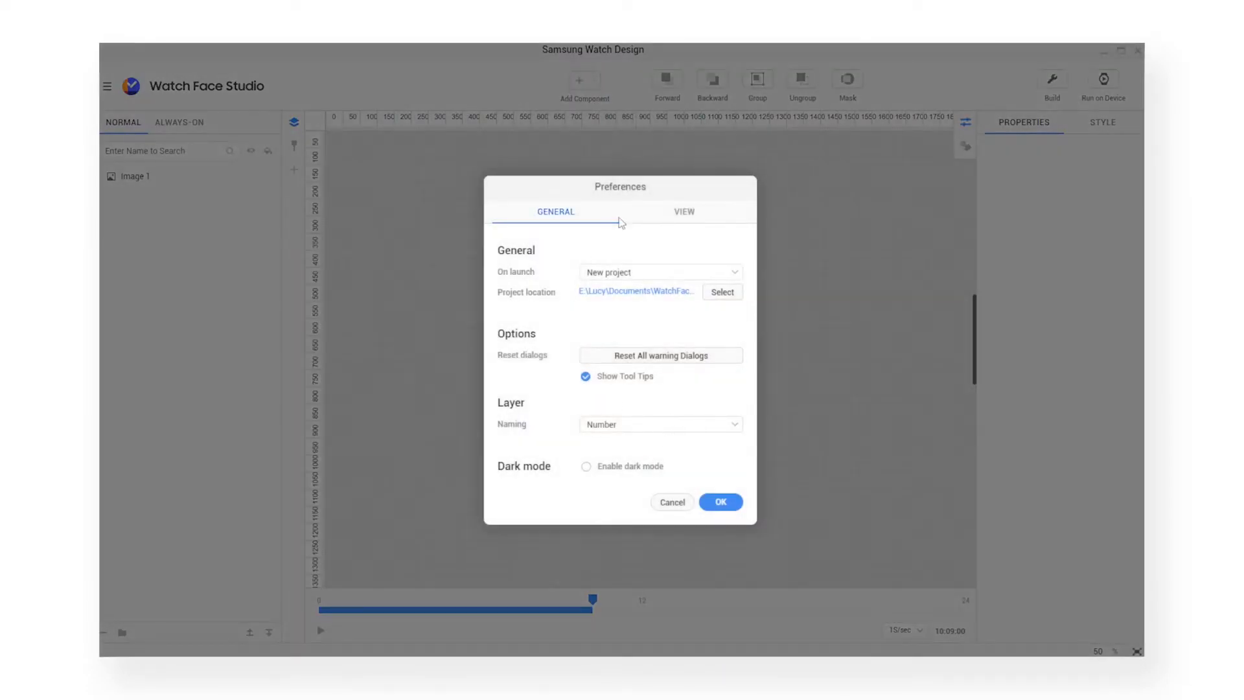
{"action": "left_click", "coordinate": [719, 501]}
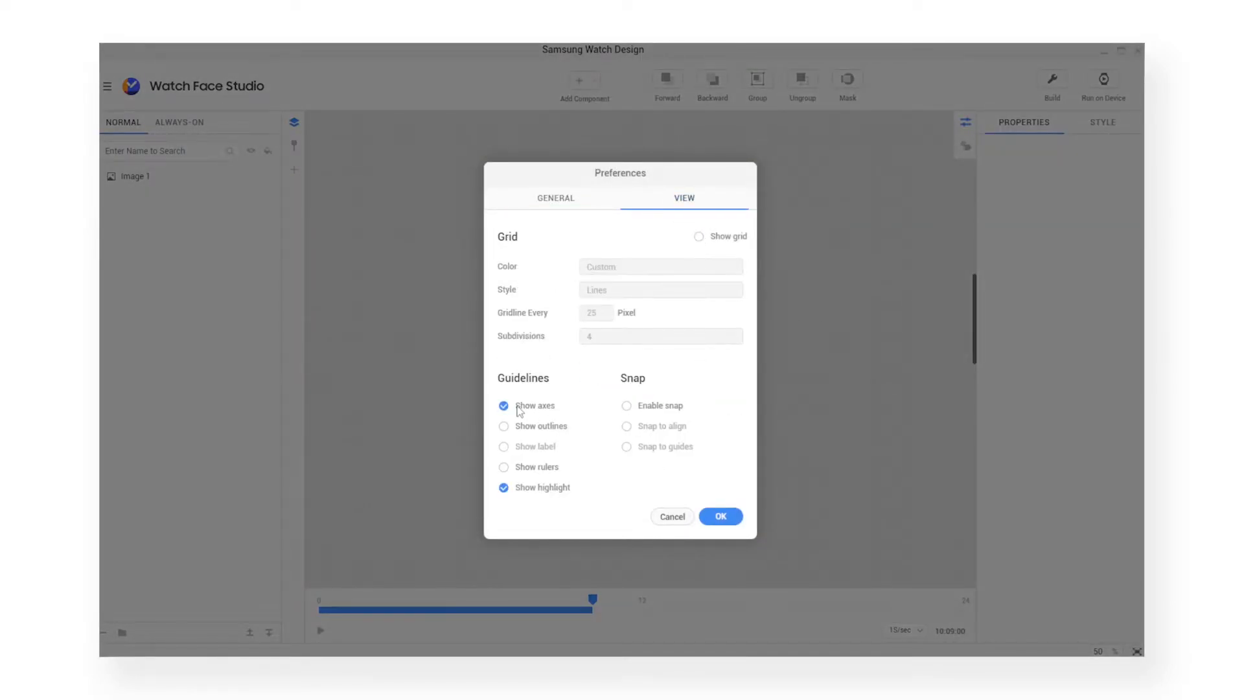
{"action": "left_click", "coordinate": [719, 515]}
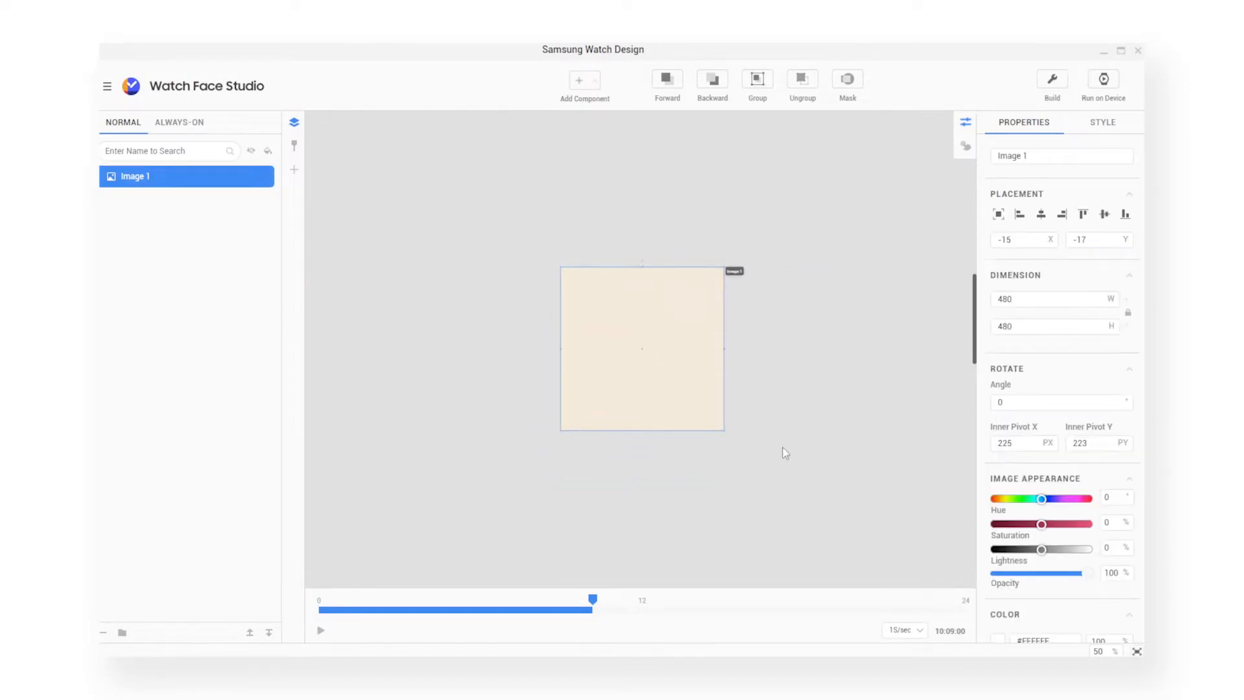
{"action": "mouse_move", "coordinate": [755, 383]}
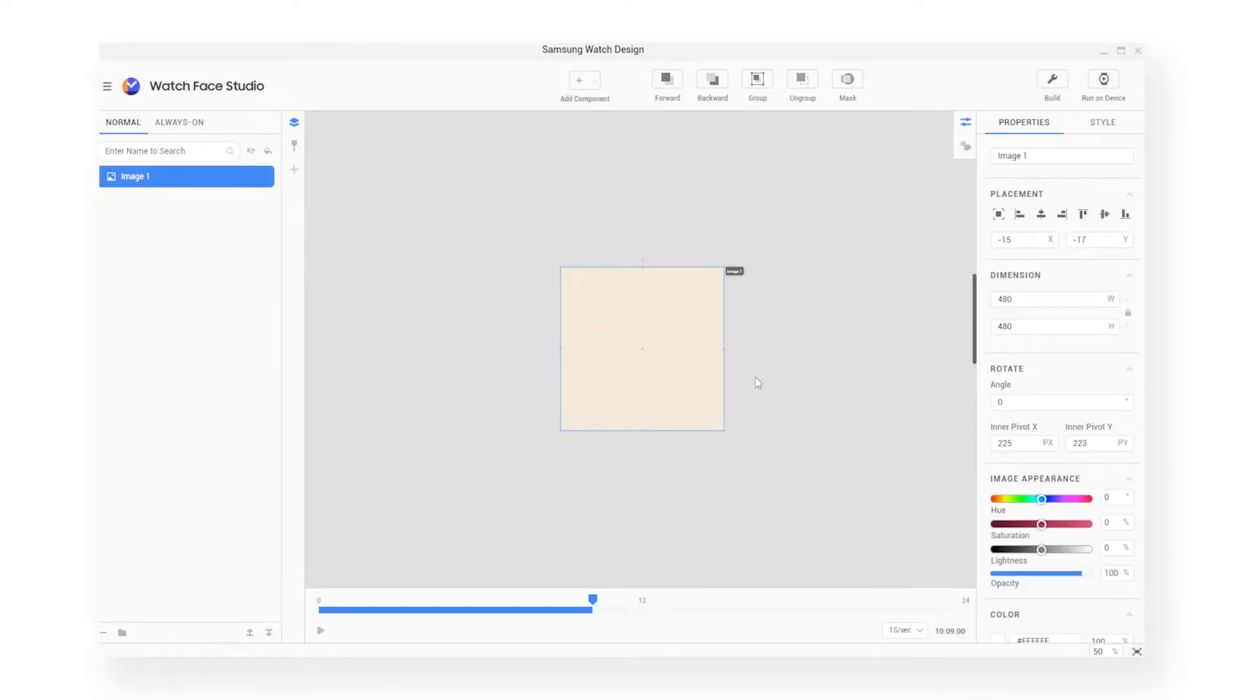
{"action": "mouse_move", "coordinate": [784, 92]}
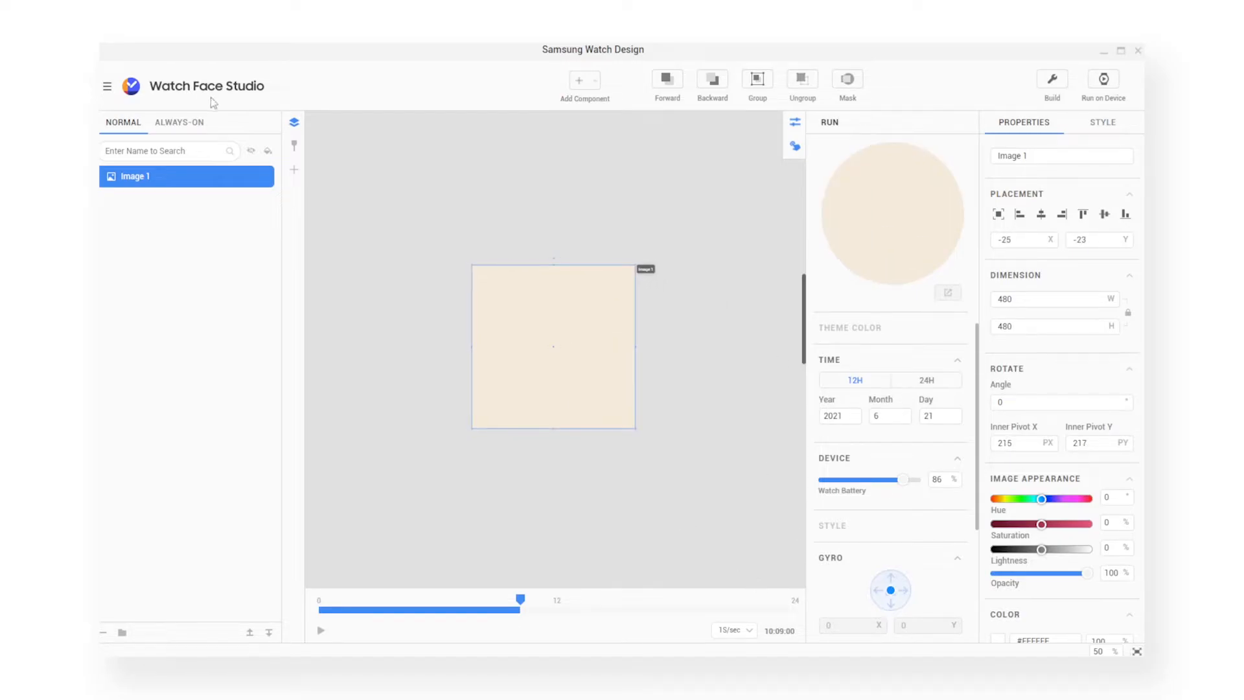
Add the pole image, lock the BG background layer and rename the pole layer.
{"action": "left_click", "coordinate": [585, 81]}
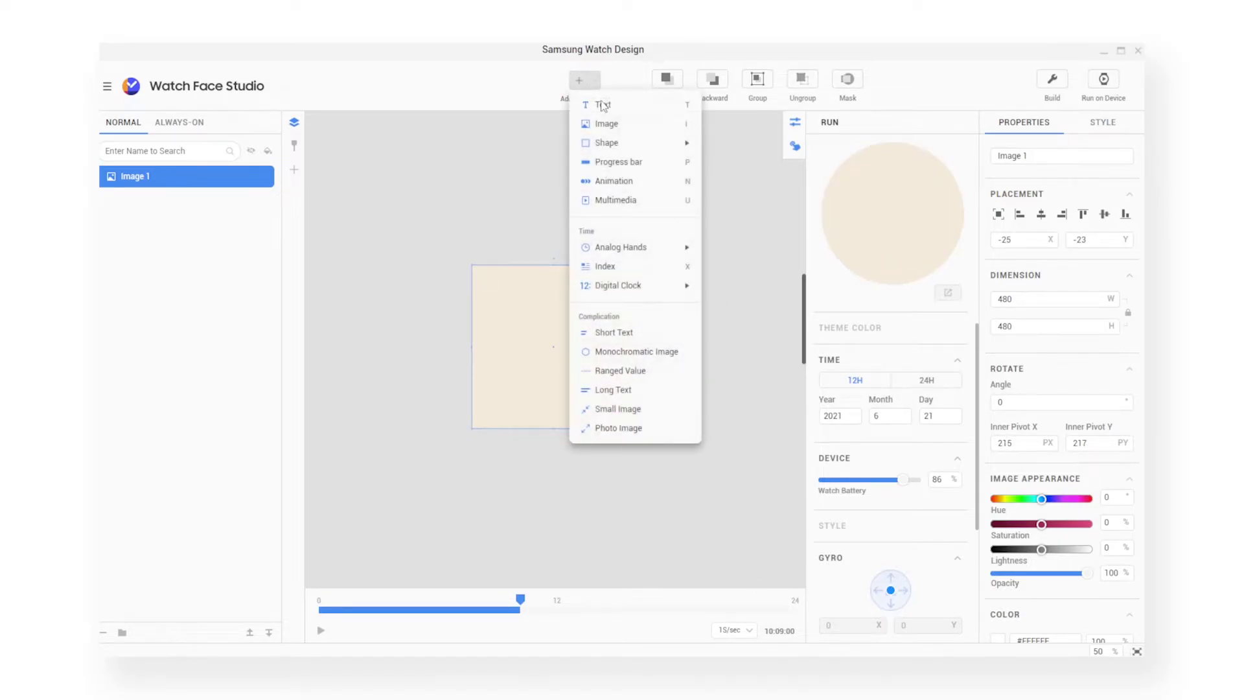
{"action": "left_click", "coordinate": [605, 123]}
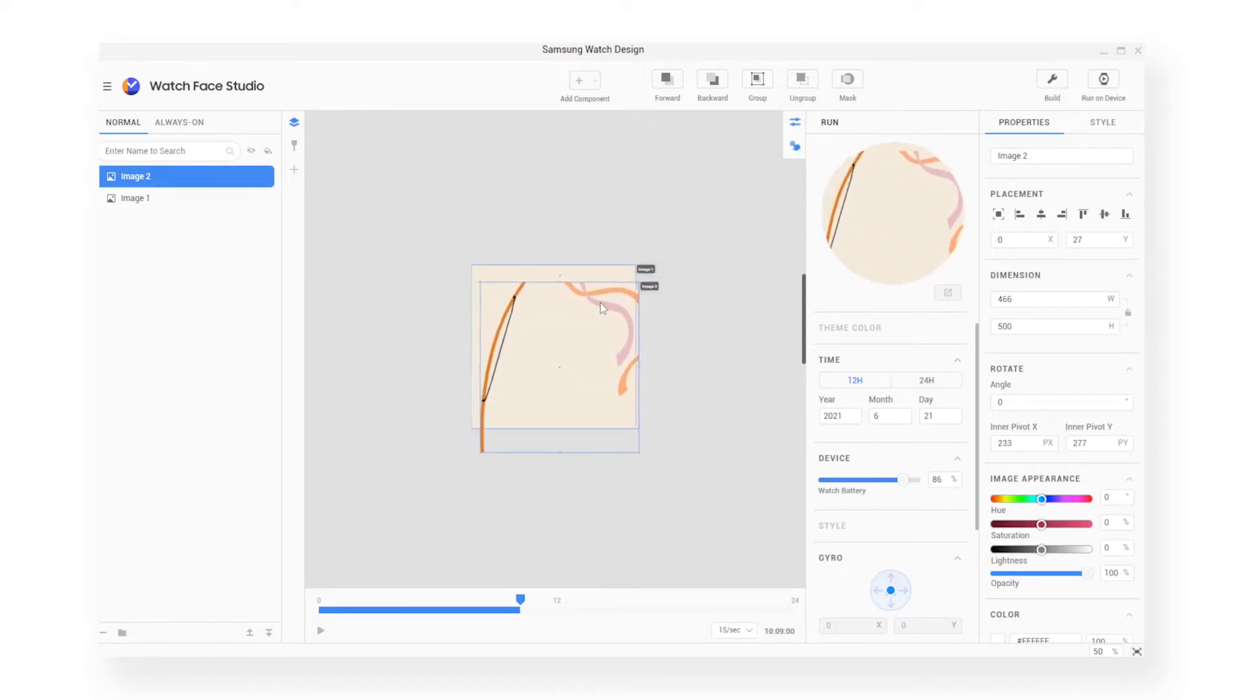
{"action": "left_click", "coordinate": [136, 197]}
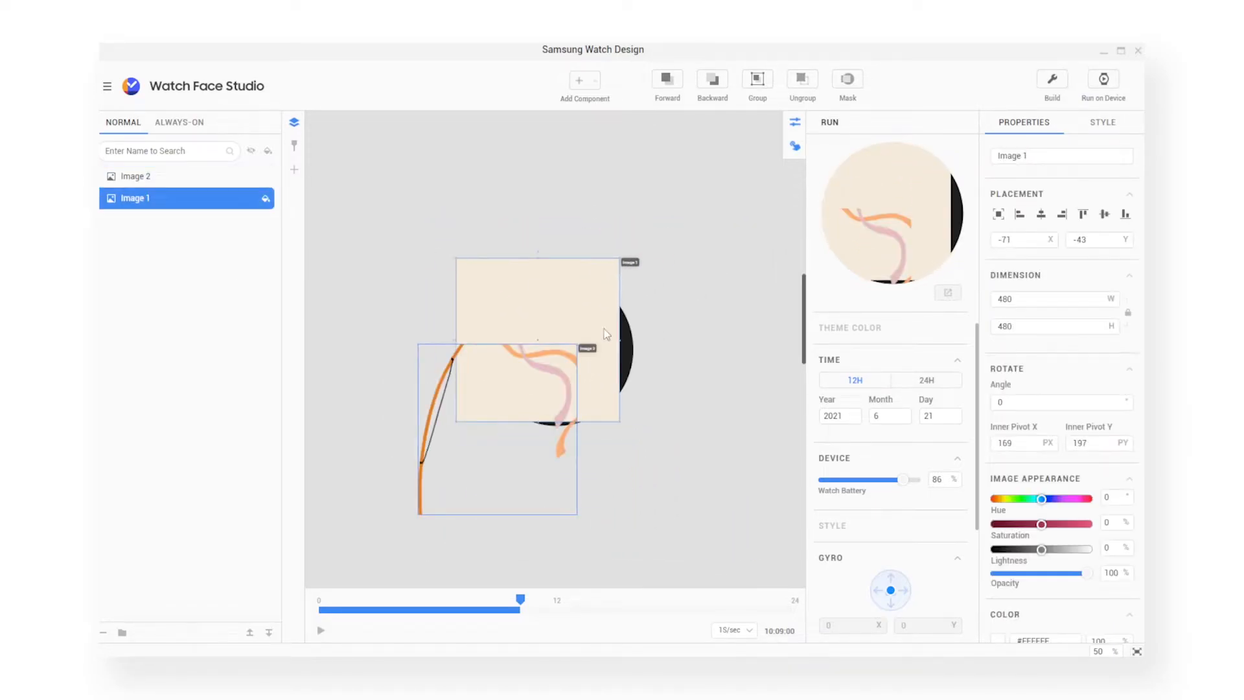
{"action": "right_click", "coordinate": [135, 197]}
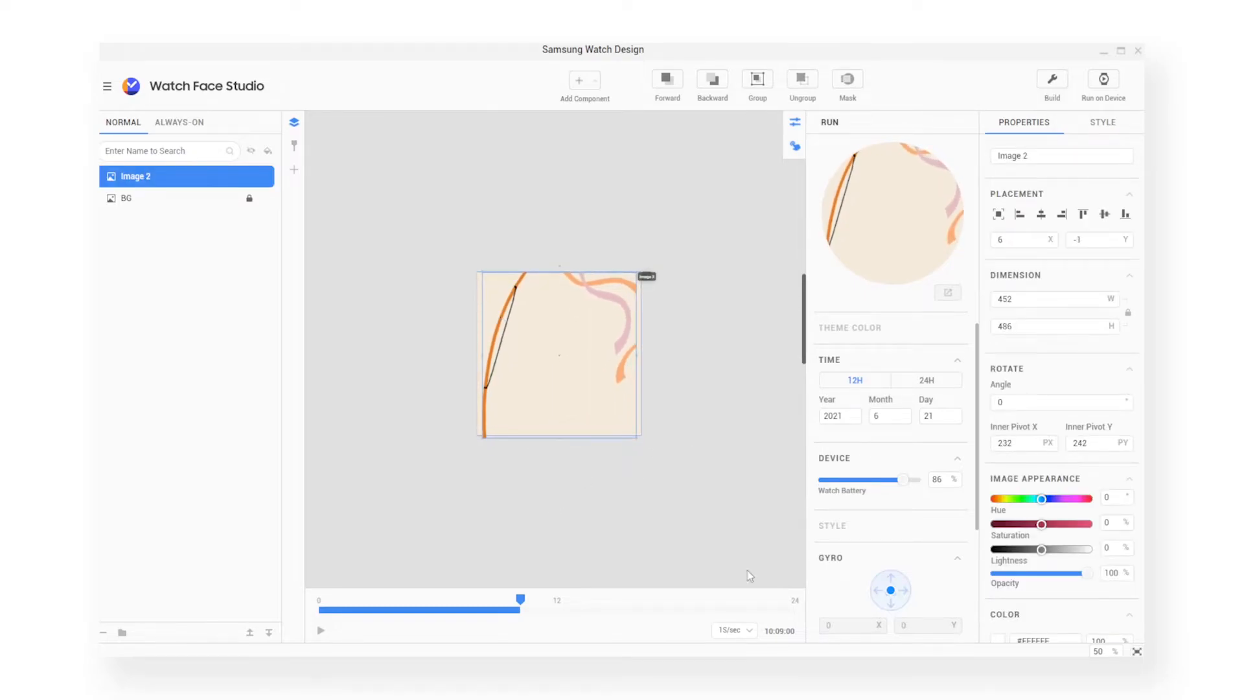
{"action": "double_click", "coordinate": [136, 176]}
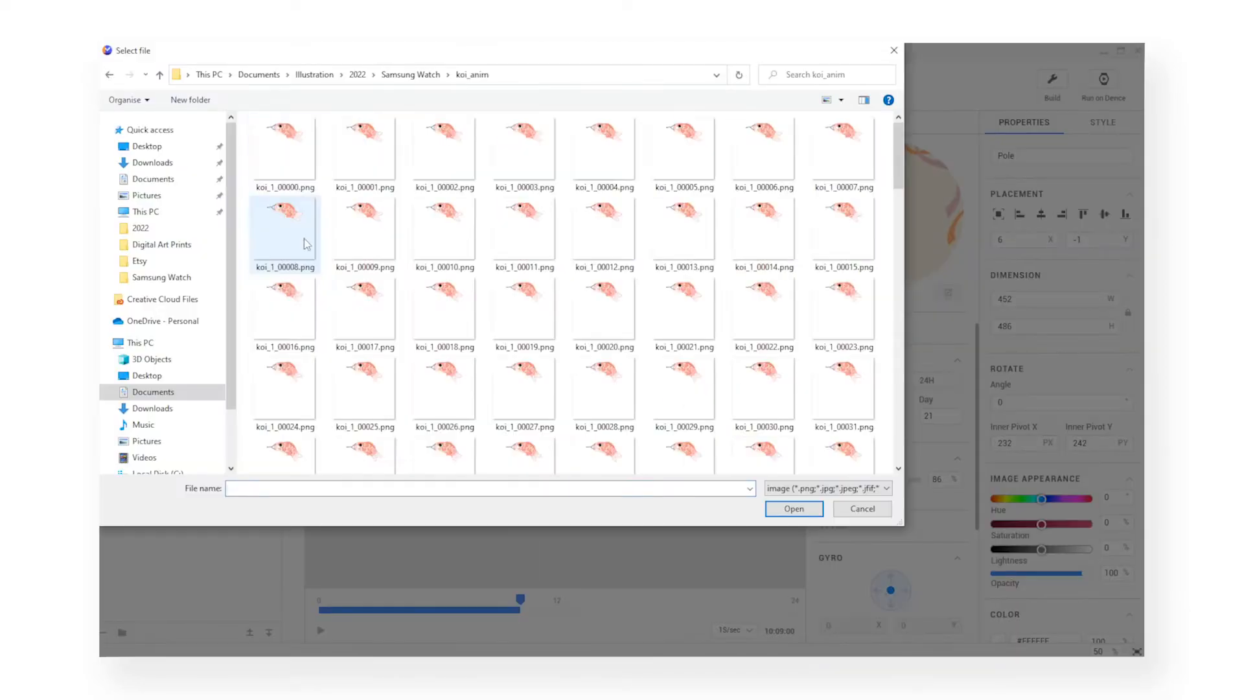
Add three Animation components from the koi_anim frame sequences as KOI I, KOI II and KOI III.
{"action": "left_click", "coordinate": [793, 508]}
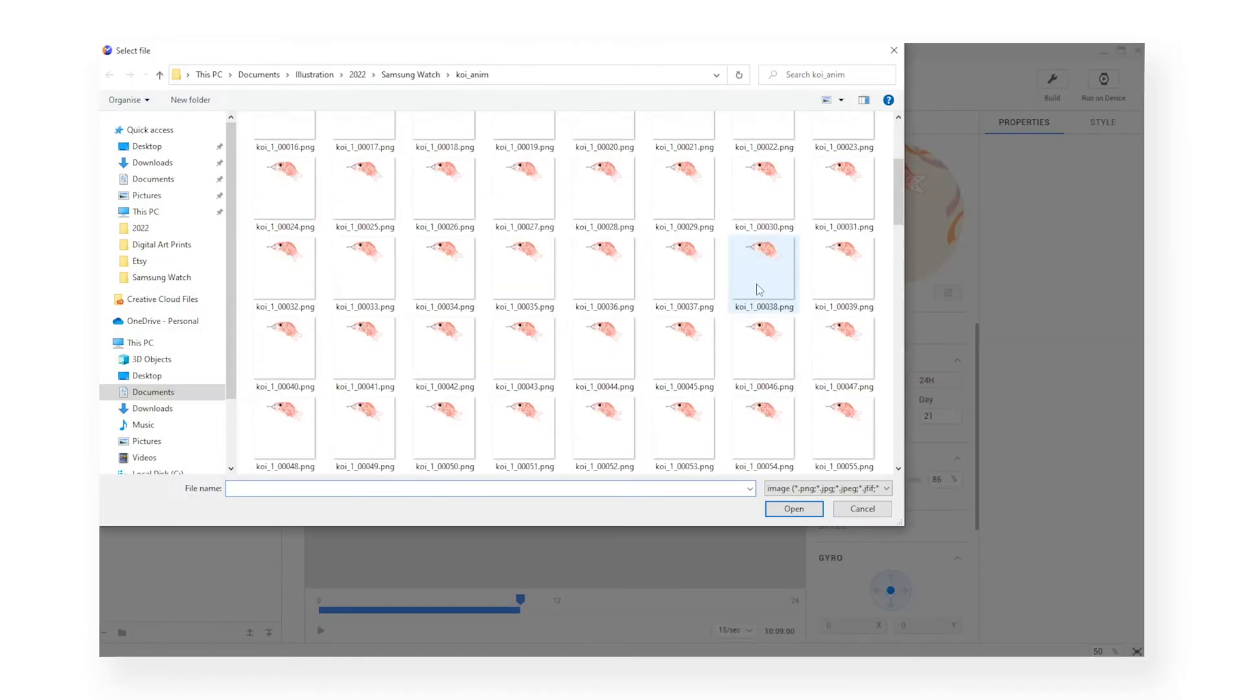
{"action": "left_click", "coordinate": [793, 507]}
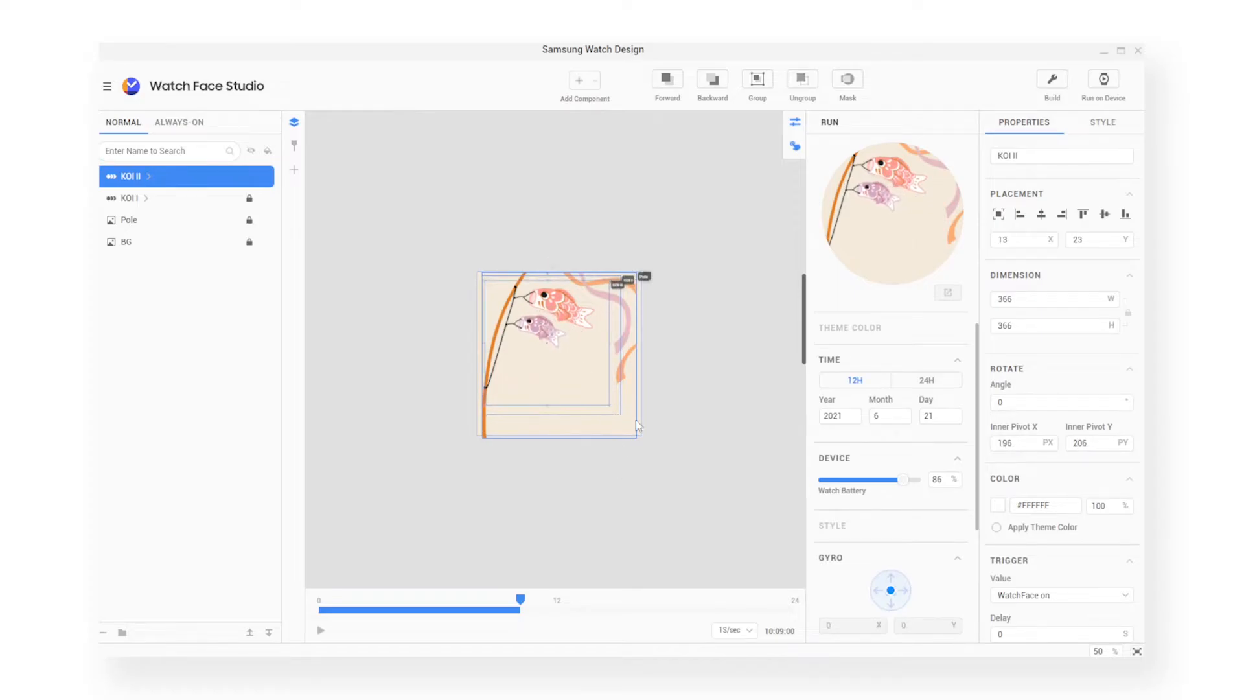
{"action": "left_click", "coordinate": [320, 630]}
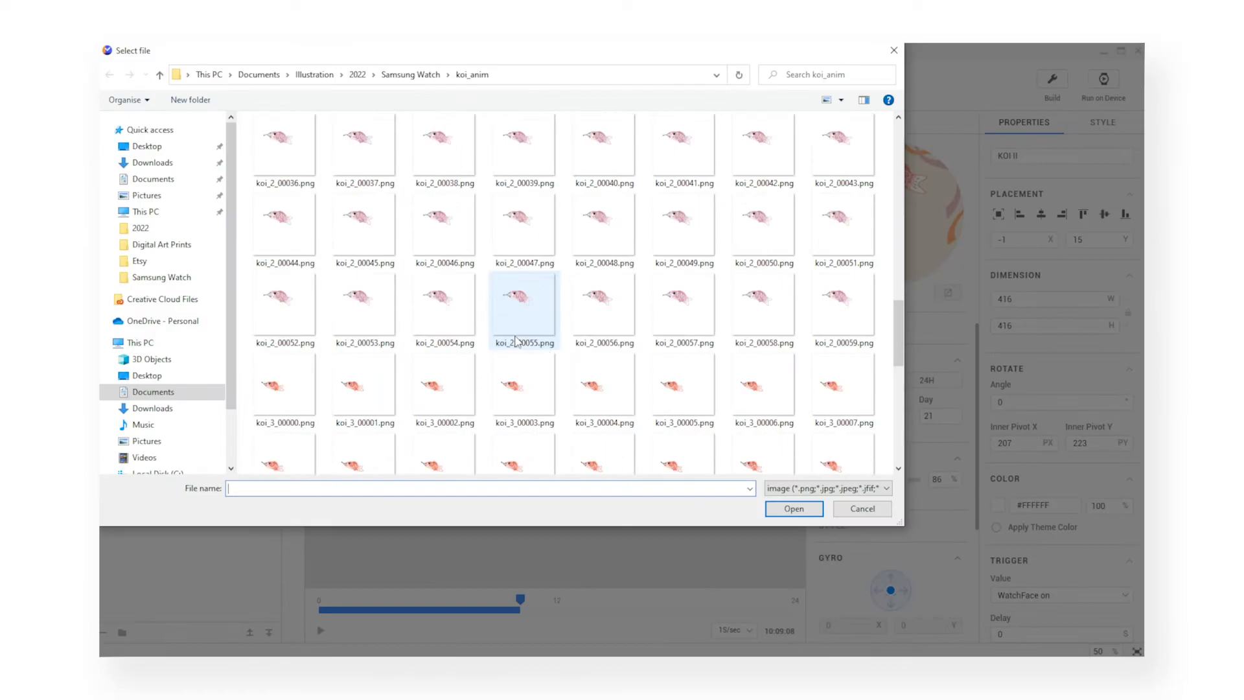
{"action": "left_click", "coordinate": [793, 508]}
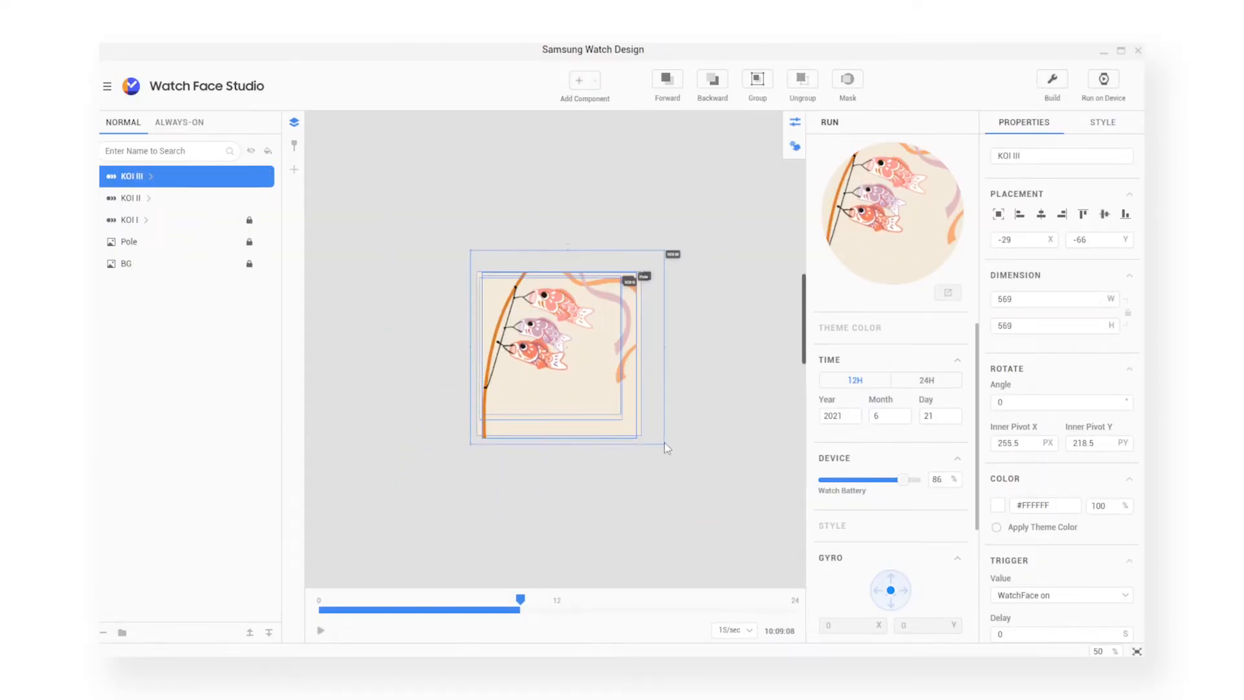
{"action": "left_click", "coordinate": [581, 80]}
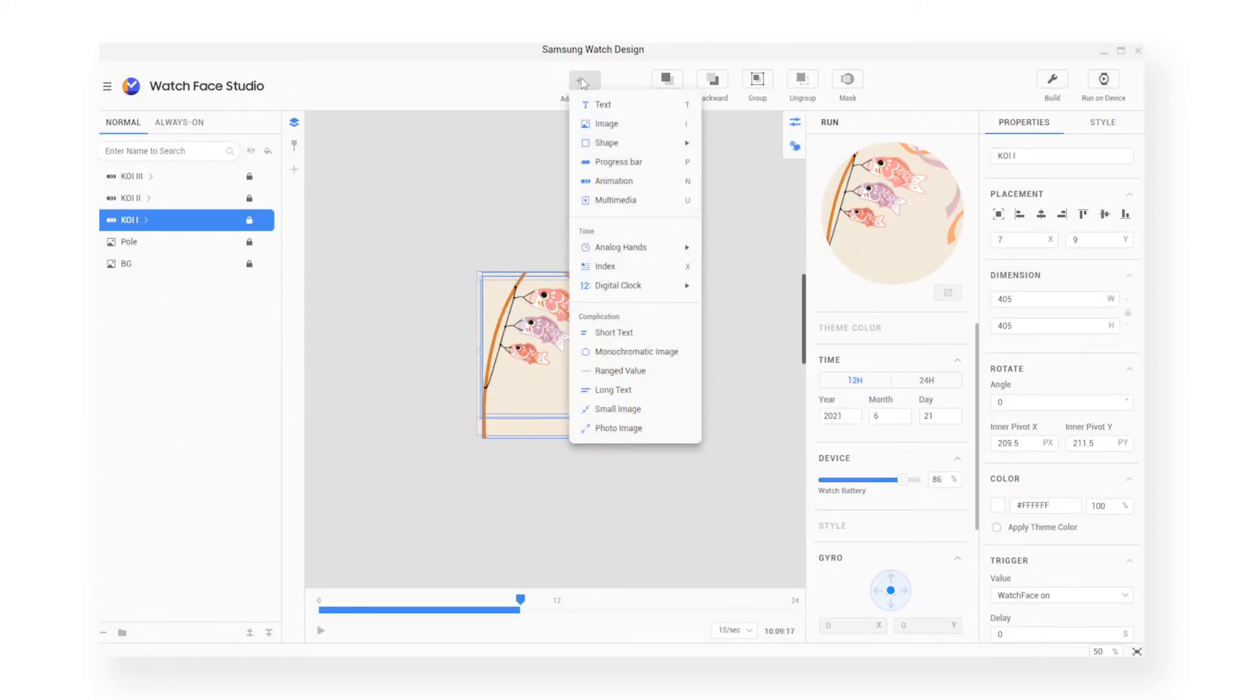
Add a Digital Clock time in 24H with Helvetica-Bold-Font.ttf showing only the hour.
{"action": "left_click", "coordinate": [615, 285]}
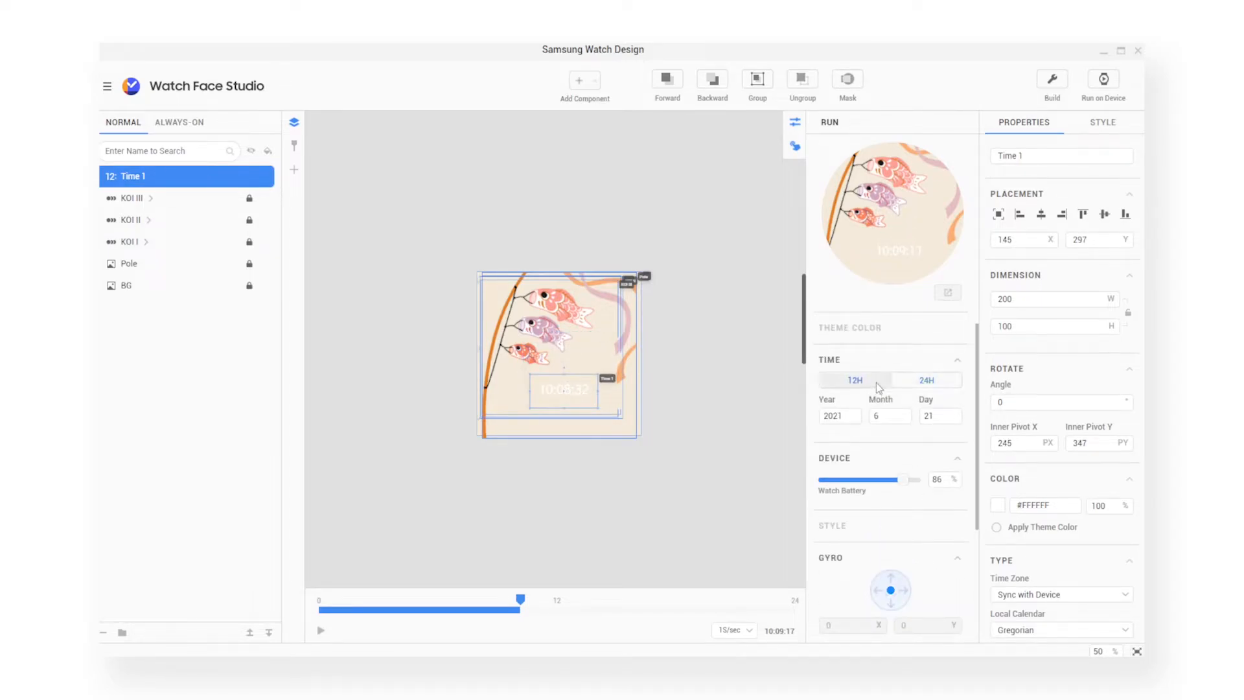
{"action": "left_click", "coordinate": [1059, 630]}
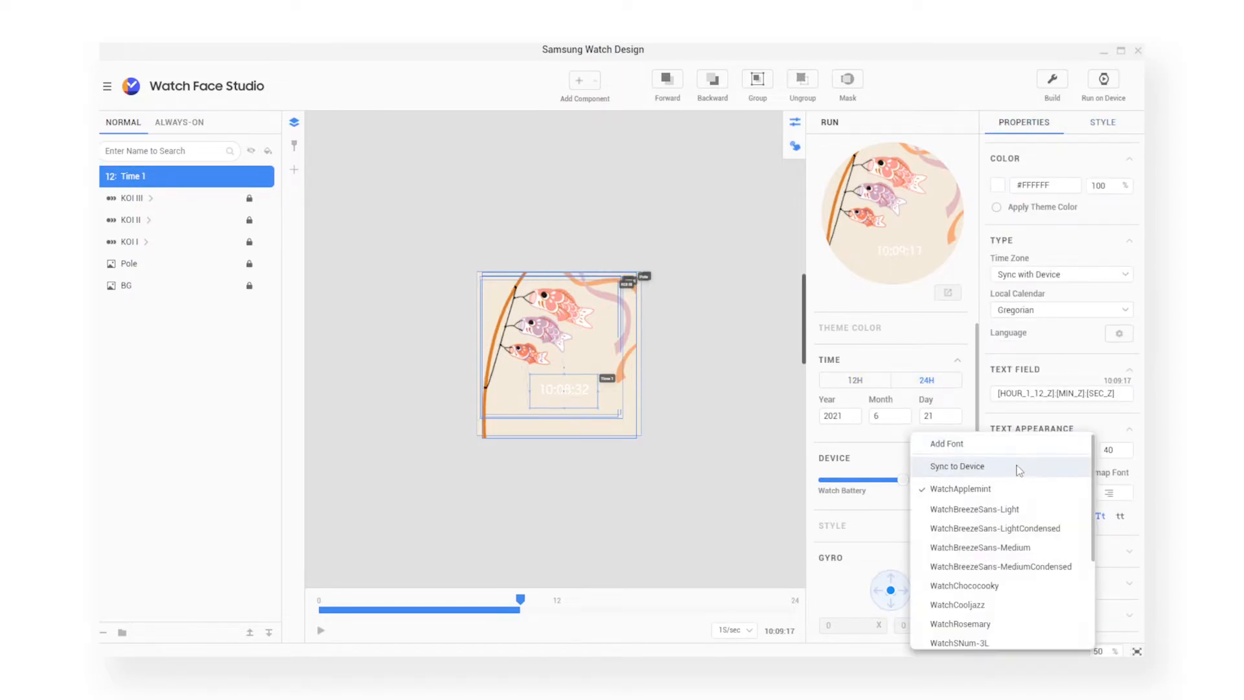
{"action": "left_click", "coordinate": [946, 444]}
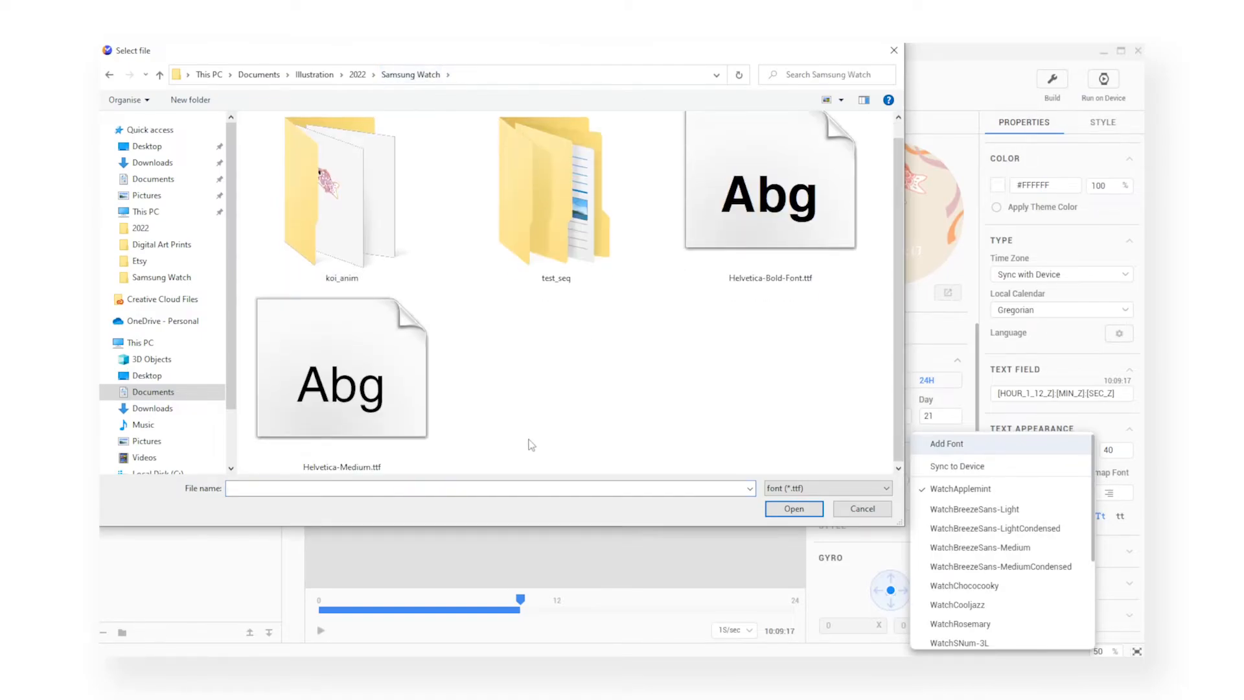
{"action": "left_click", "coordinate": [862, 508]}
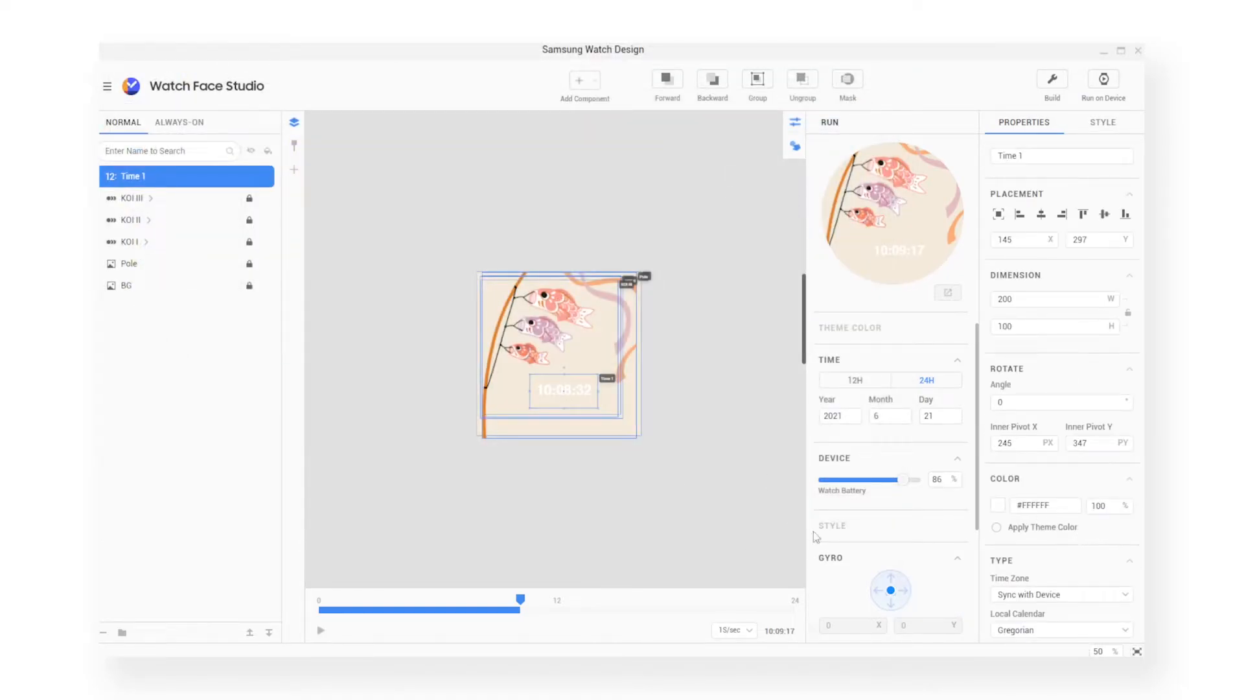
{"action": "mouse_move", "coordinate": [854, 433]}
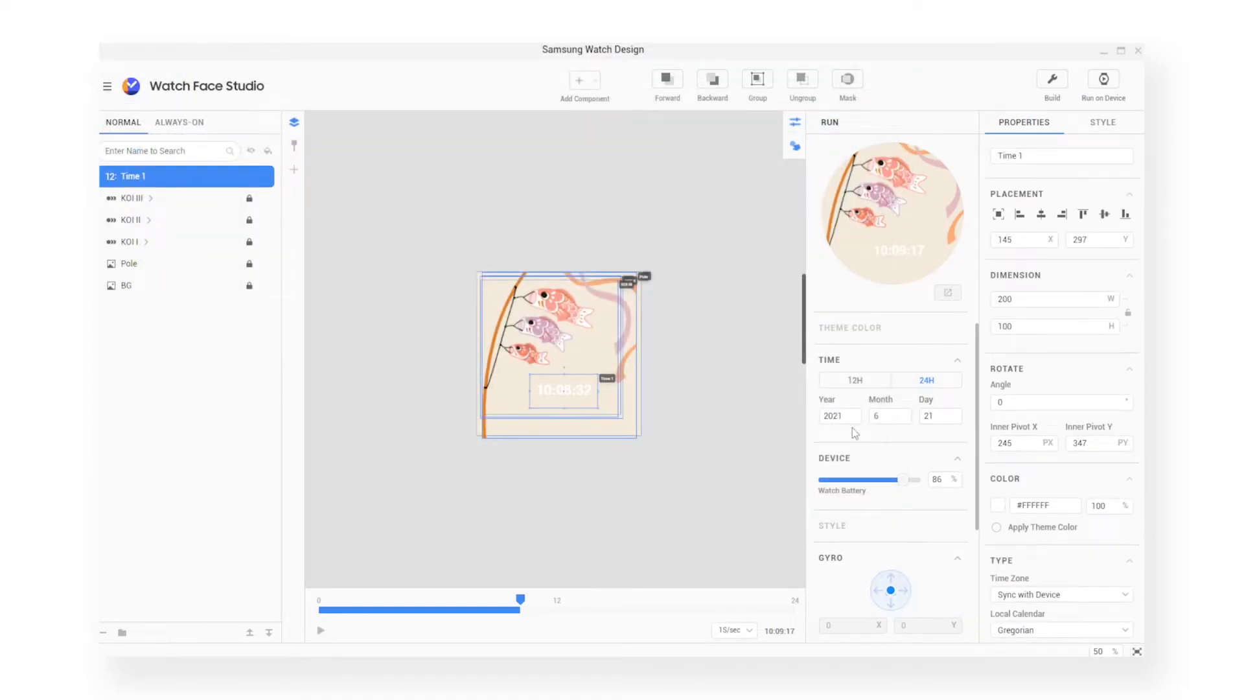
{"action": "left_click", "coordinate": [620, 466]}
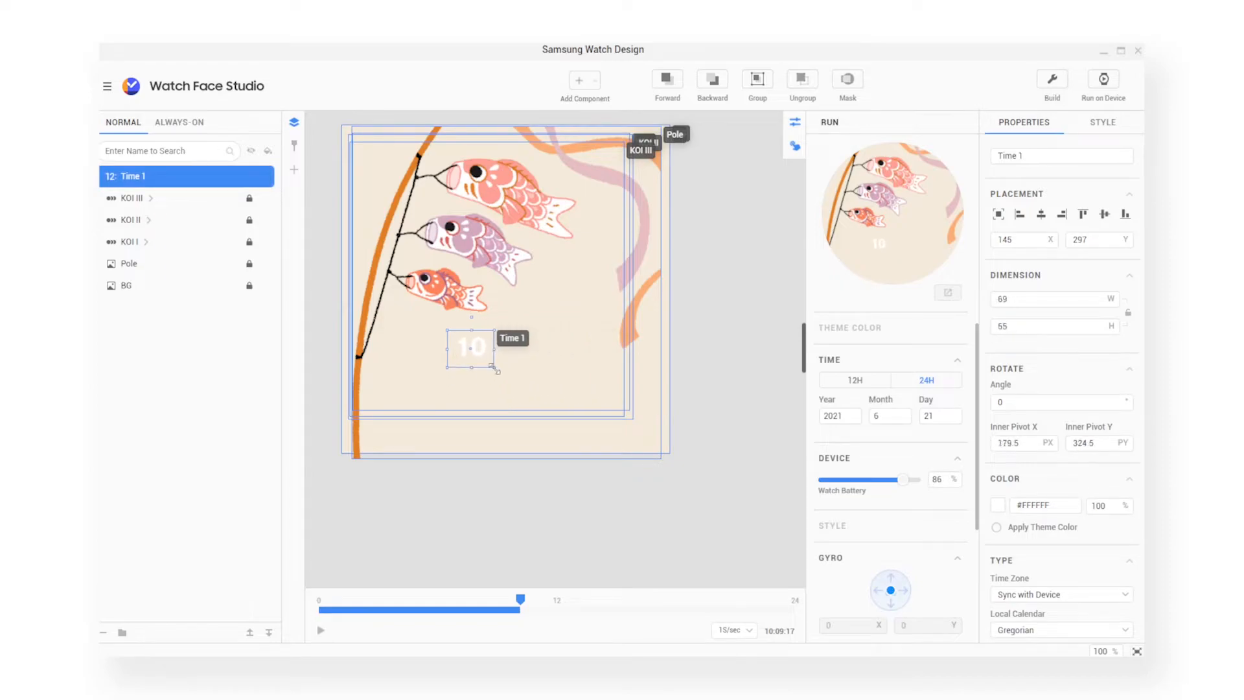
Enlarge the hour text in Text Appearance and place it right of the koi as HOUR.
{"action": "scroll", "scroll_direction": "down", "scroll_amount": 3}
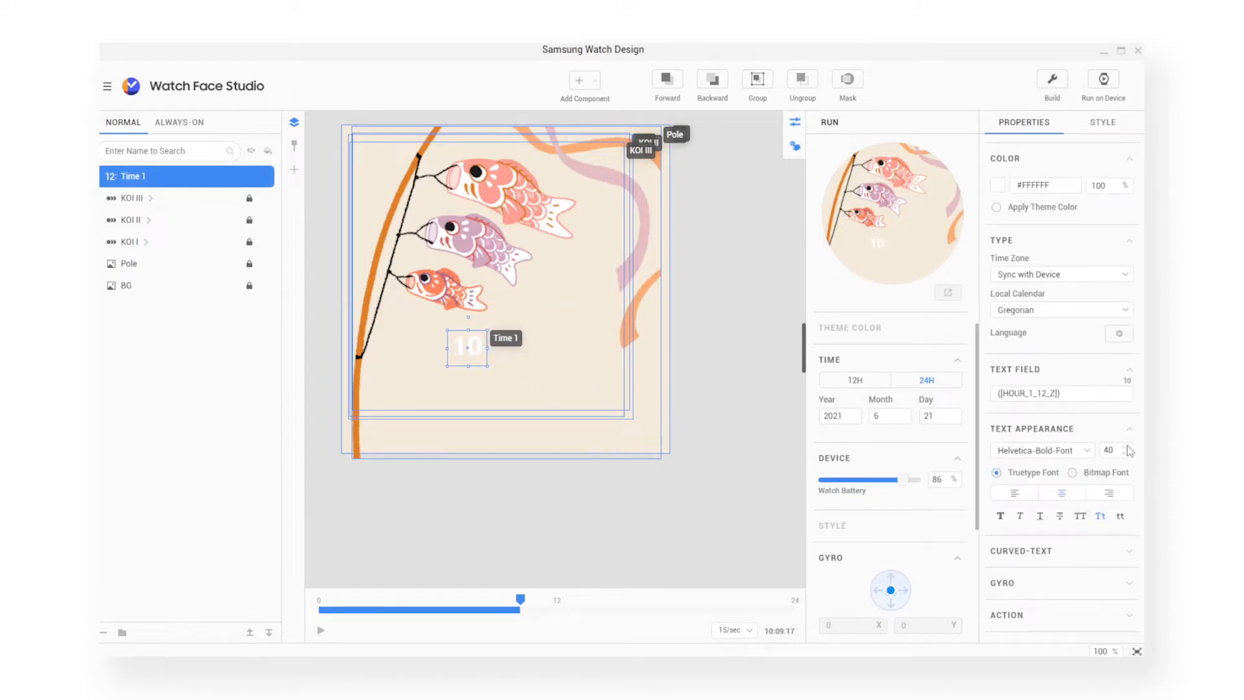
{"action": "left_click", "coordinate": [1126, 447]}
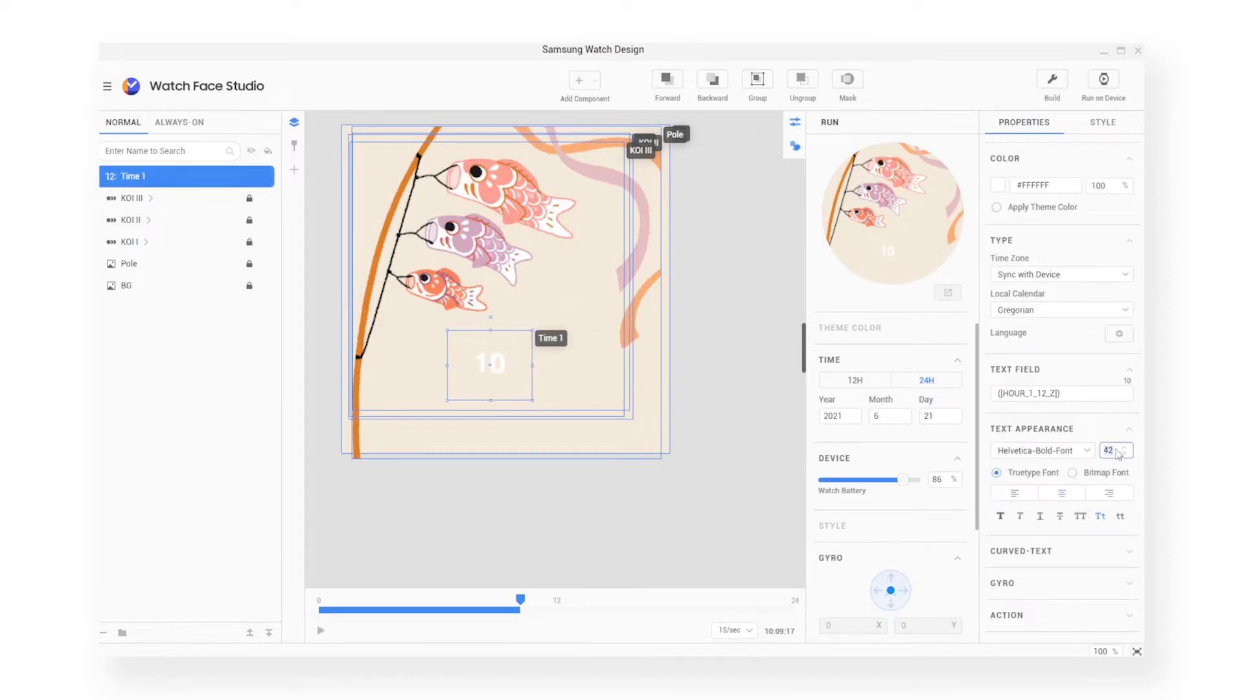
{"action": "left_click", "coordinate": [1126, 447]}
{"action": "type", "text": "HOUR"}
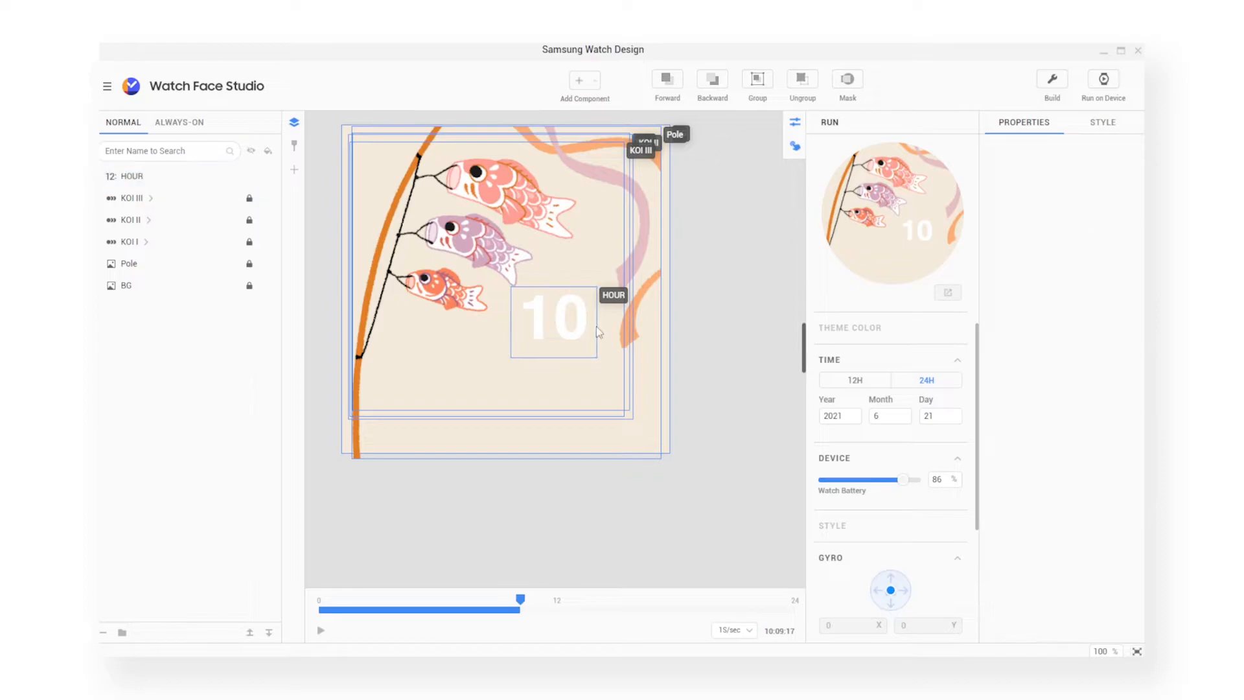
{"action": "left_click", "coordinate": [580, 81]}
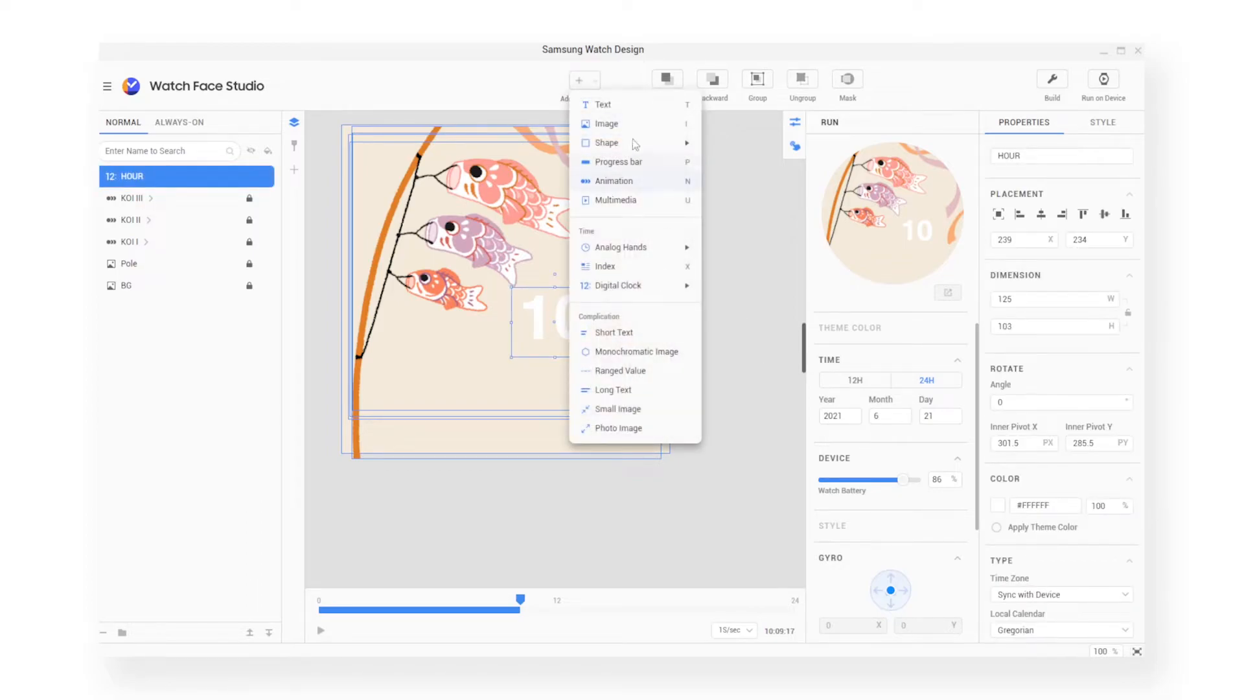
Duplicate HOUR as a MINUTE text, colour both #FFA094 and group them as Group 1.
{"action": "right_click", "coordinate": [133, 197]}
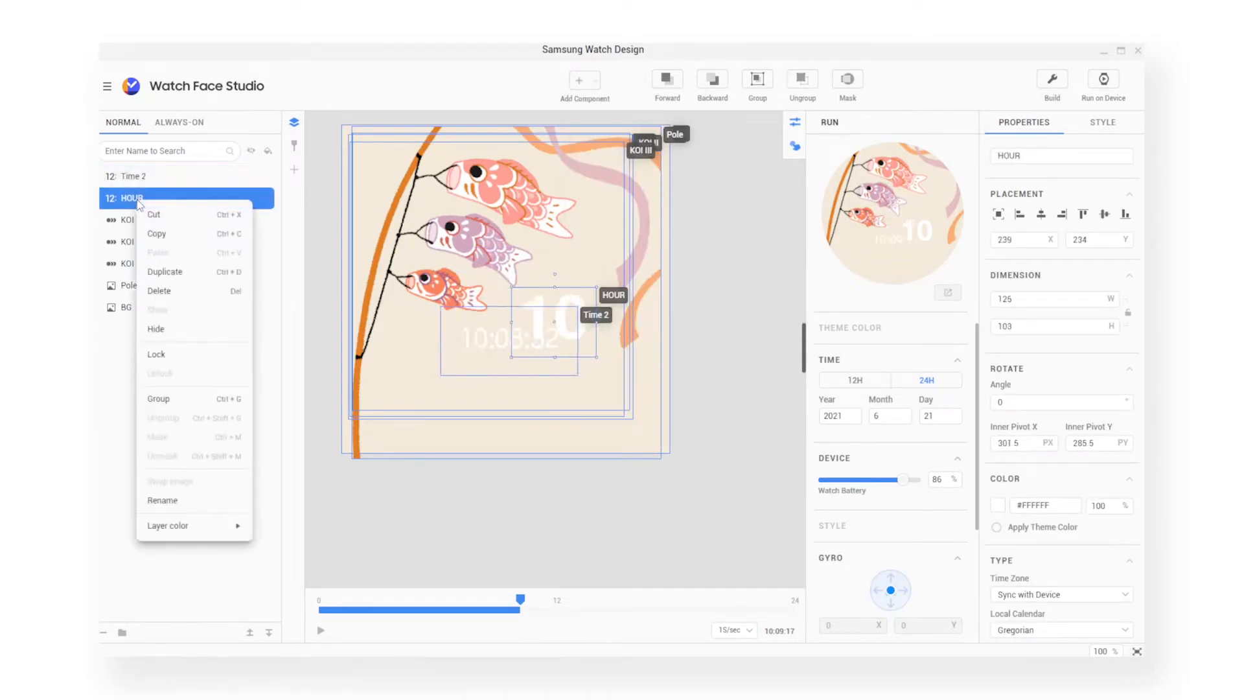
{"action": "left_click", "coordinate": [133, 177]}
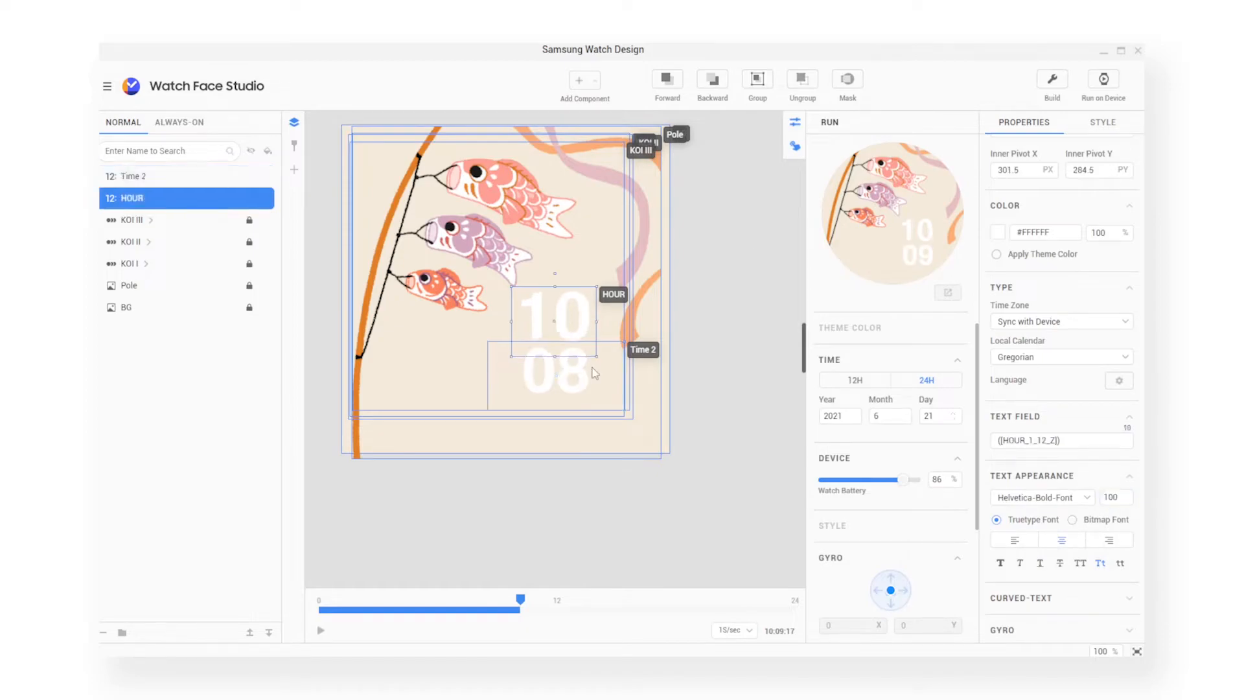
{"action": "left_click", "coordinate": [587, 377]}
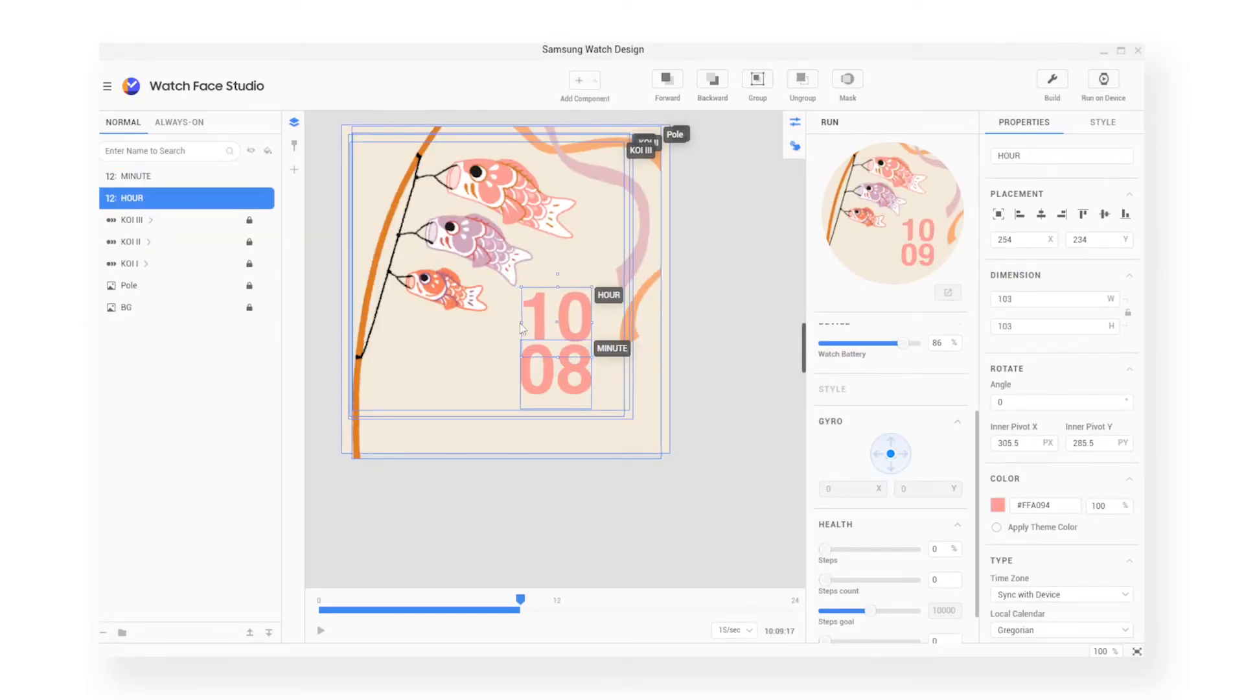
{"action": "left_click", "coordinate": [1082, 214]}
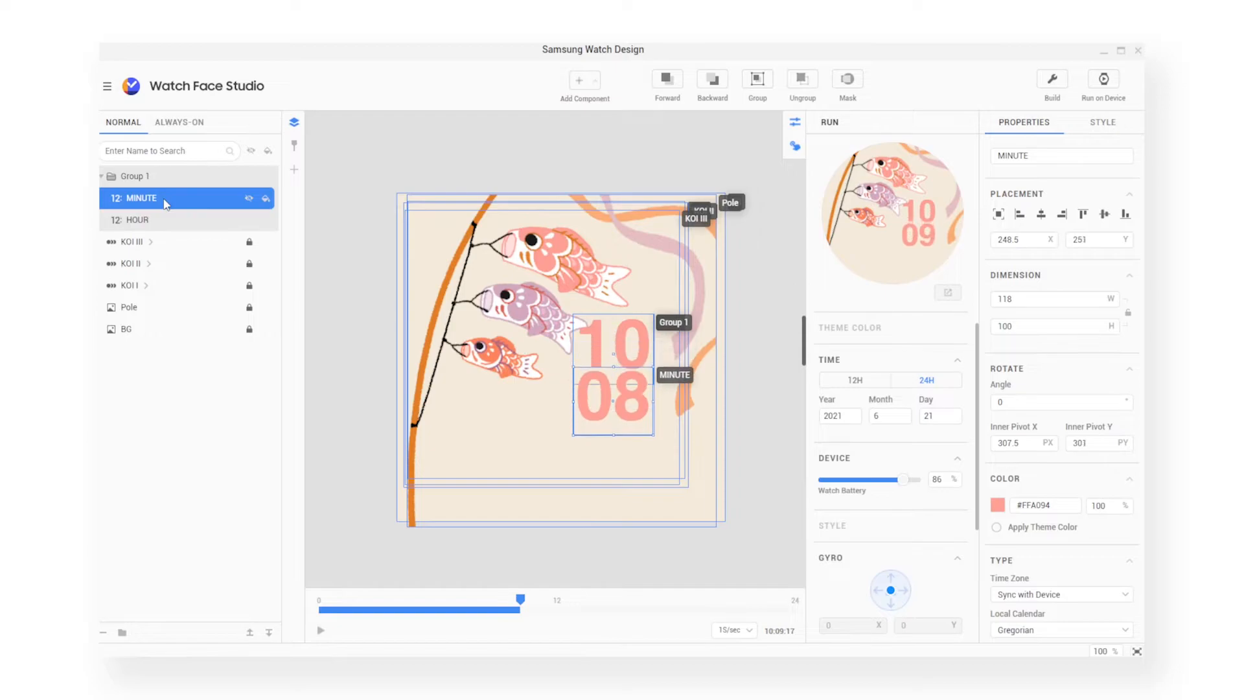
{"action": "left_click", "coordinate": [133, 175]}
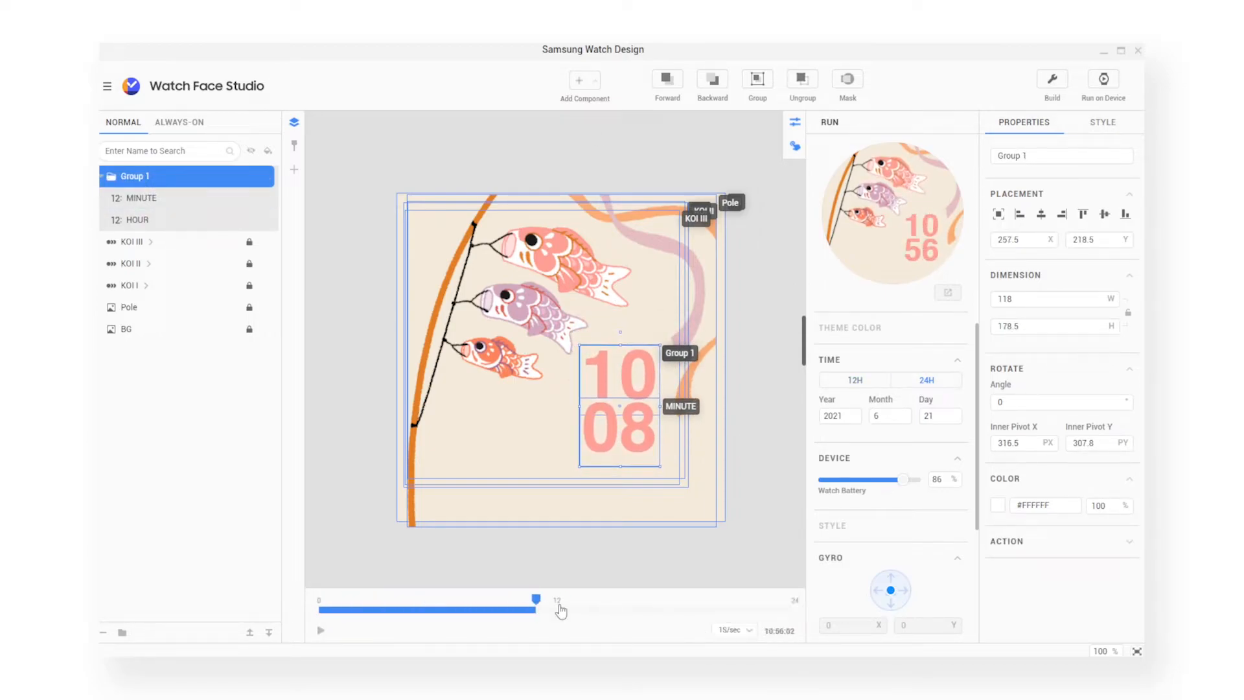
Add a Digital Clock date reading day of week and day in orange, size 16, above the time.
{"action": "left_click", "coordinate": [583, 81]}
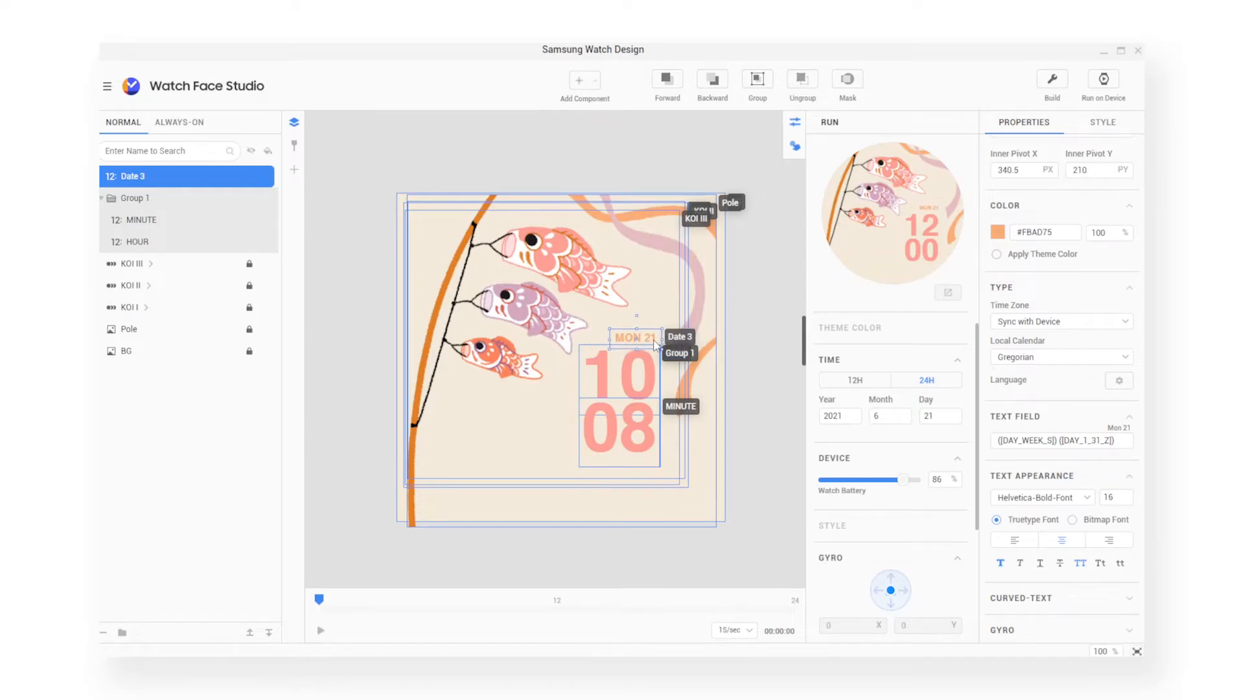
{"action": "left_click", "coordinate": [320, 632]}
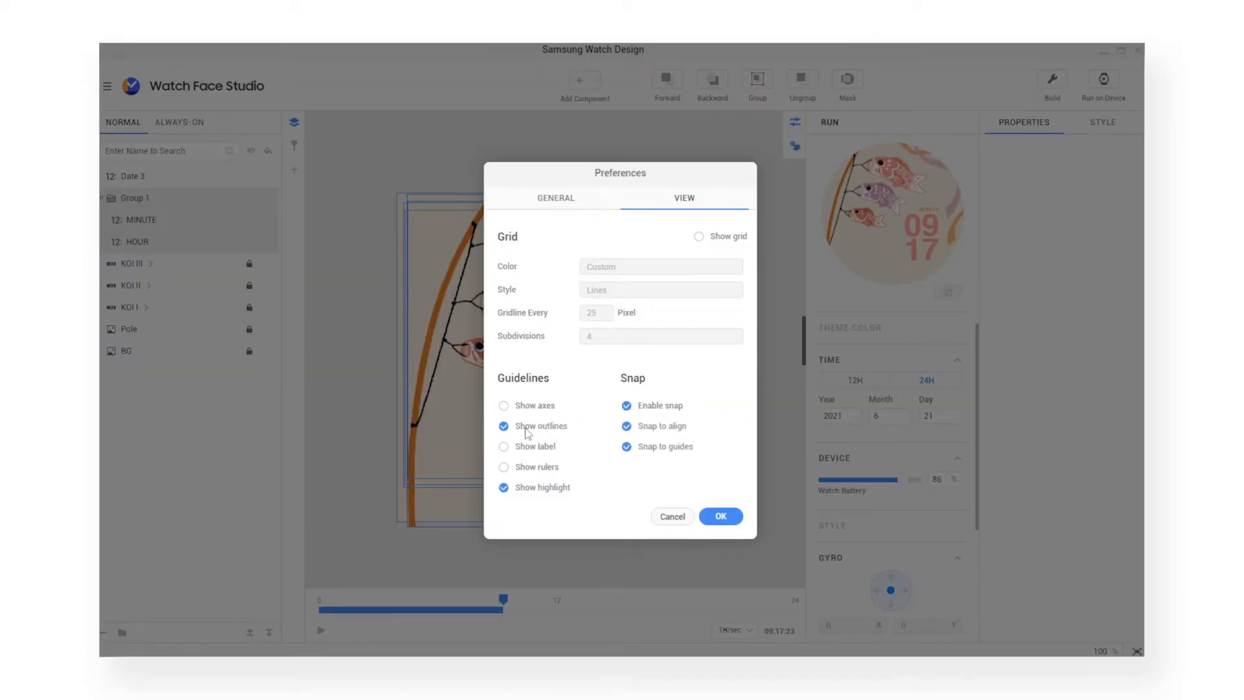
Confirm View preferences, rename Group 1 to TIME and Pole to POLE, add the clouds image.
{"action": "left_click", "coordinate": [719, 516]}
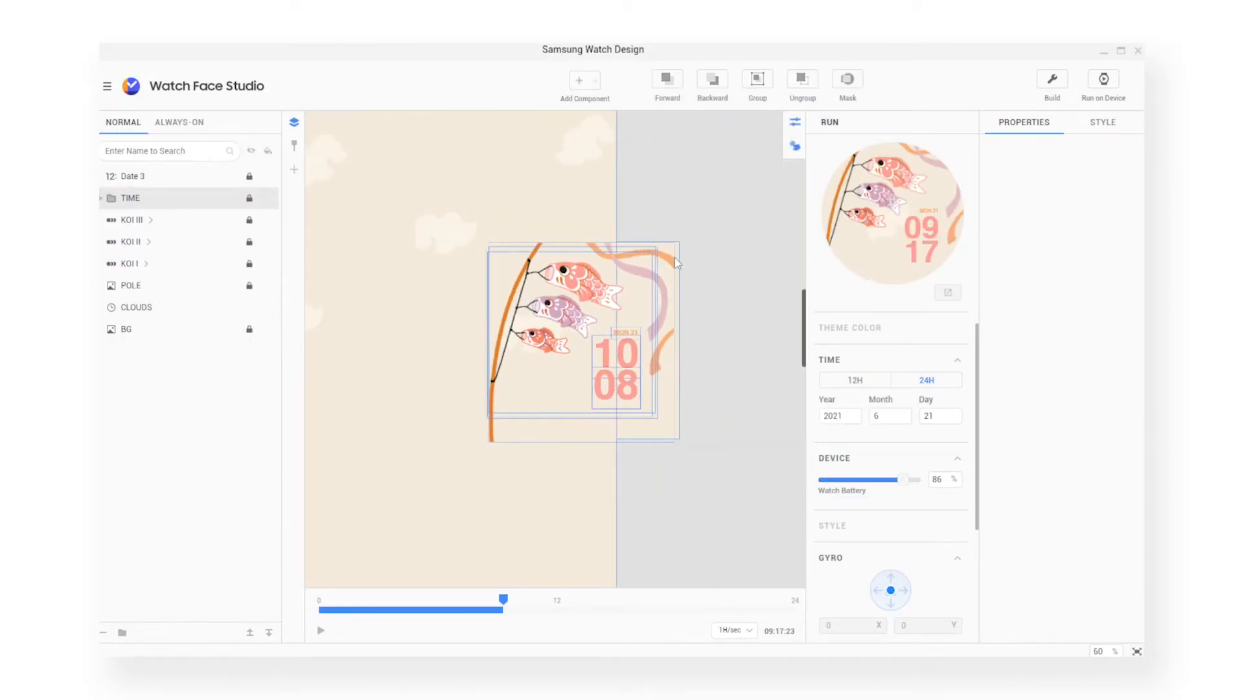
Stretch the CLOUDS image to 1000 tall (about 932 wide) so it covers the whole face.
{"action": "left_click", "coordinate": [132, 285]}
{"action": "type", "text": "1000"}
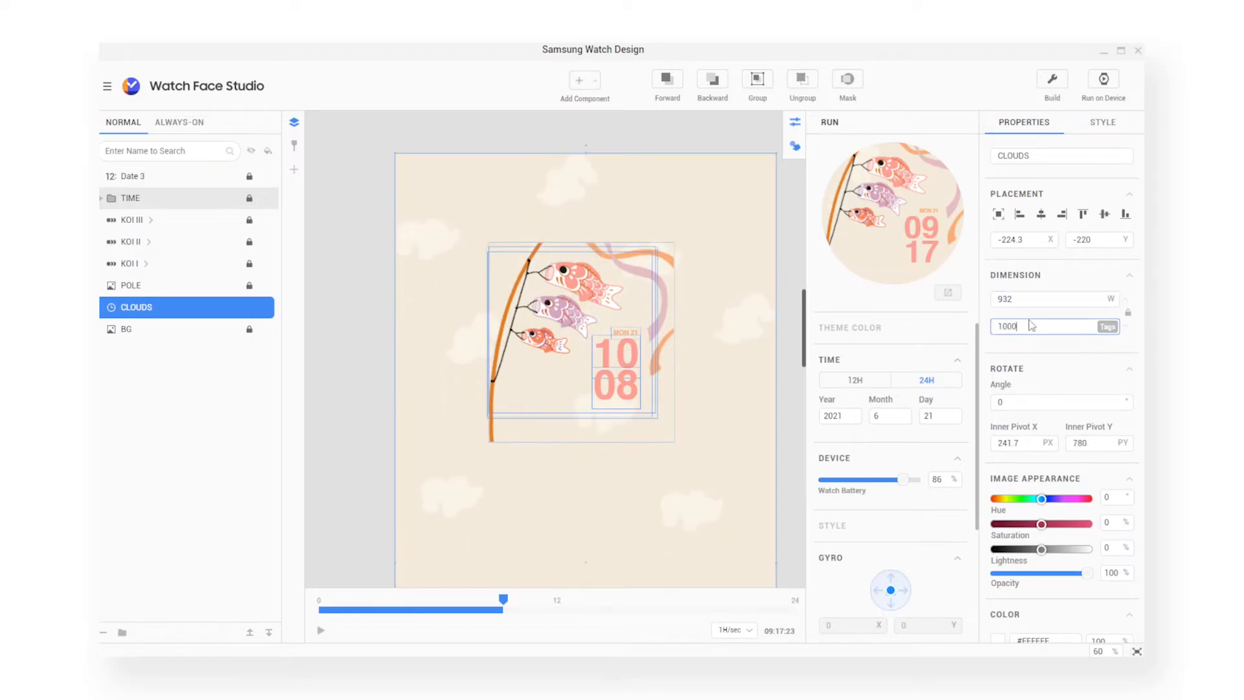
{"action": "left_click", "coordinate": [320, 631]}
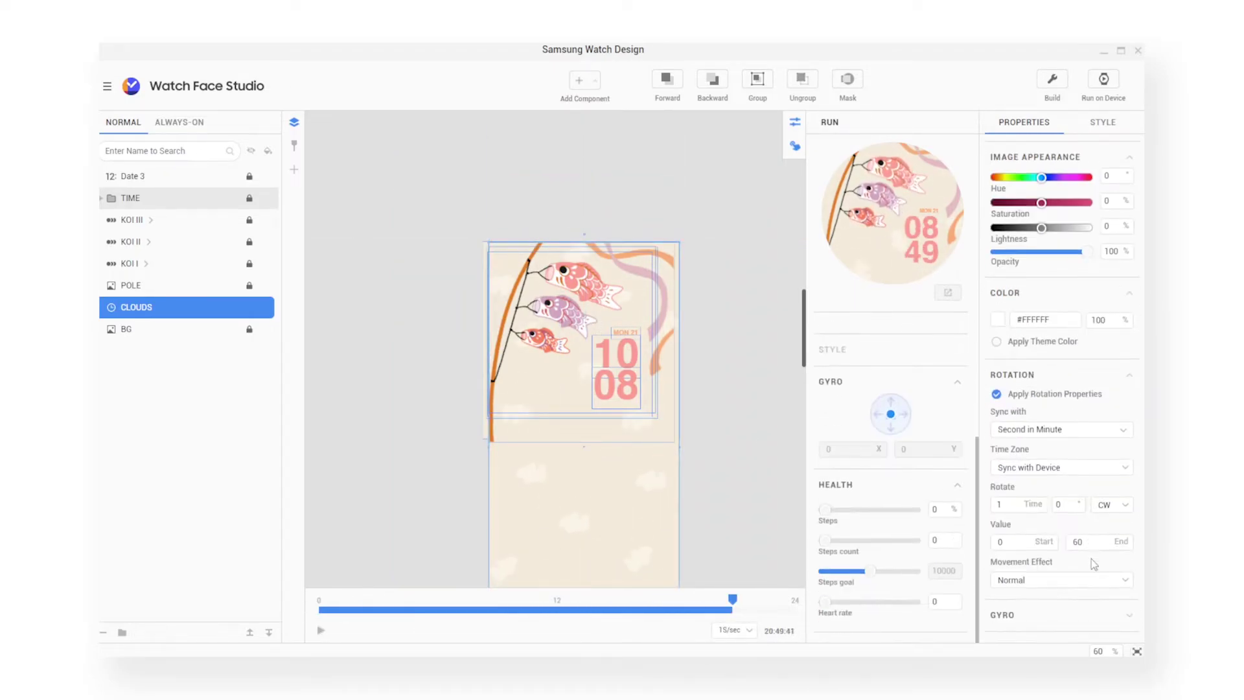
Give CLOUDS a Sweep (15 Hz) movement effect, run the preview and pause it.
{"action": "left_click", "coordinate": [1059, 579]}
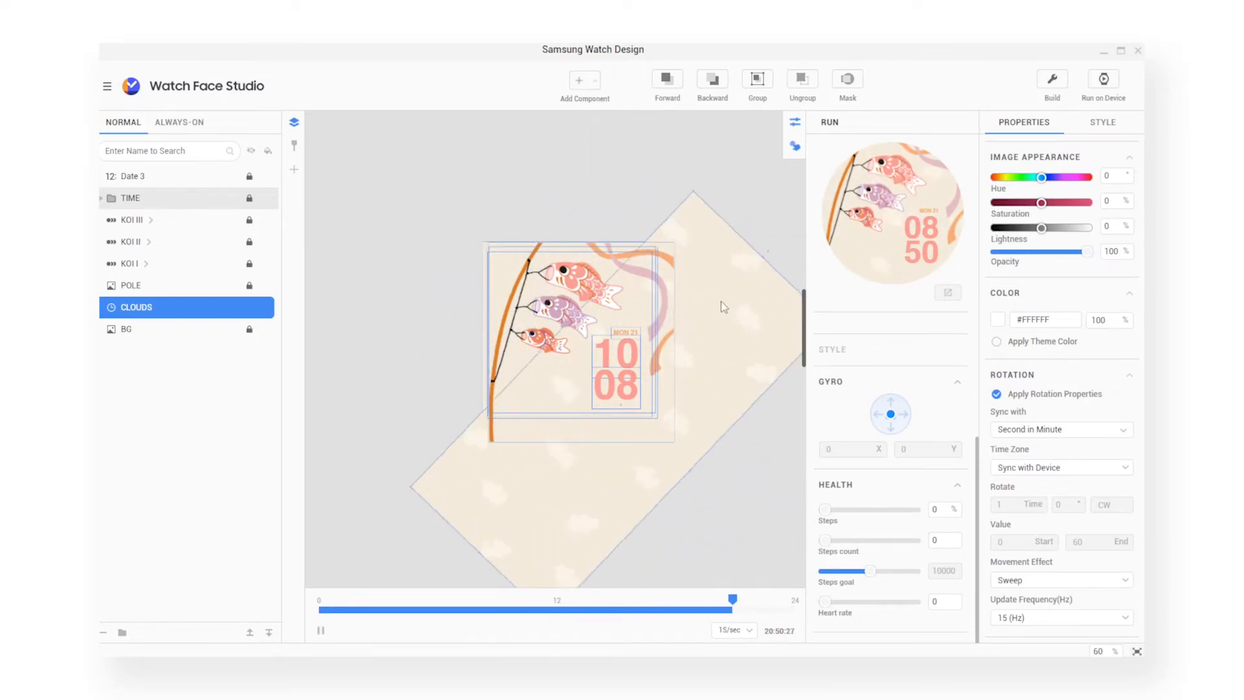
{"action": "mouse_move", "coordinate": [322, 631]}
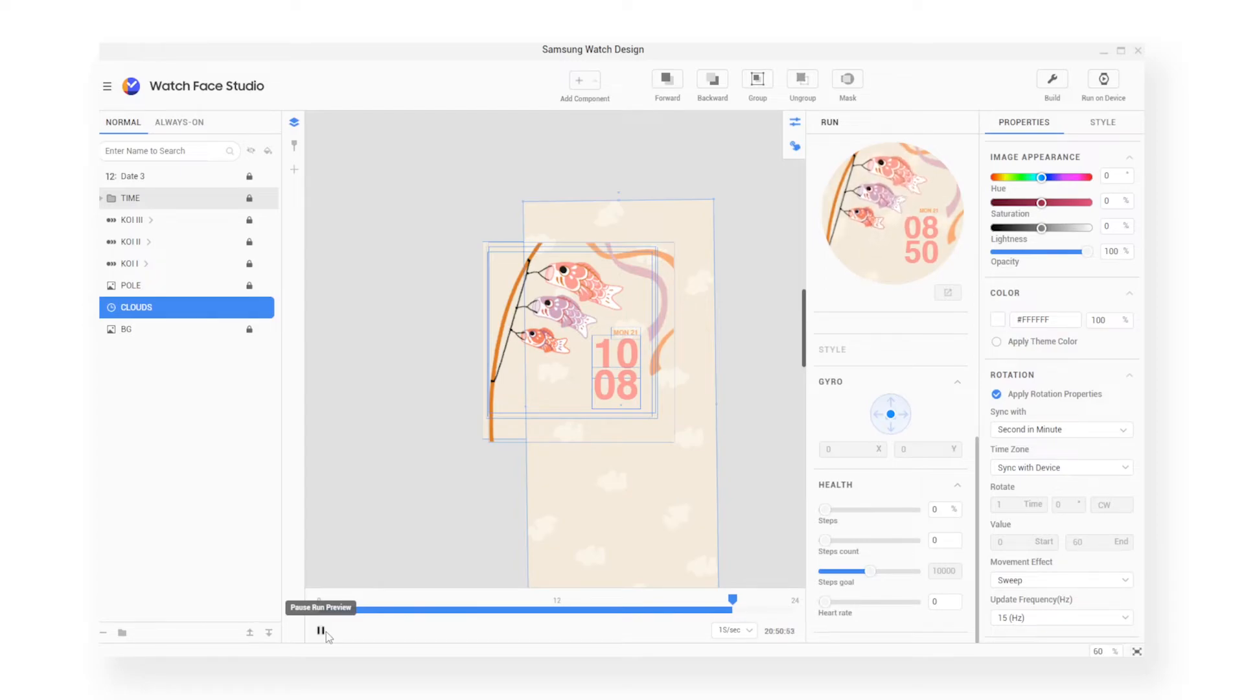
{"action": "left_click", "coordinate": [321, 631]}
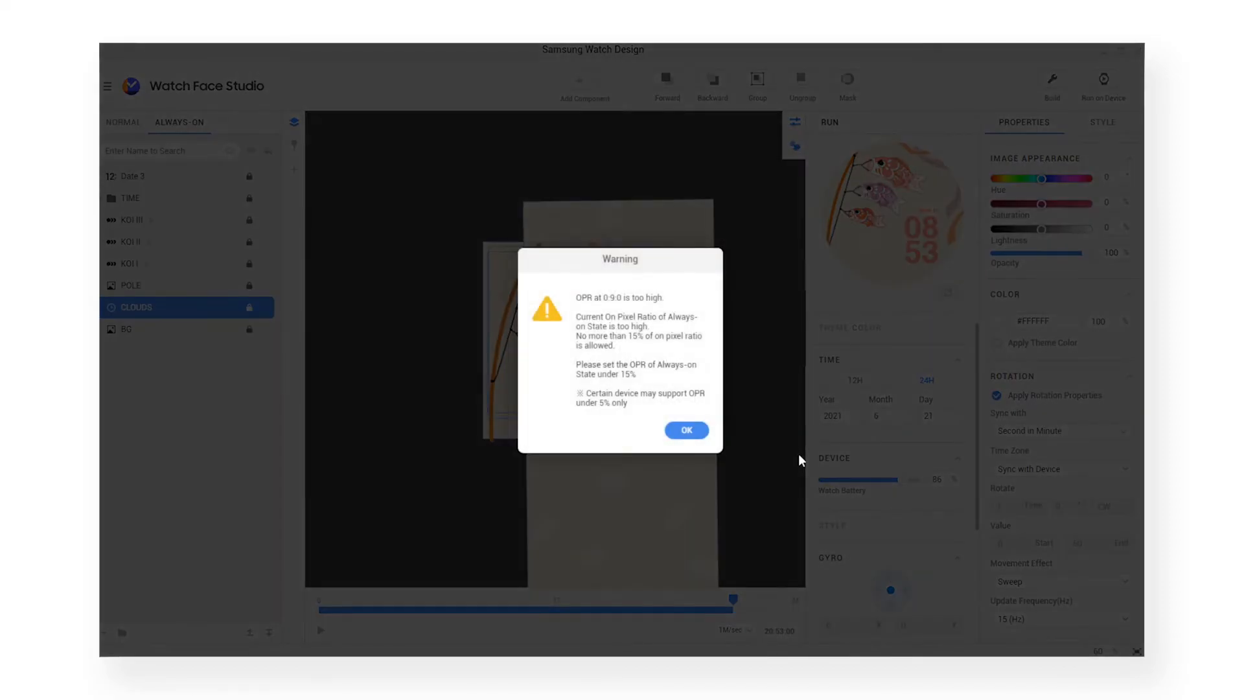
{"action": "mouse_move", "coordinate": [627, 319]}
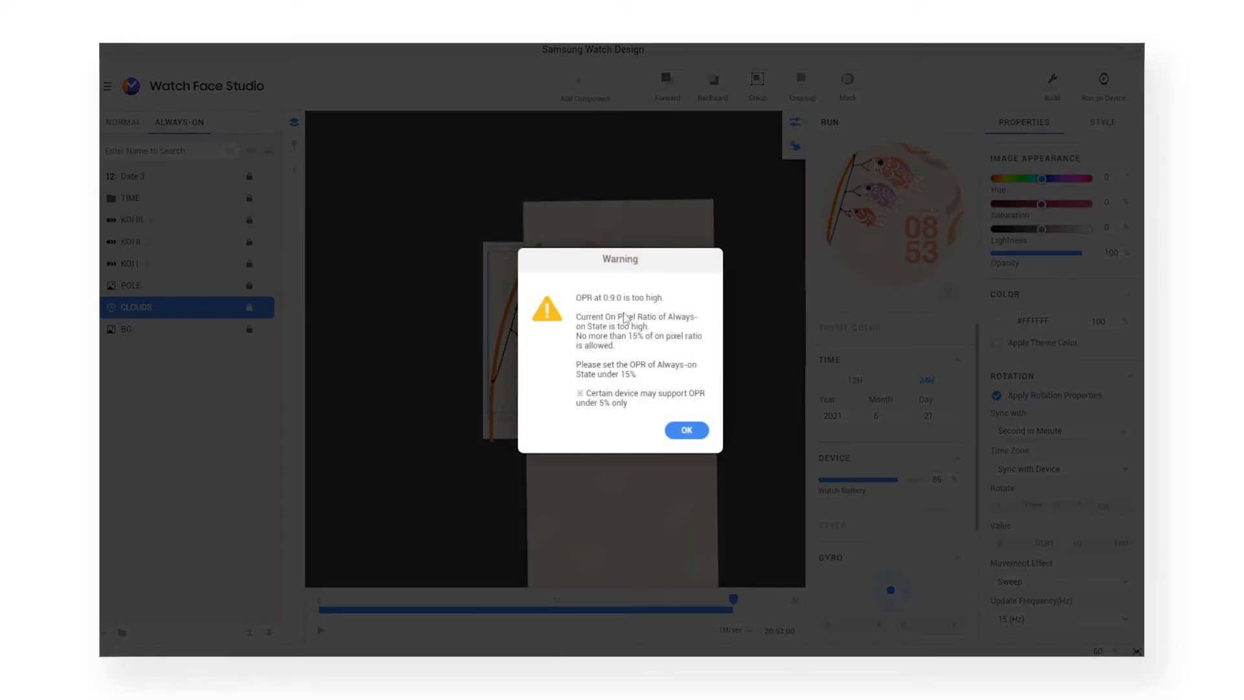
{"action": "mouse_move", "coordinate": [684, 430]}
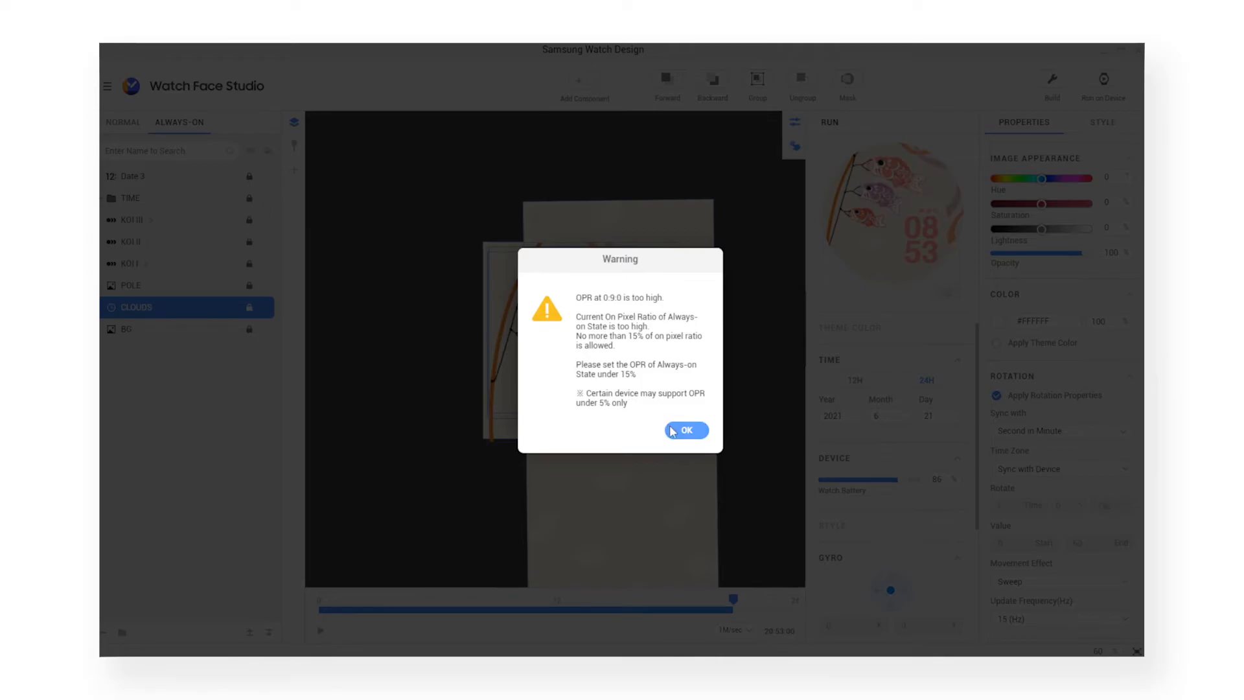
Dismiss the OPR warning and hide KOI, POLE, CLOUDS and BG in the always-on view.
{"action": "left_click", "coordinate": [684, 428]}
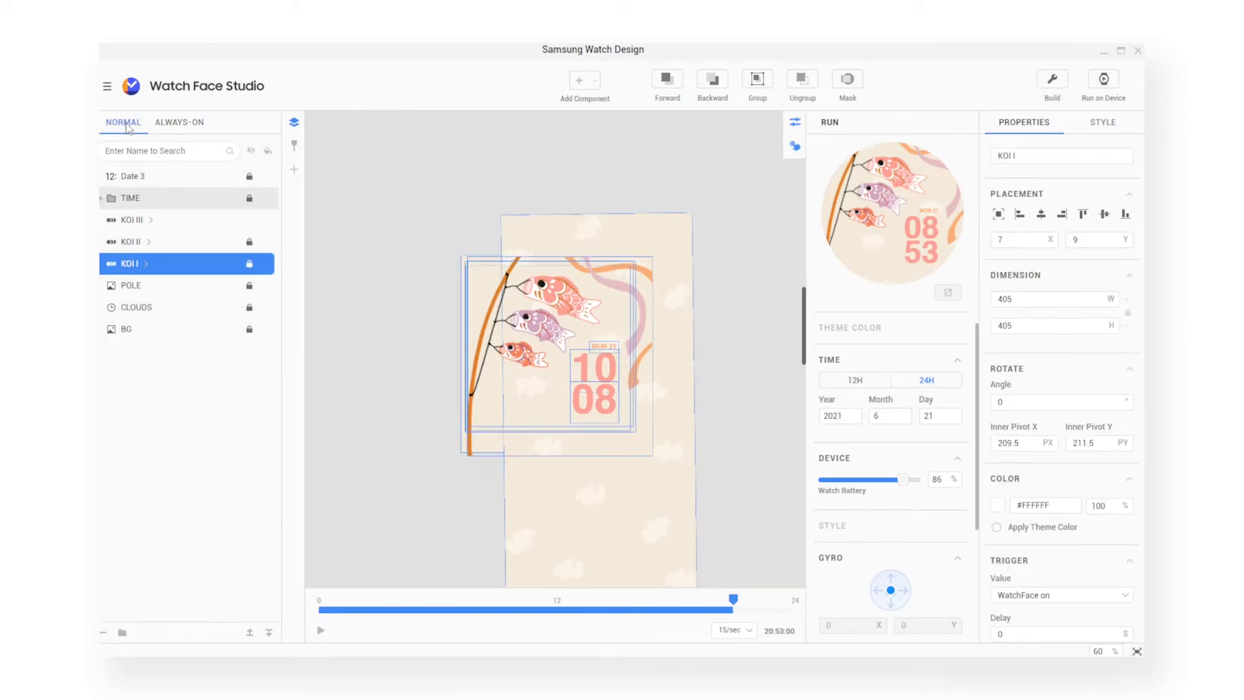
{"action": "left_click", "coordinate": [179, 122]}
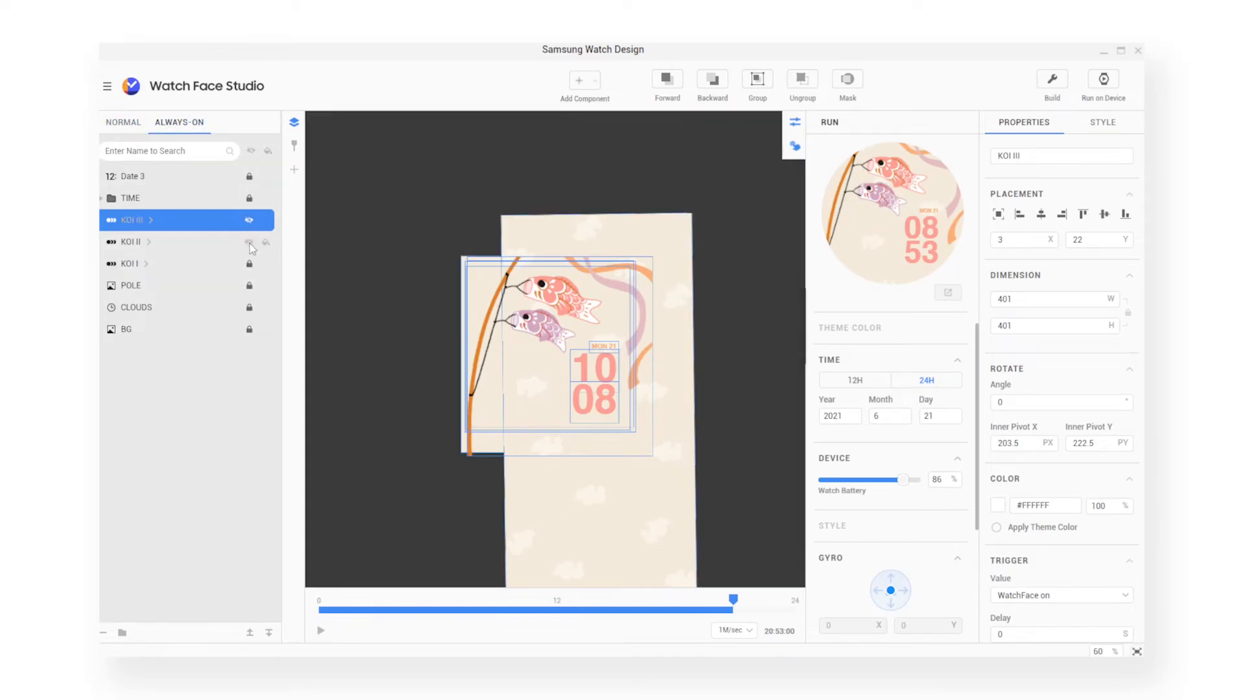
{"action": "left_click", "coordinate": [124, 328]}
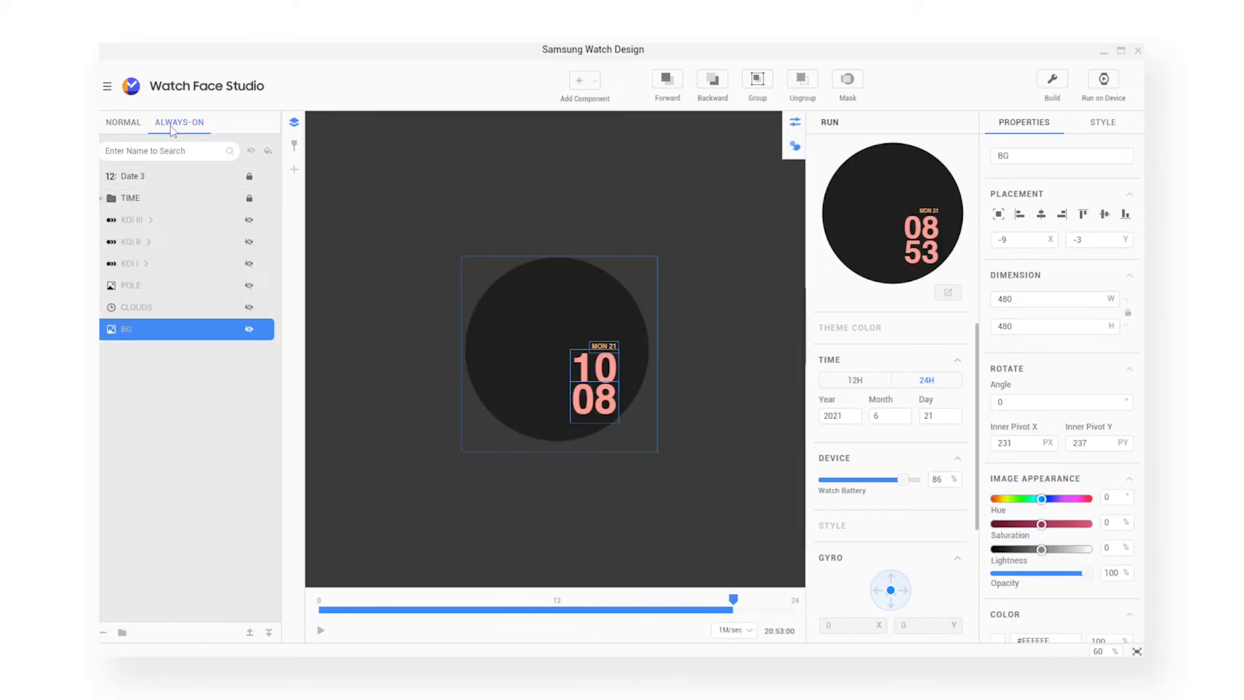
{"action": "left_click", "coordinate": [123, 122]}
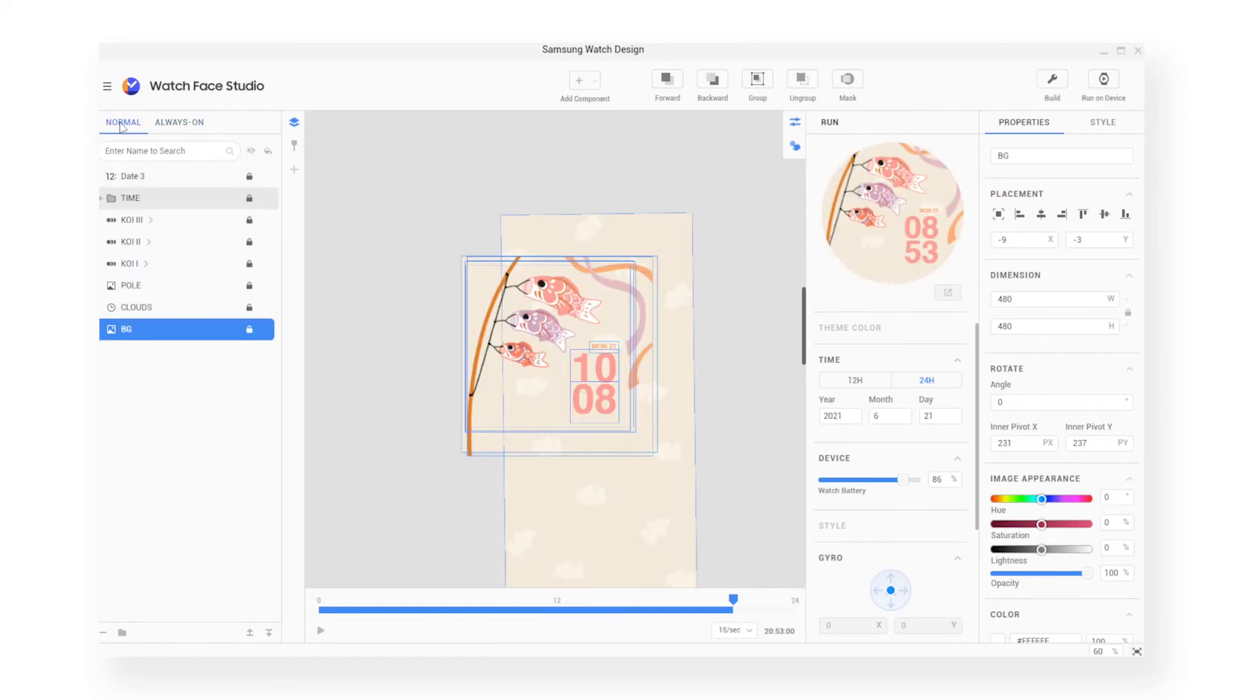
Return to the always-on tab, run the watch face preview and pause it.
{"action": "left_click", "coordinate": [179, 122]}
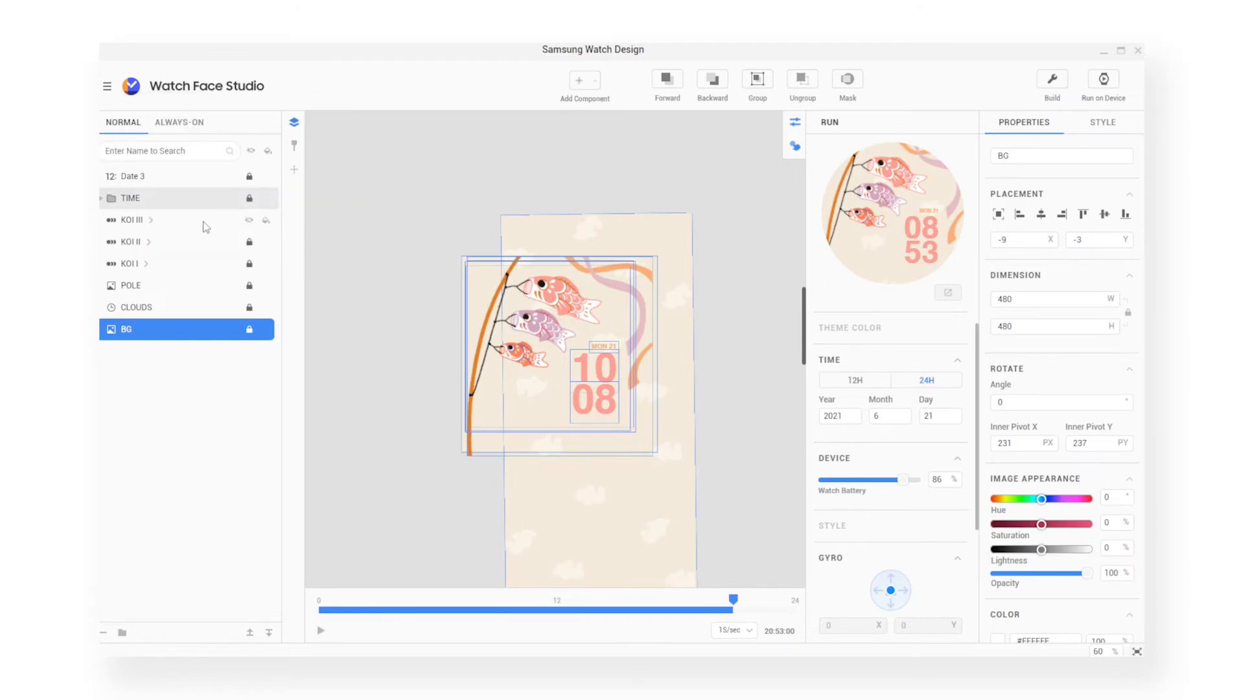
{"action": "left_click", "coordinate": [320, 629]}
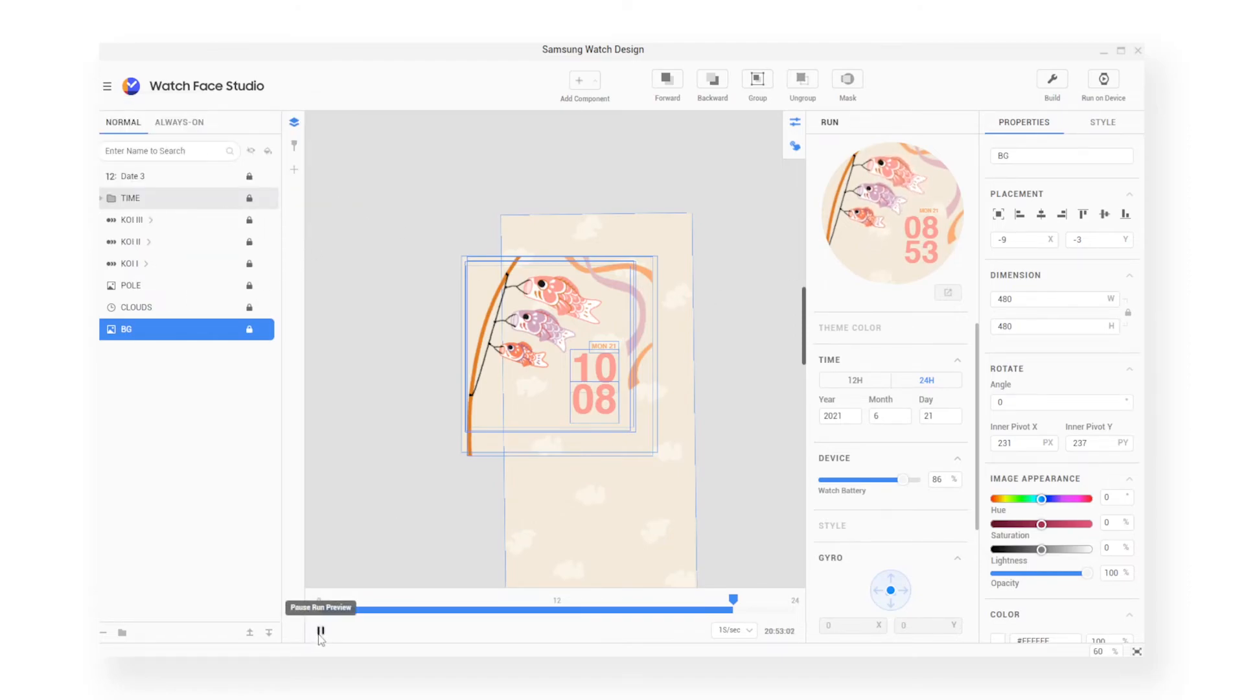
{"action": "left_click", "coordinate": [136, 307]}
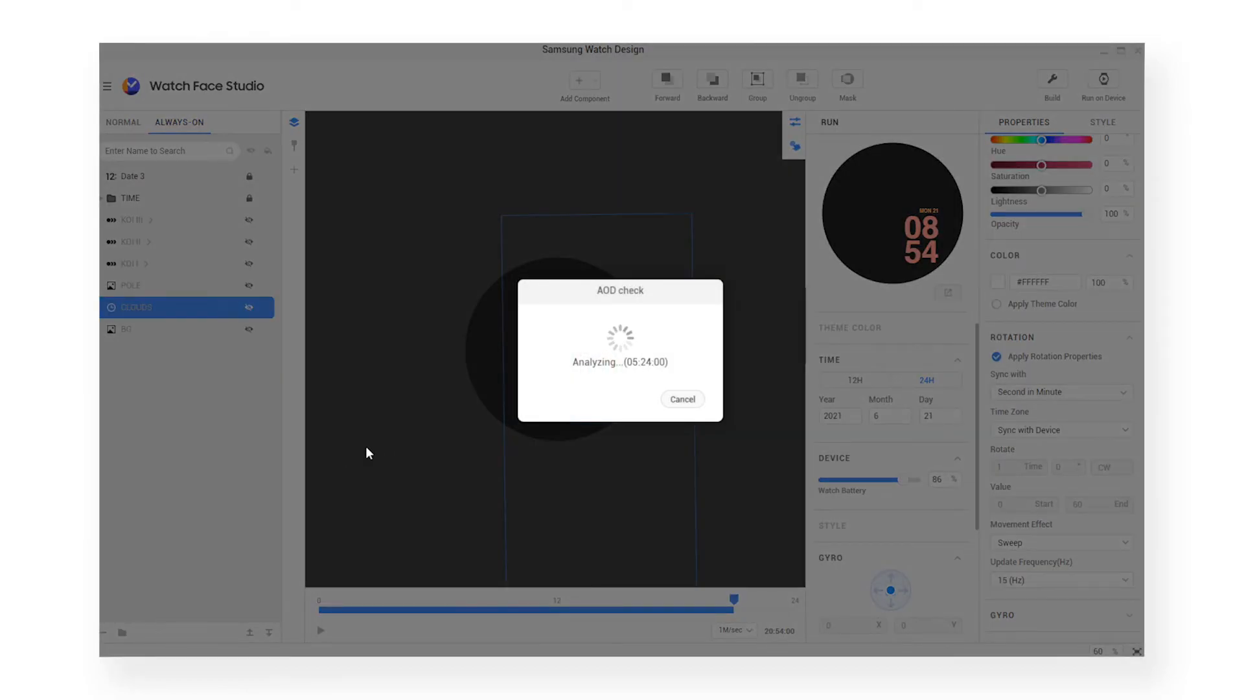
{"action": "mouse_move", "coordinate": [691, 509]}
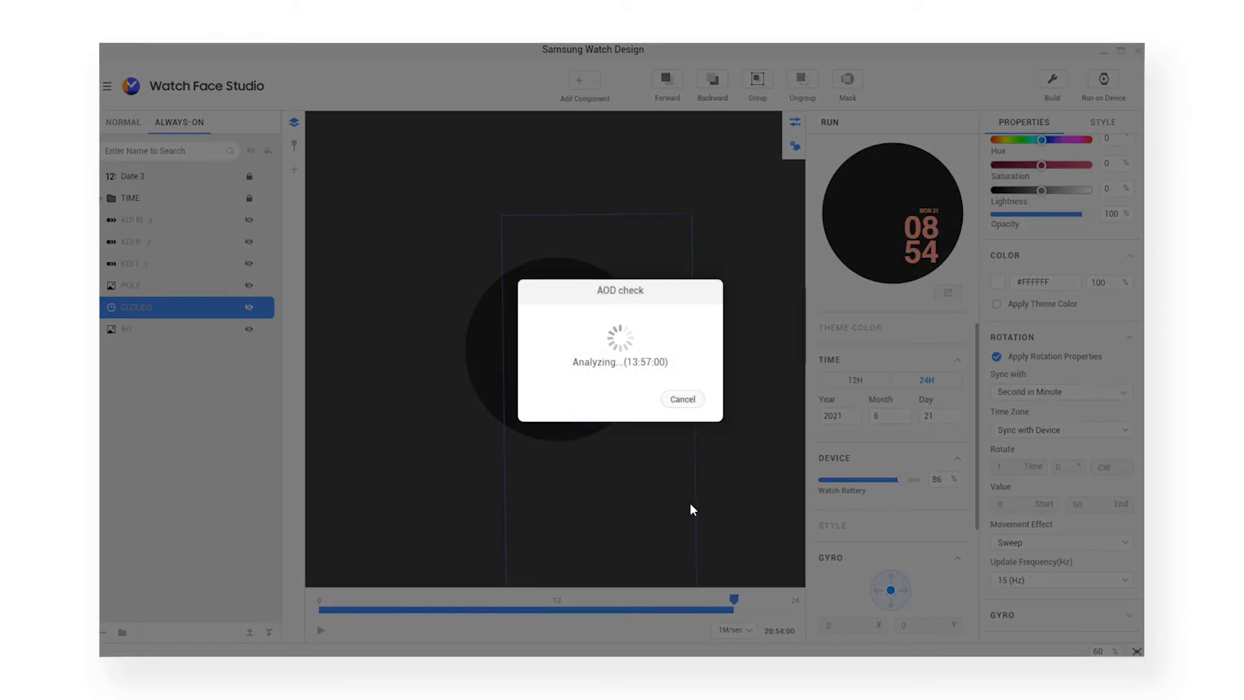
Let the AOD check finish so the always-on face shows only pink time and date.
{"action": "left_click", "coordinate": [680, 398]}
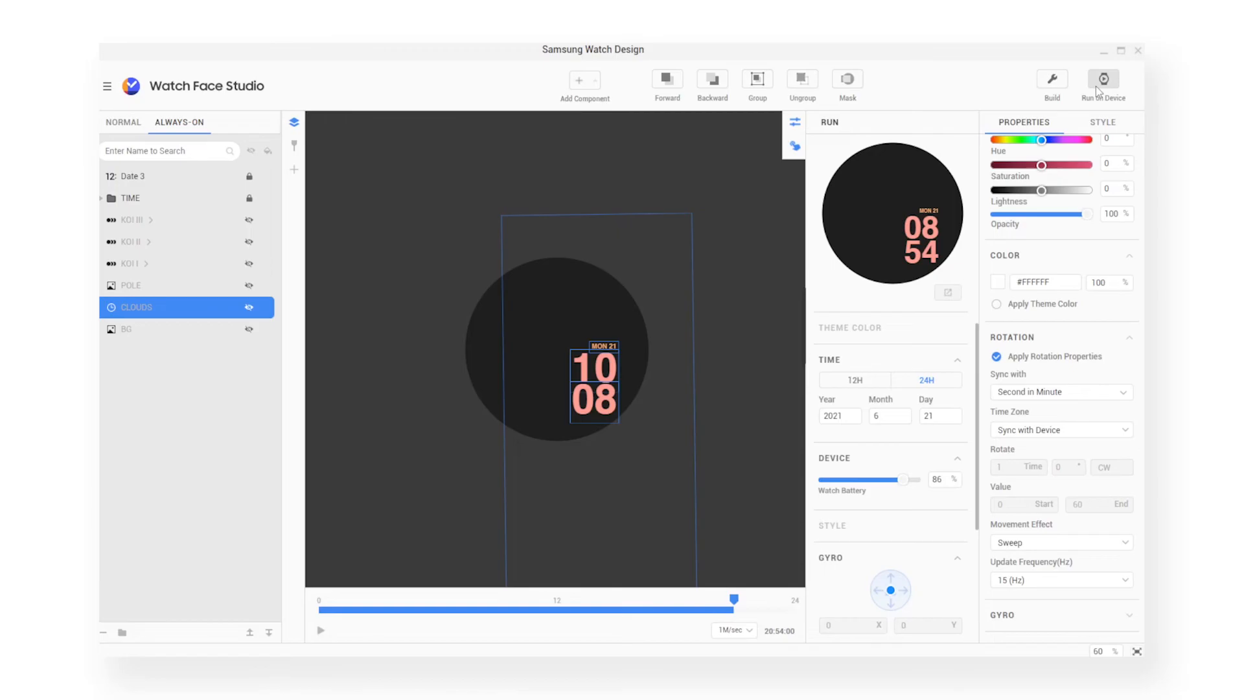
Run on Device, add the watch at IP 192.168.50.26, and scan devices again.
{"action": "left_click", "coordinate": [1101, 78]}
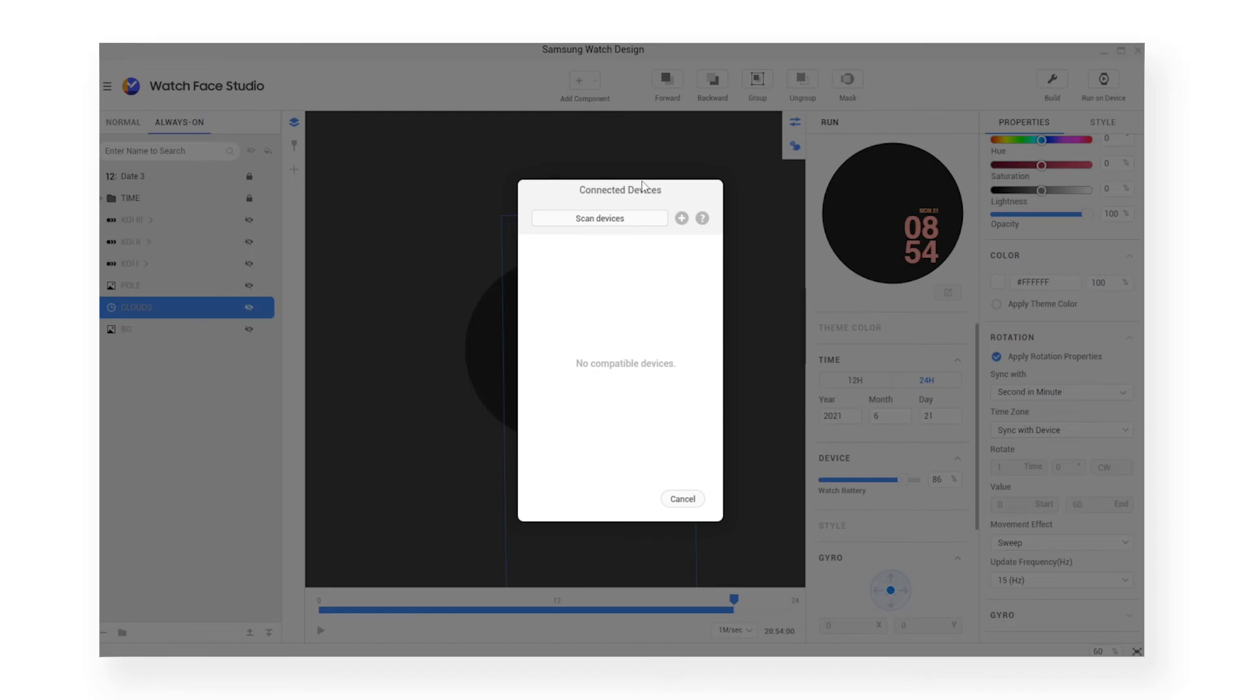
{"action": "left_click", "coordinate": [680, 218]}
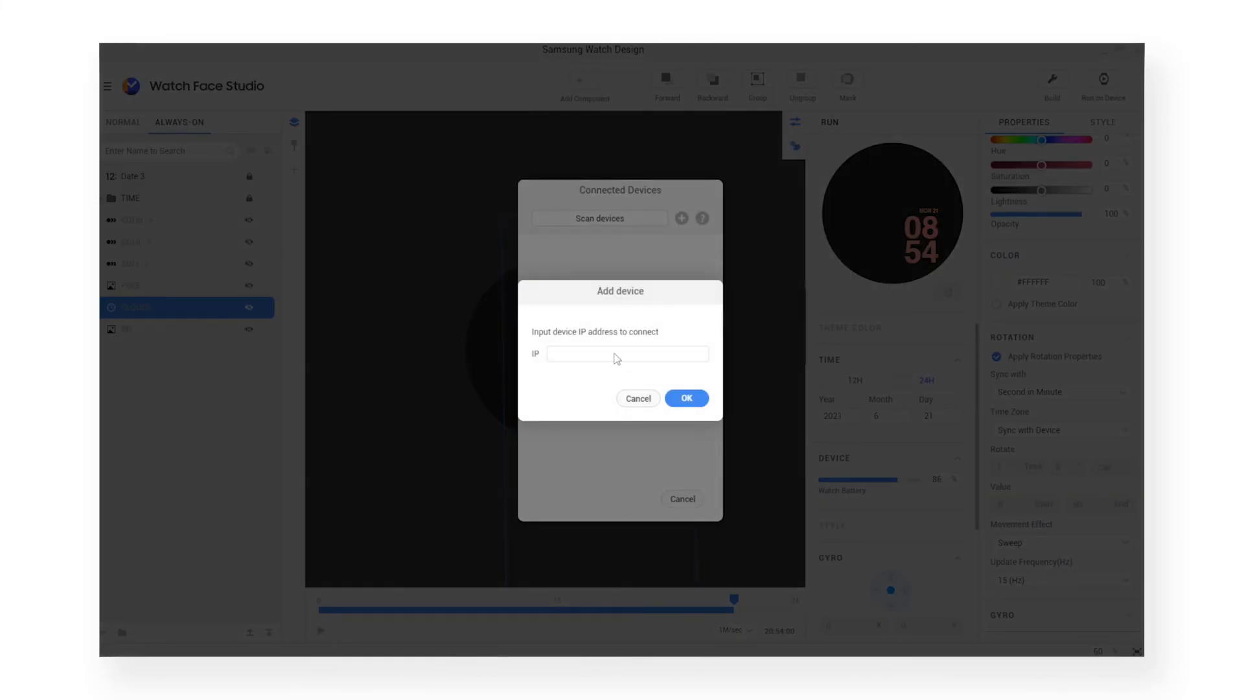
{"action": "type", "text": "192."}
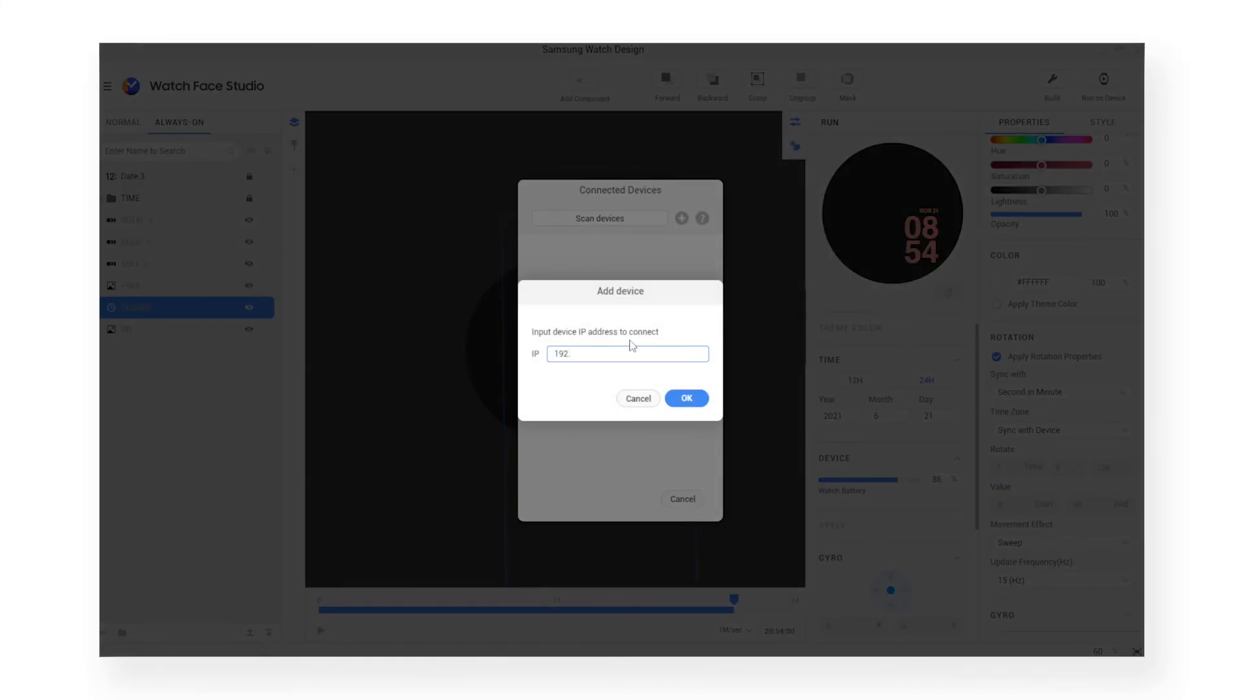
{"action": "type", "text": "168.50.26"}
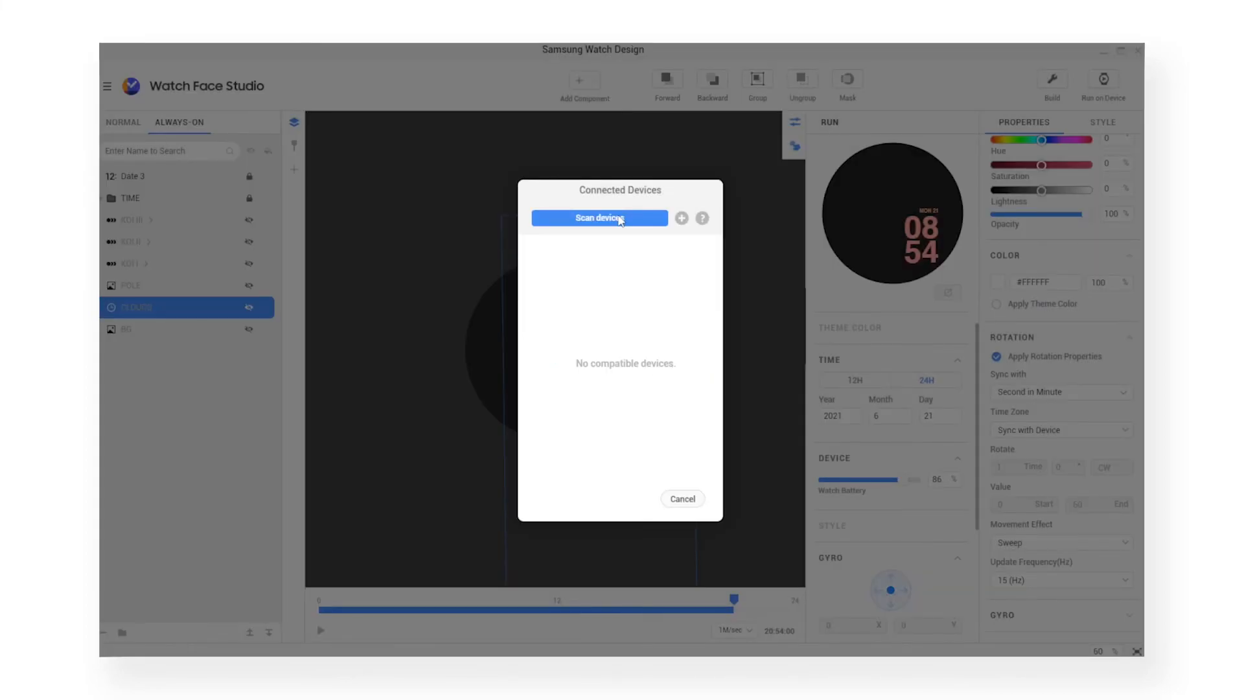
{"action": "left_click", "coordinate": [599, 218]}
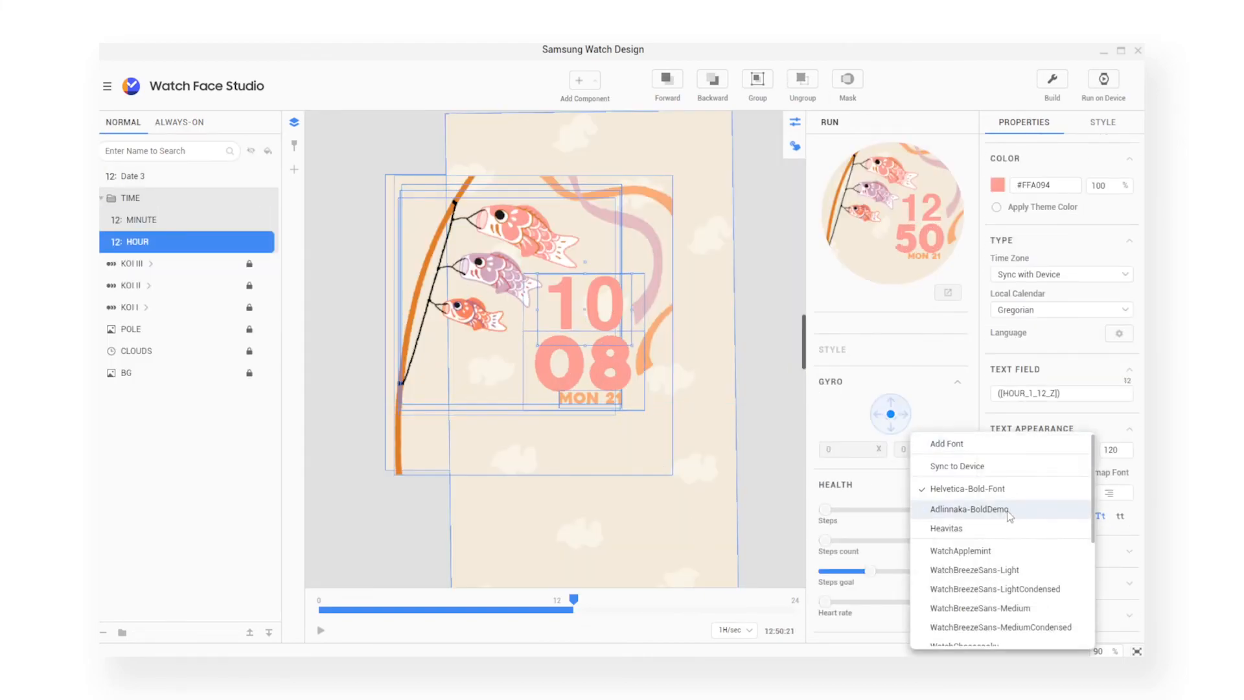
Set the HOUR digits to the Heavitas font and pause the preview.
{"action": "left_click", "coordinate": [946, 528]}
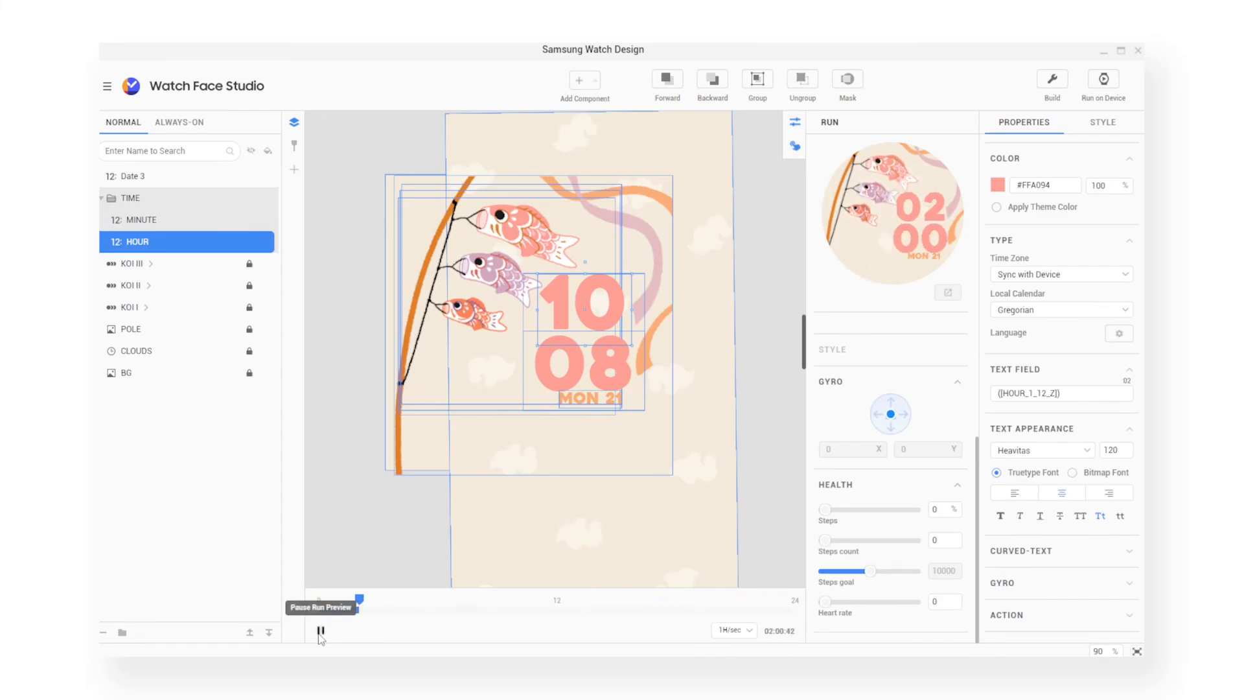
{"action": "left_click", "coordinate": [318, 633]}
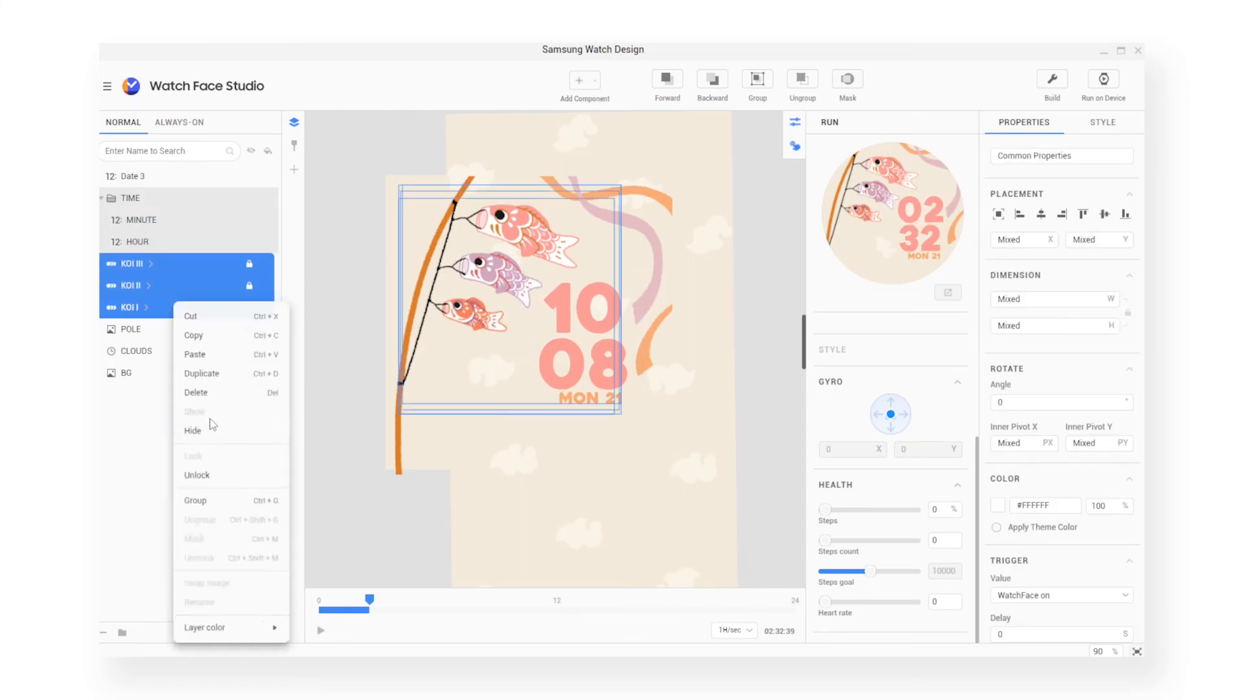
Unlock the three KOI layers and select the whole TIME group.
{"action": "left_click", "coordinate": [195, 475]}
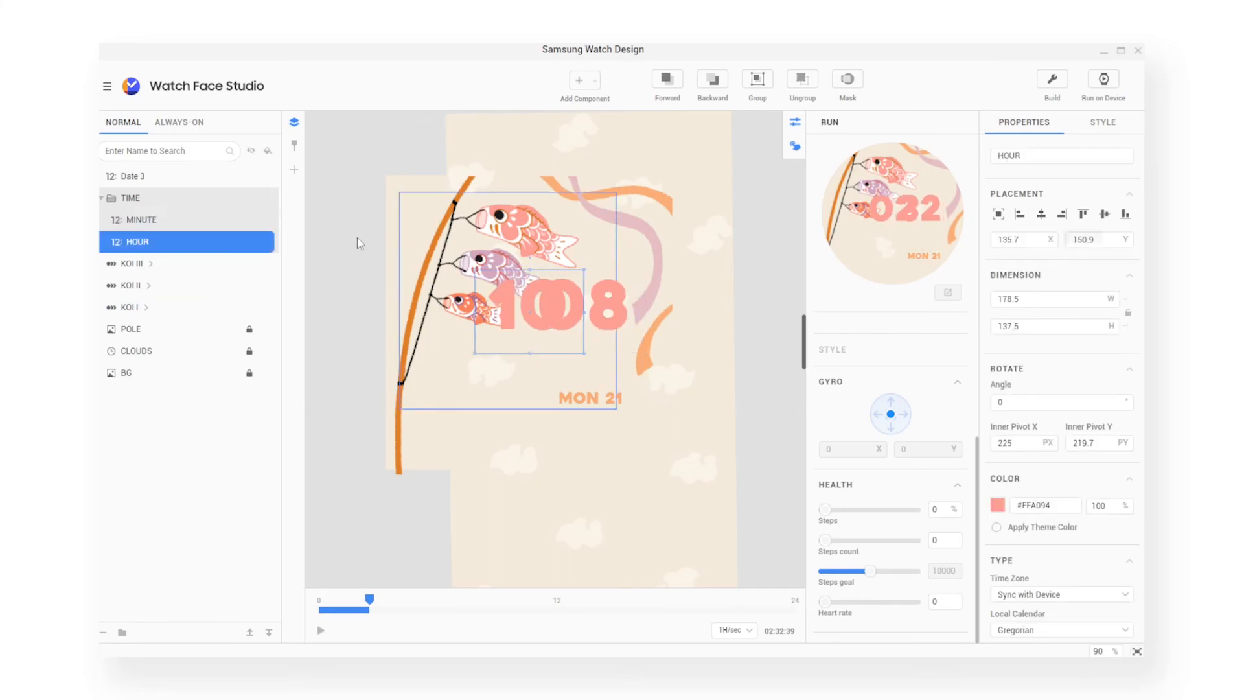
{"action": "left_click", "coordinate": [320, 631]}
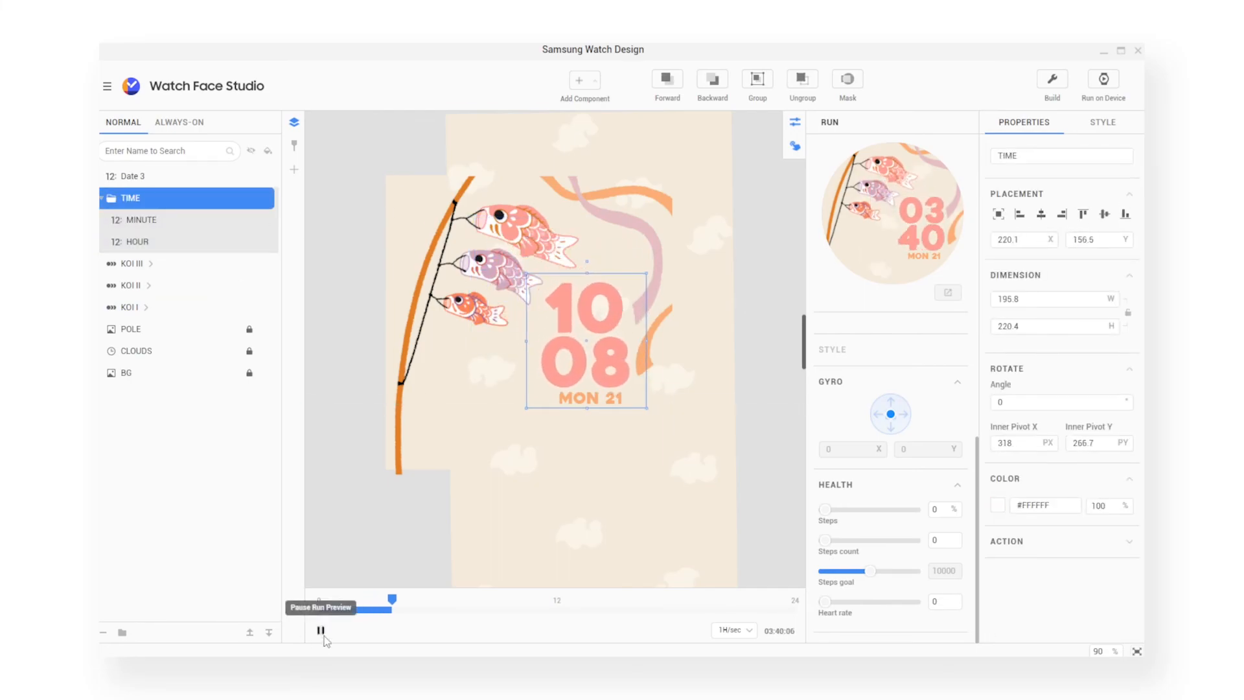
{"action": "left_click", "coordinate": [320, 631]}
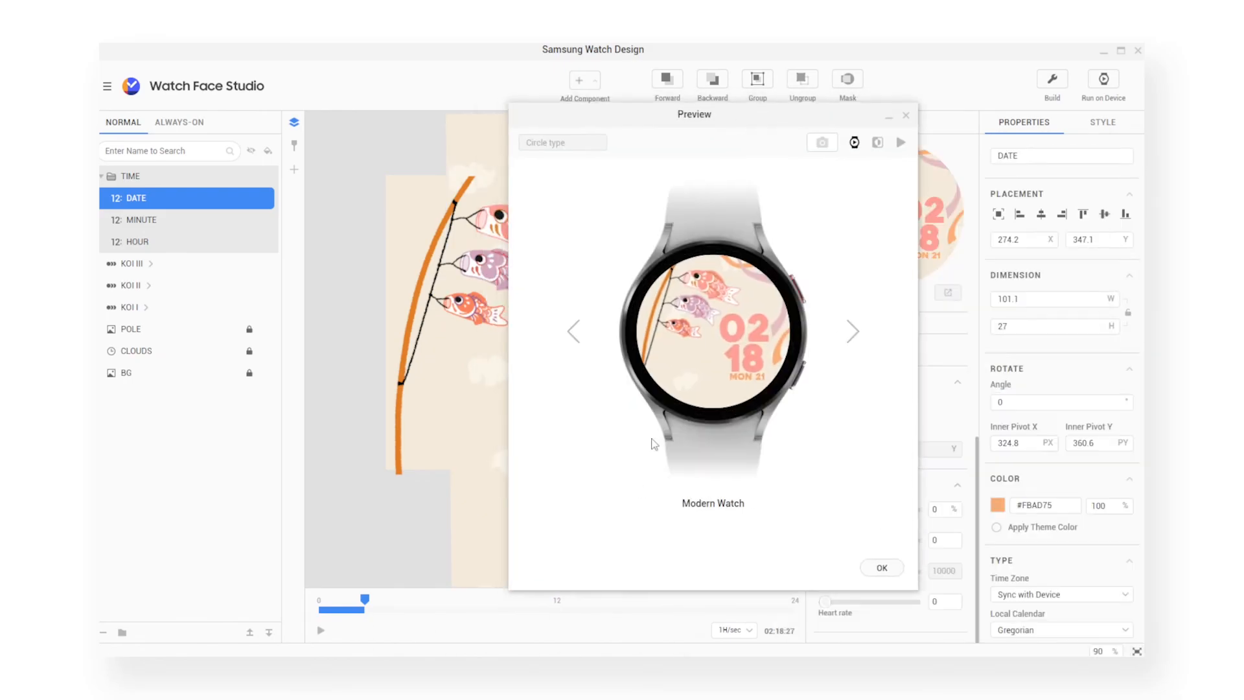
Check the always-on preview on the Modern Watch, then run the animated koi face live.
{"action": "left_click", "coordinate": [881, 567]}
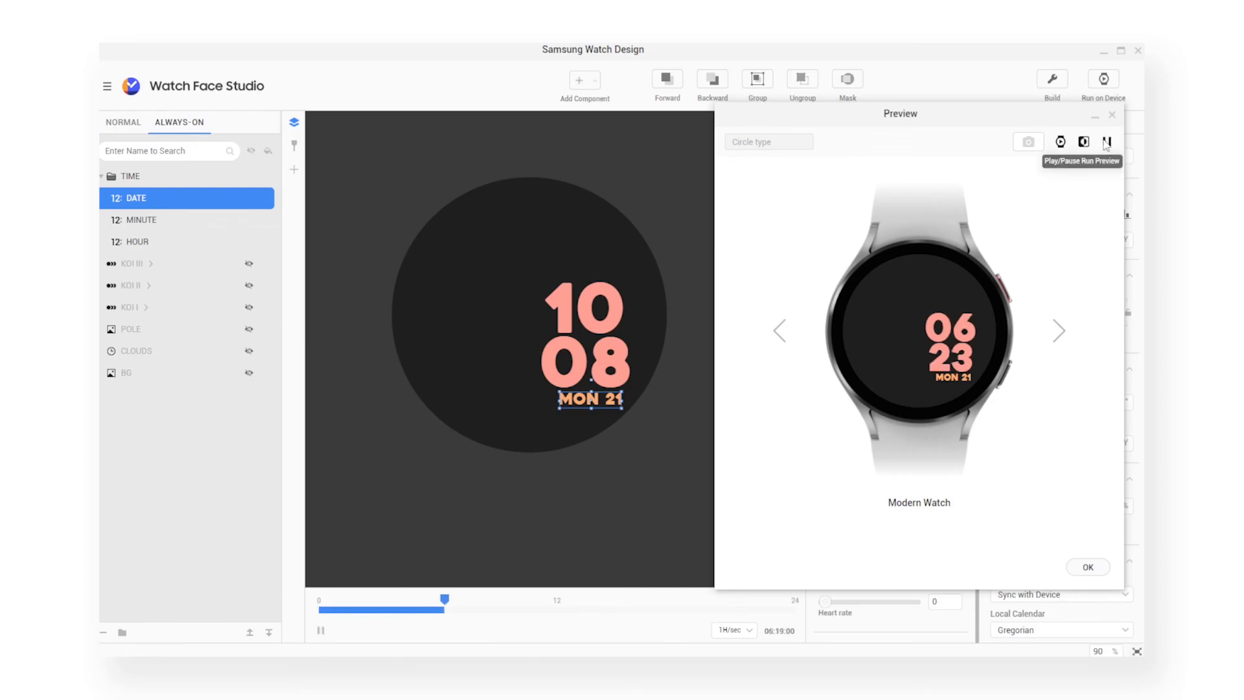
{"action": "left_click", "coordinate": [1107, 141]}
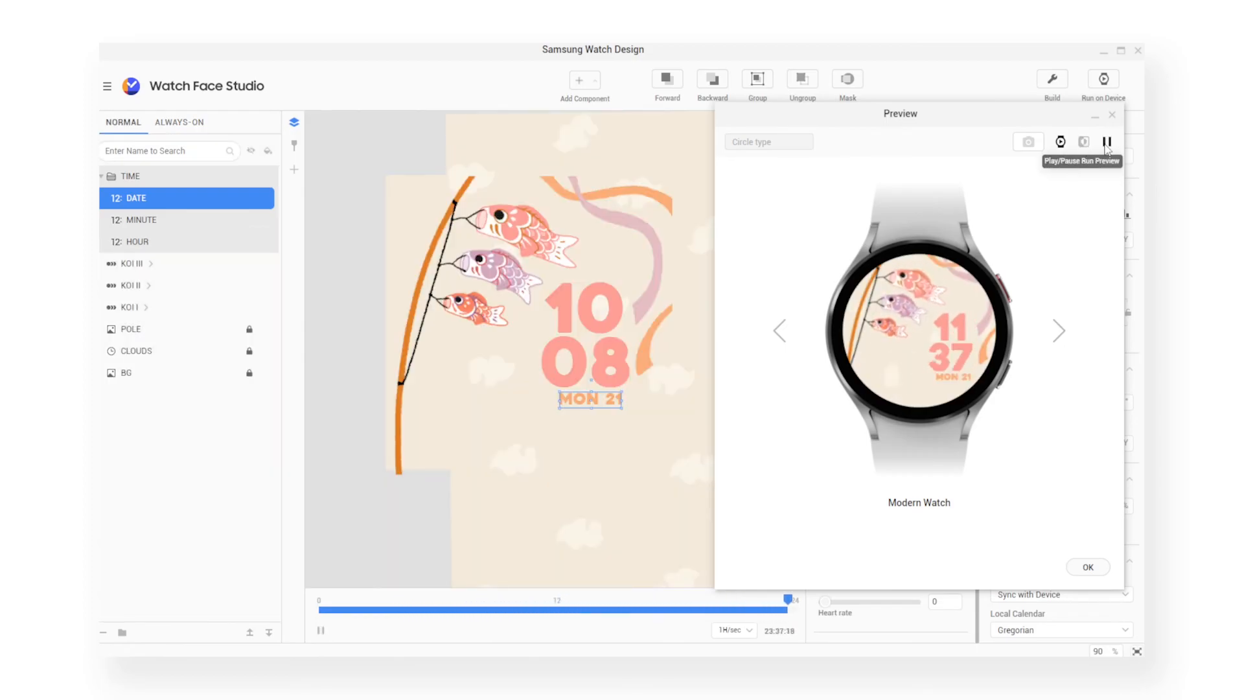